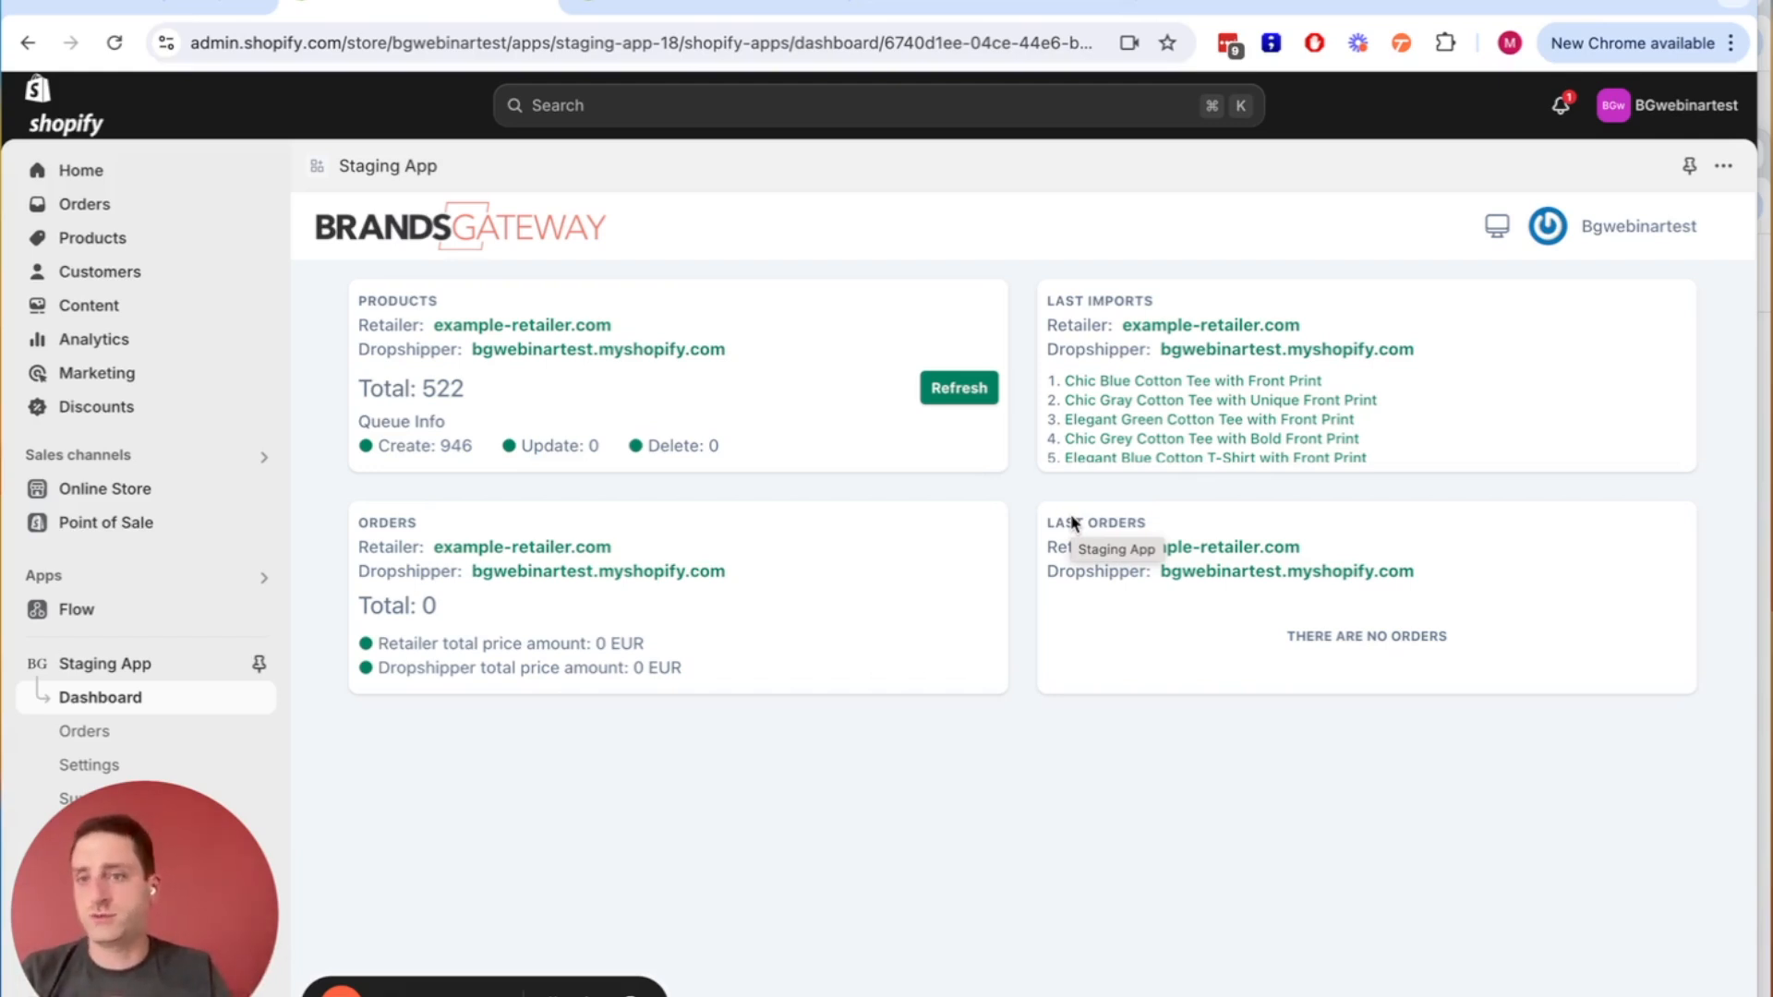
pyautogui.moveTo(785, 778)
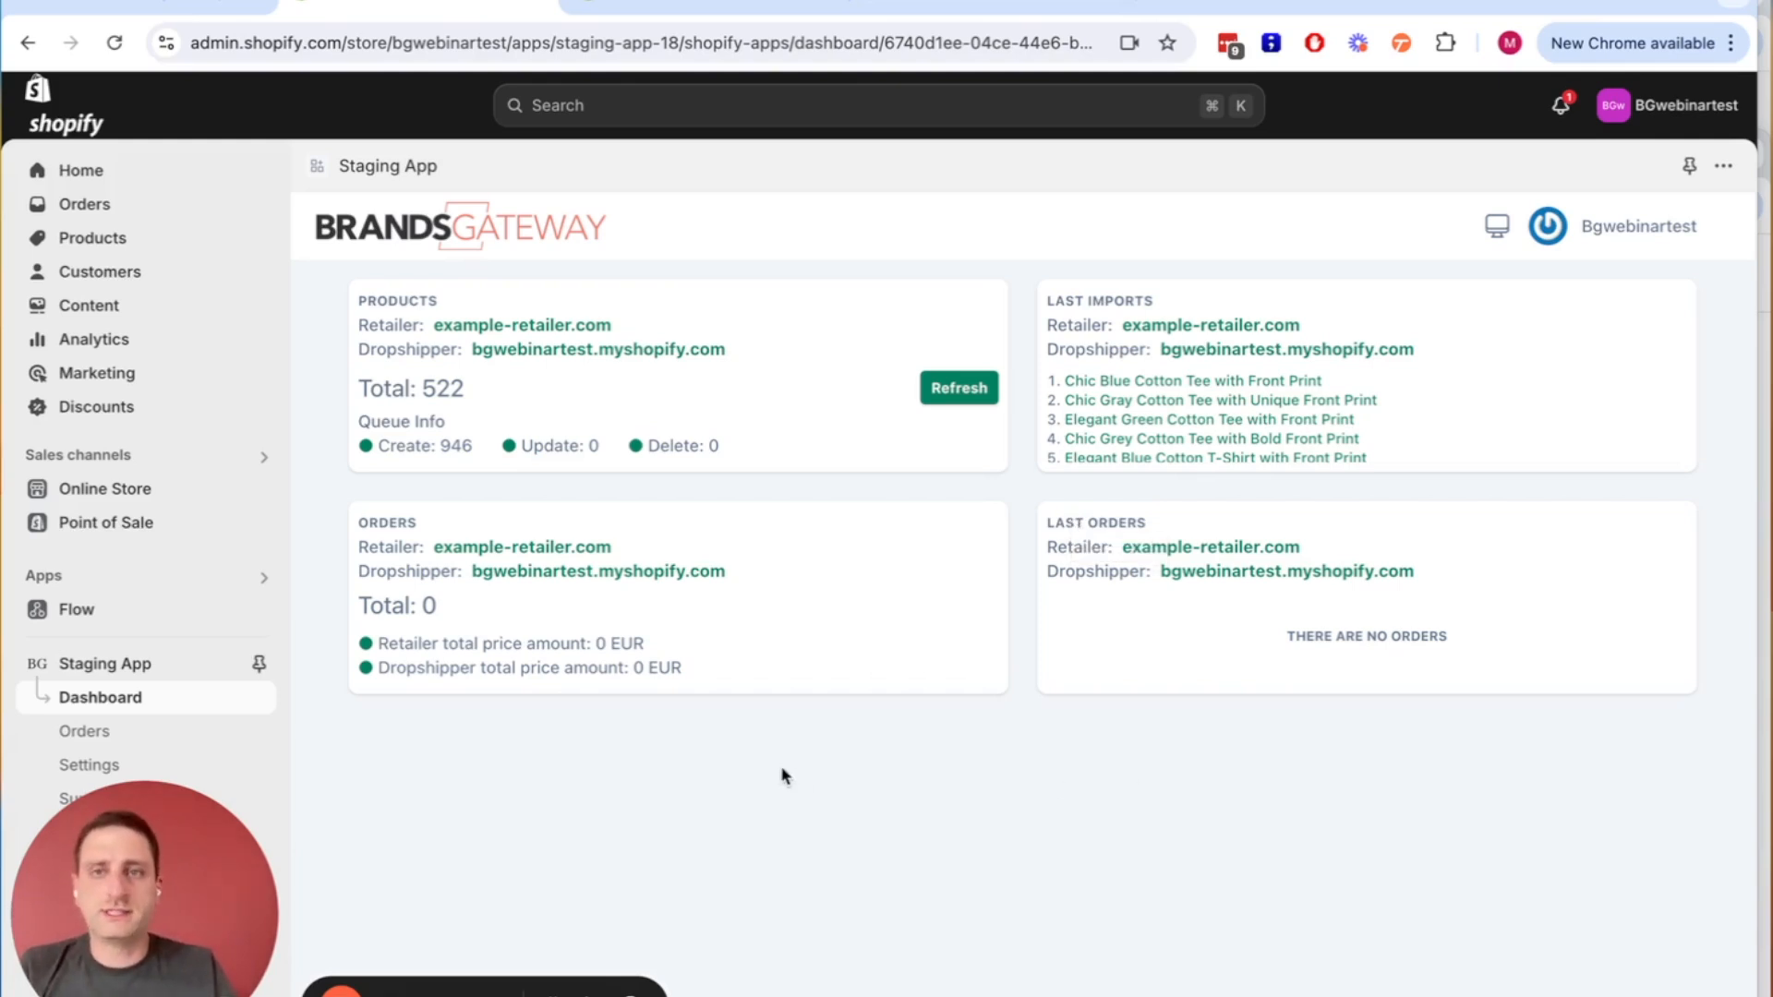
pyautogui.moveTo(702, 676)
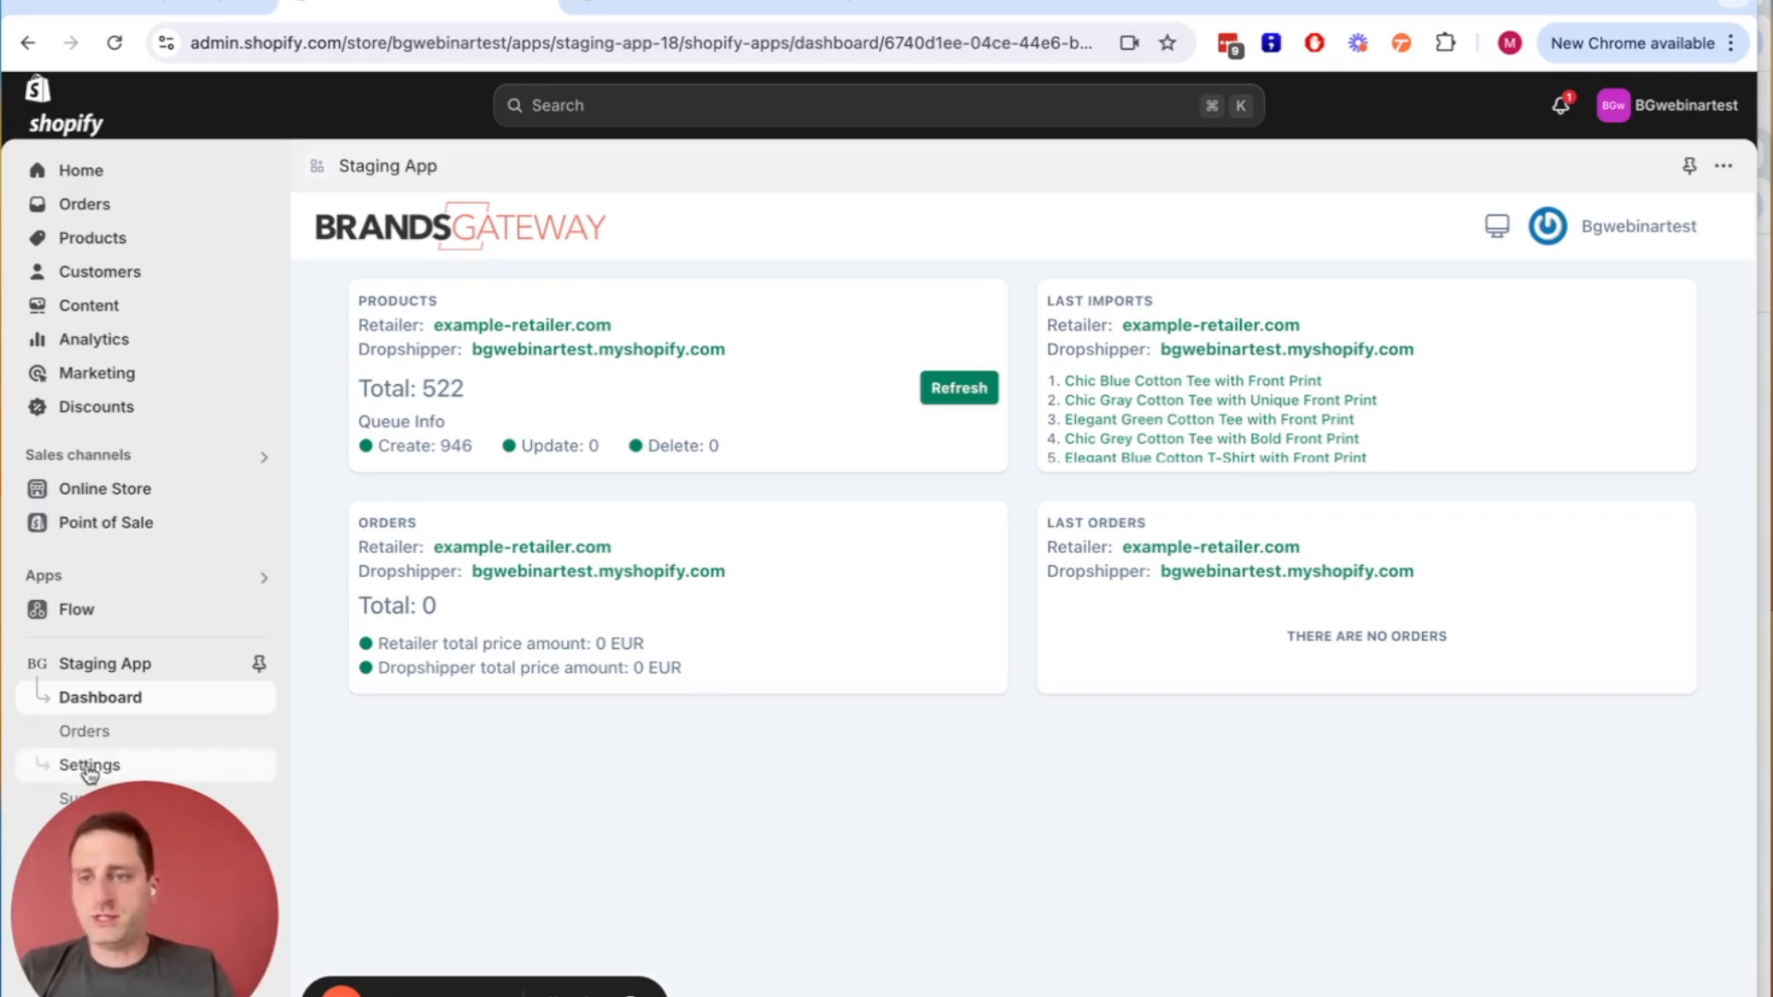
# Go to the BrandsGateway app's Settings overview from the sidebar.
pyautogui.click(89, 765)
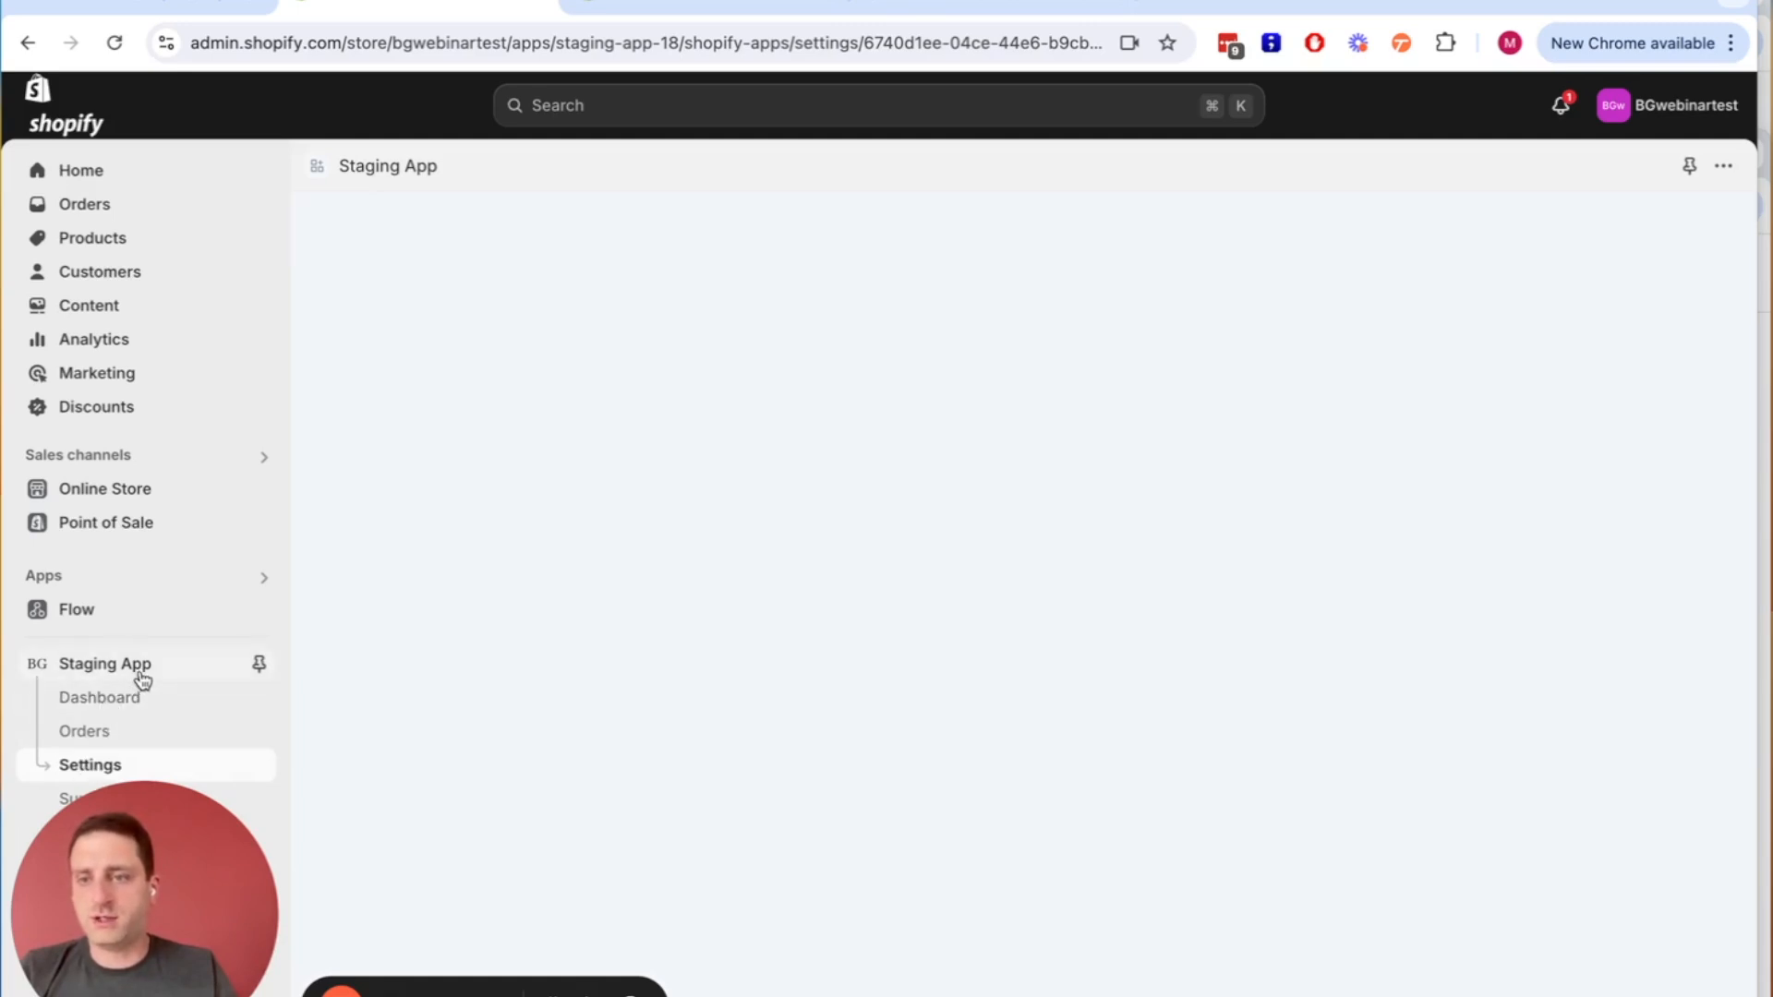
pyautogui.click(88, 765)
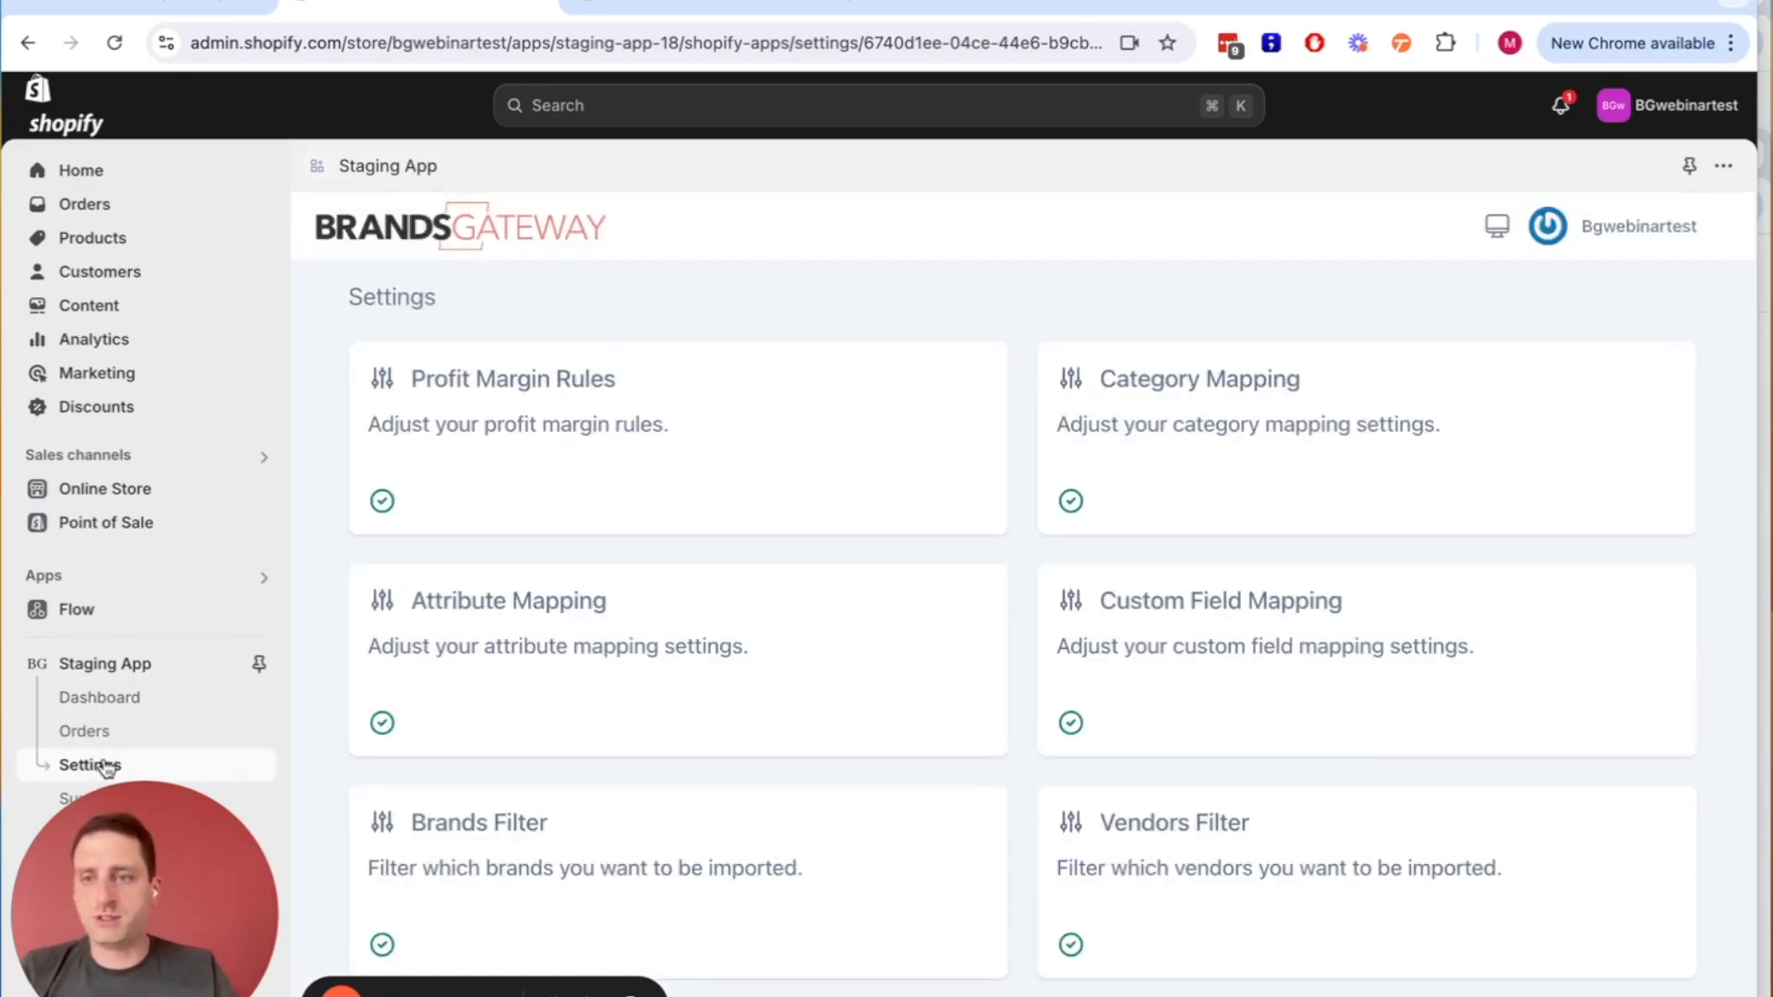
pyautogui.moveTo(571, 510)
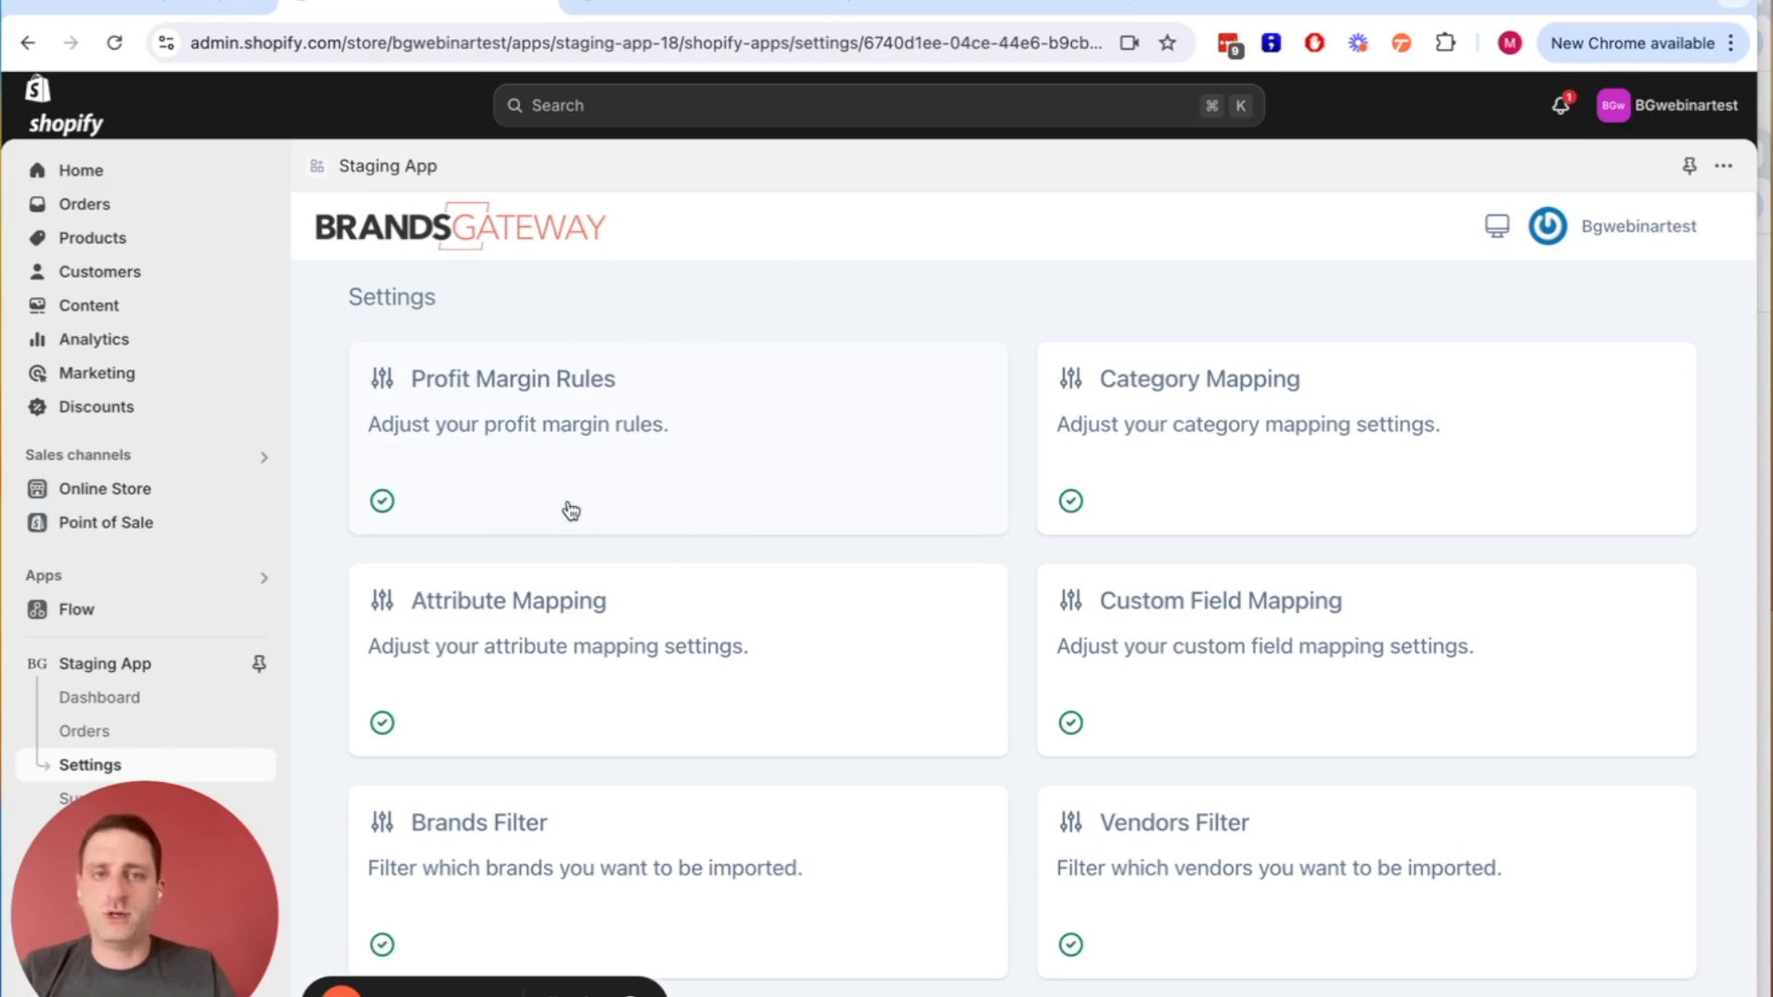
pyautogui.moveTo(587, 501)
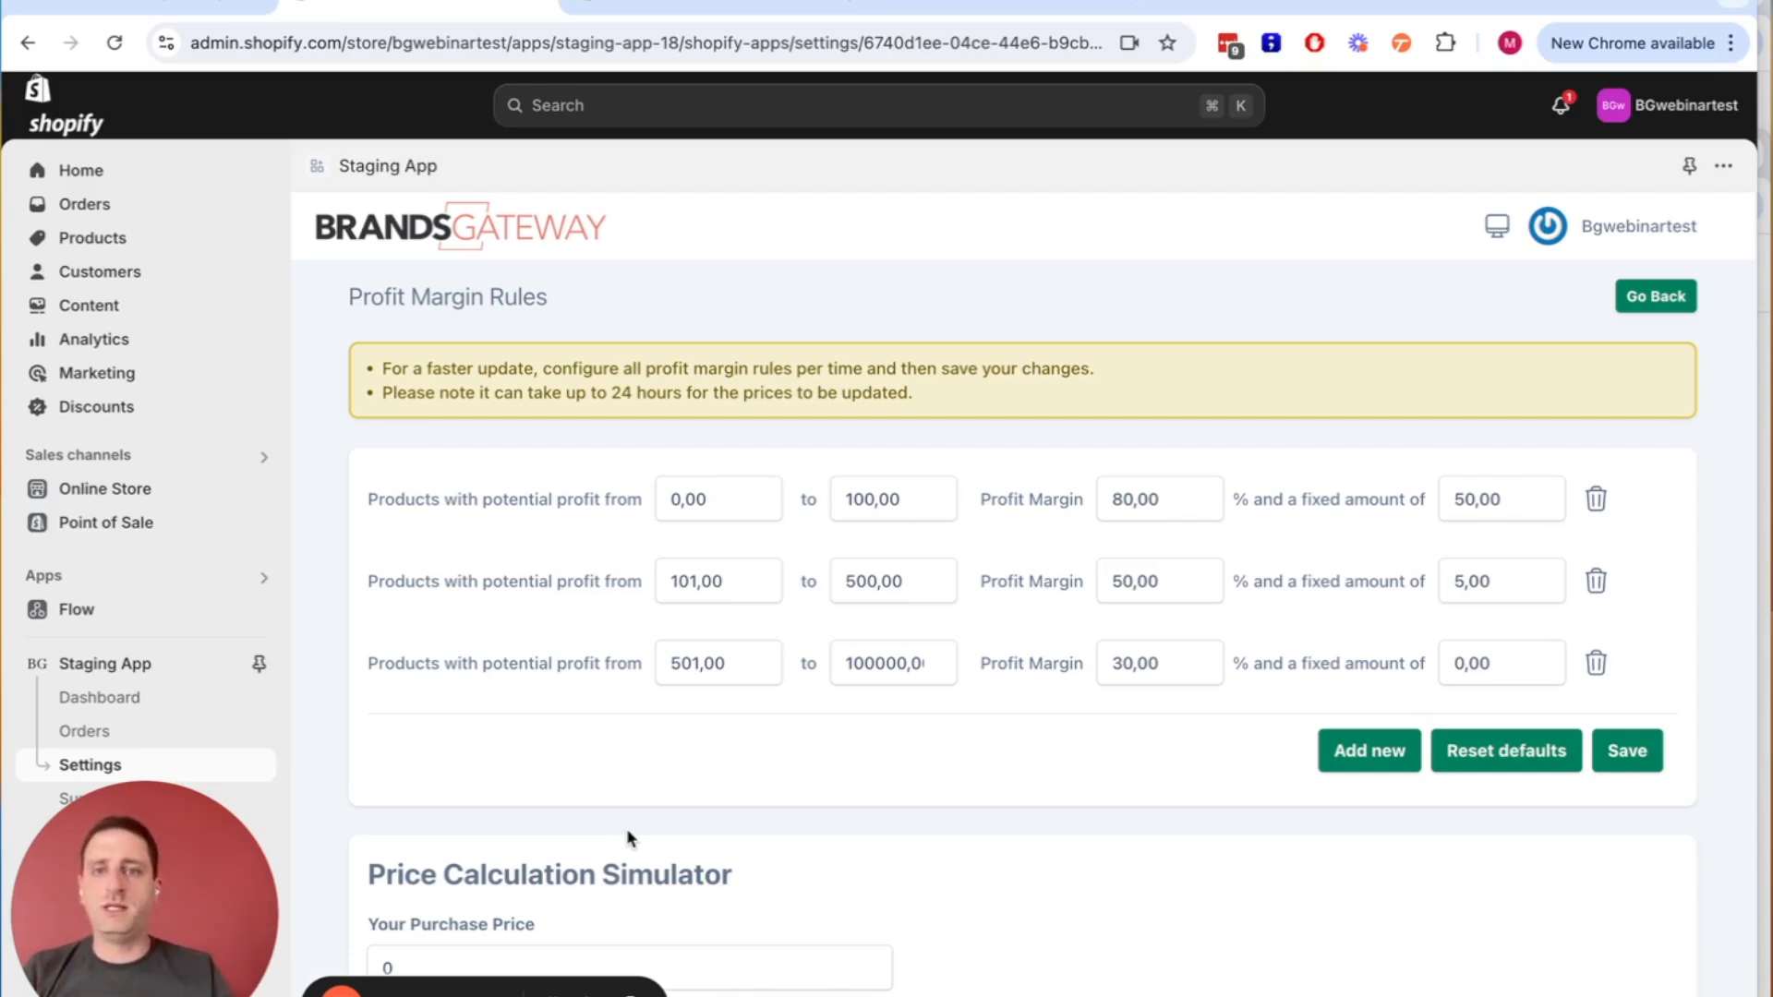
# Give the first profit tier a starting value of 1 and a fixed margin of 5.
pyautogui.click(719, 499)
pyautogui.write('1')
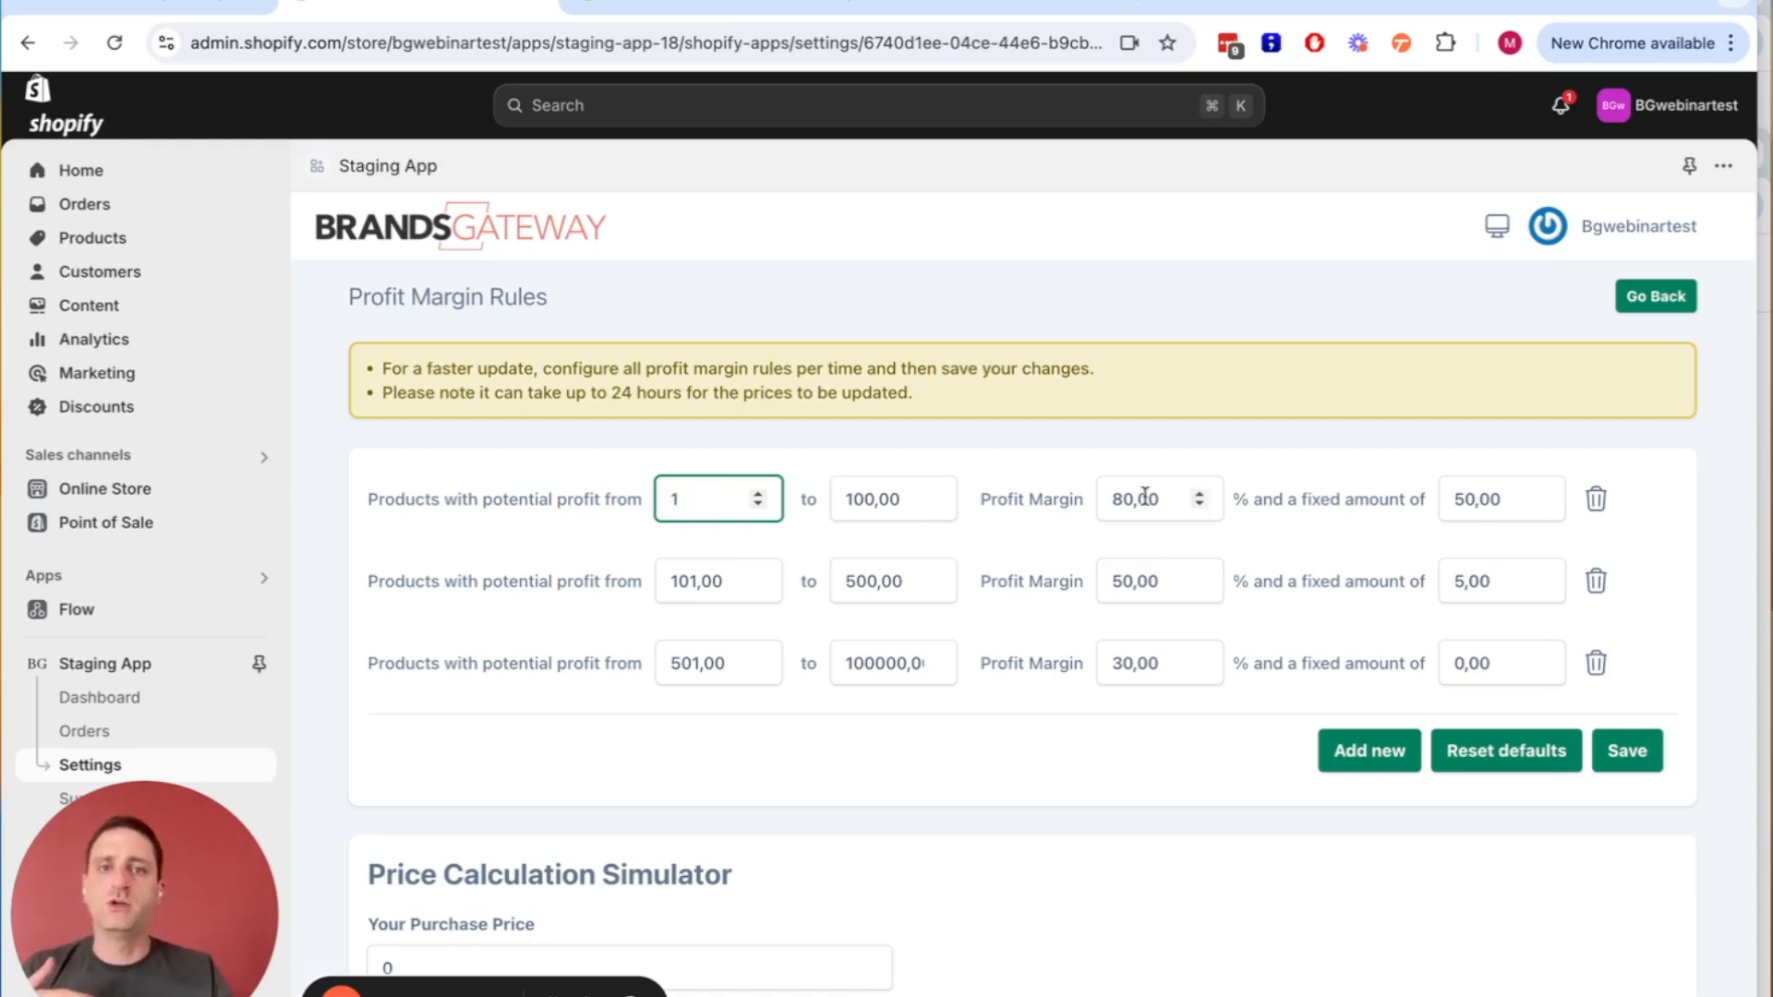
pyautogui.click(1148, 498)
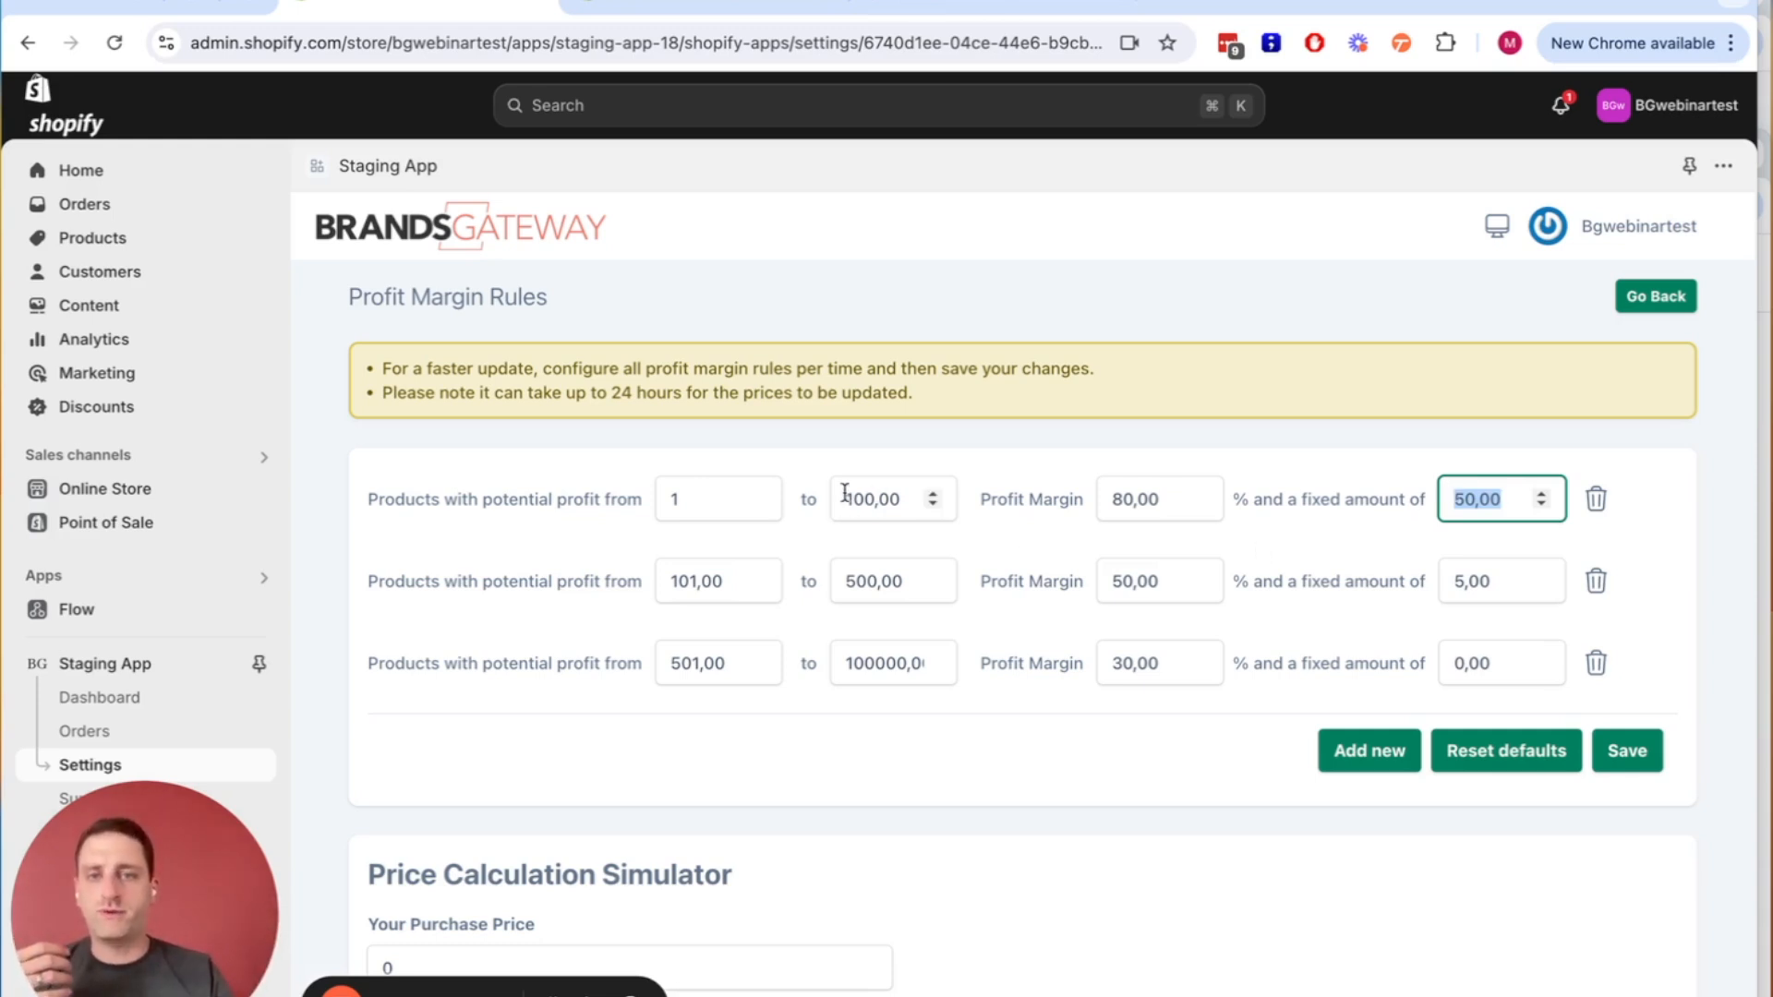
pyautogui.moveTo(868, 498)
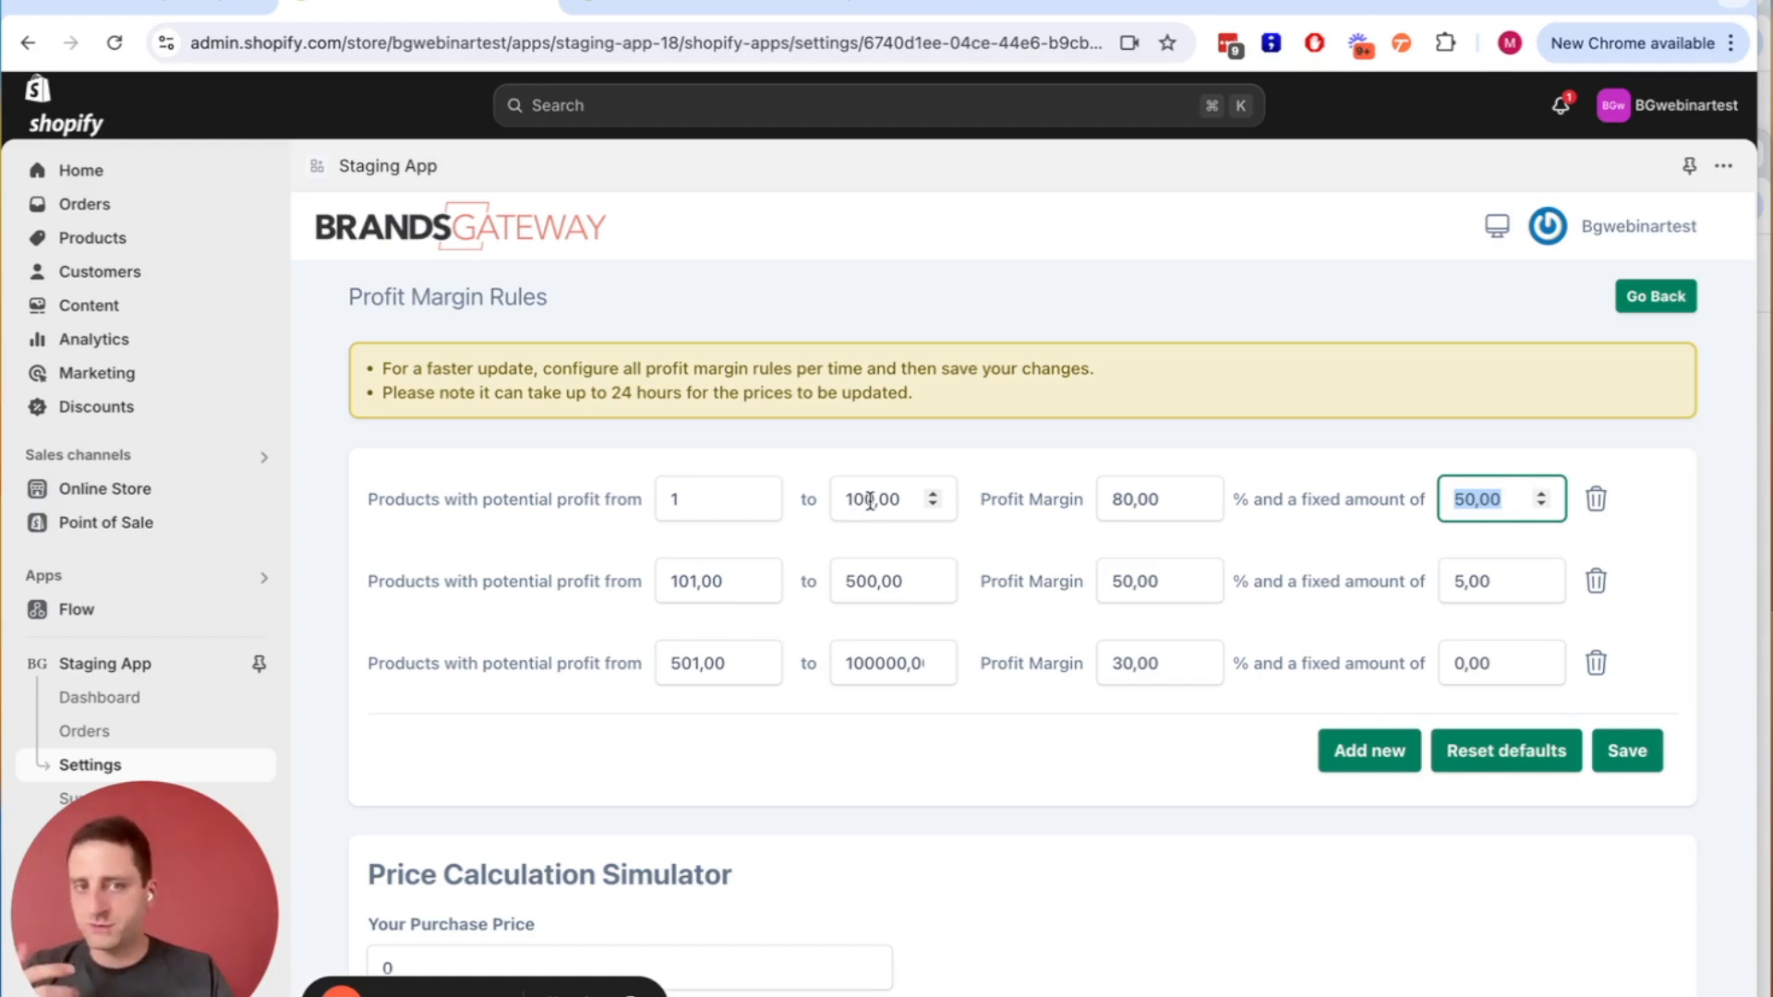
pyautogui.write('20')
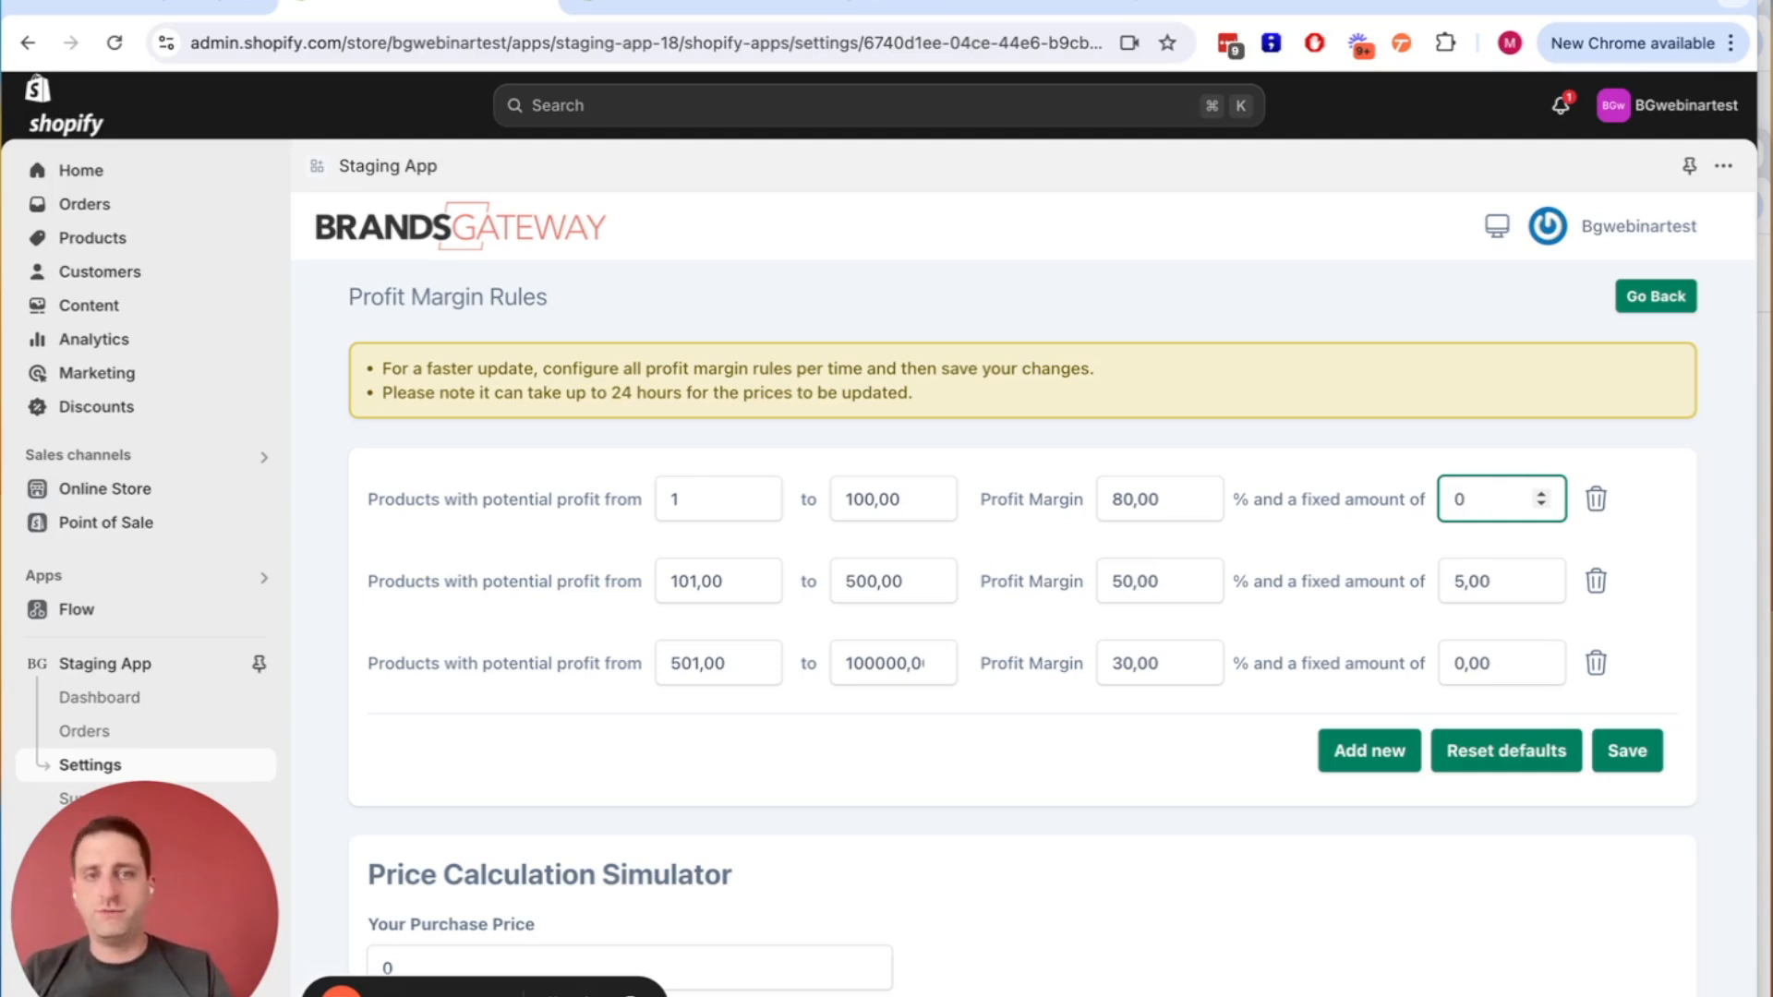
pyautogui.write('5')
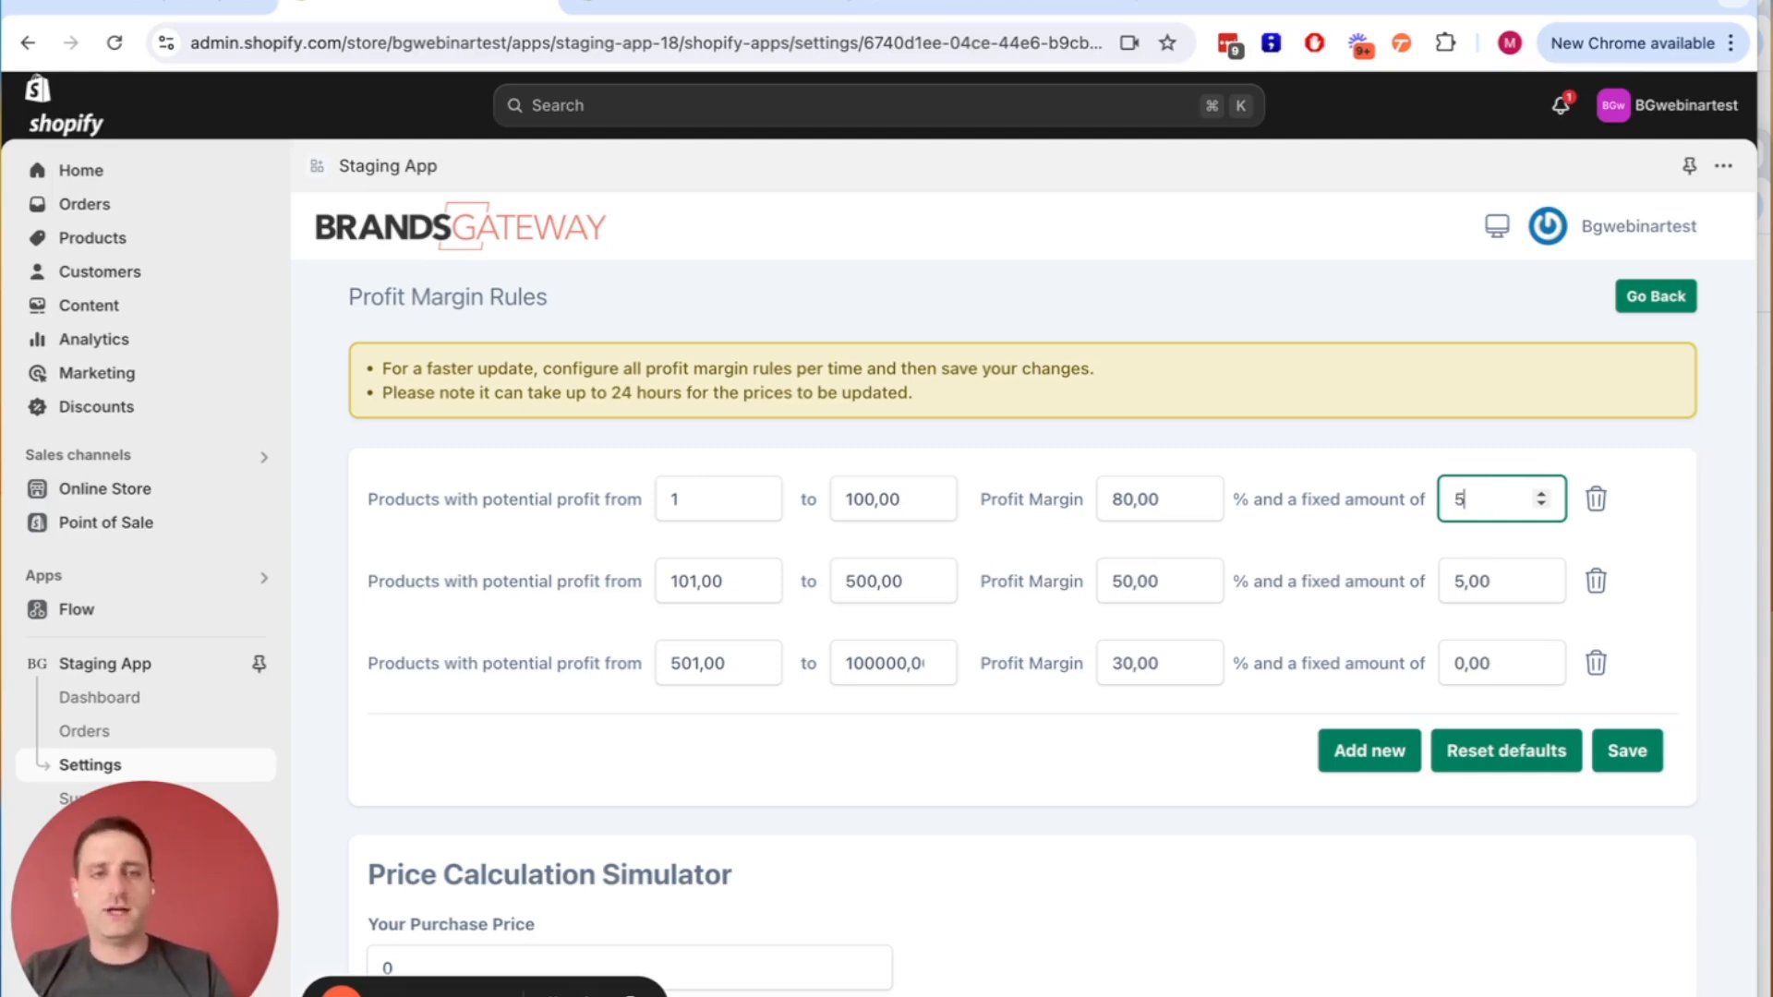
pyautogui.moveTo(1243, 622)
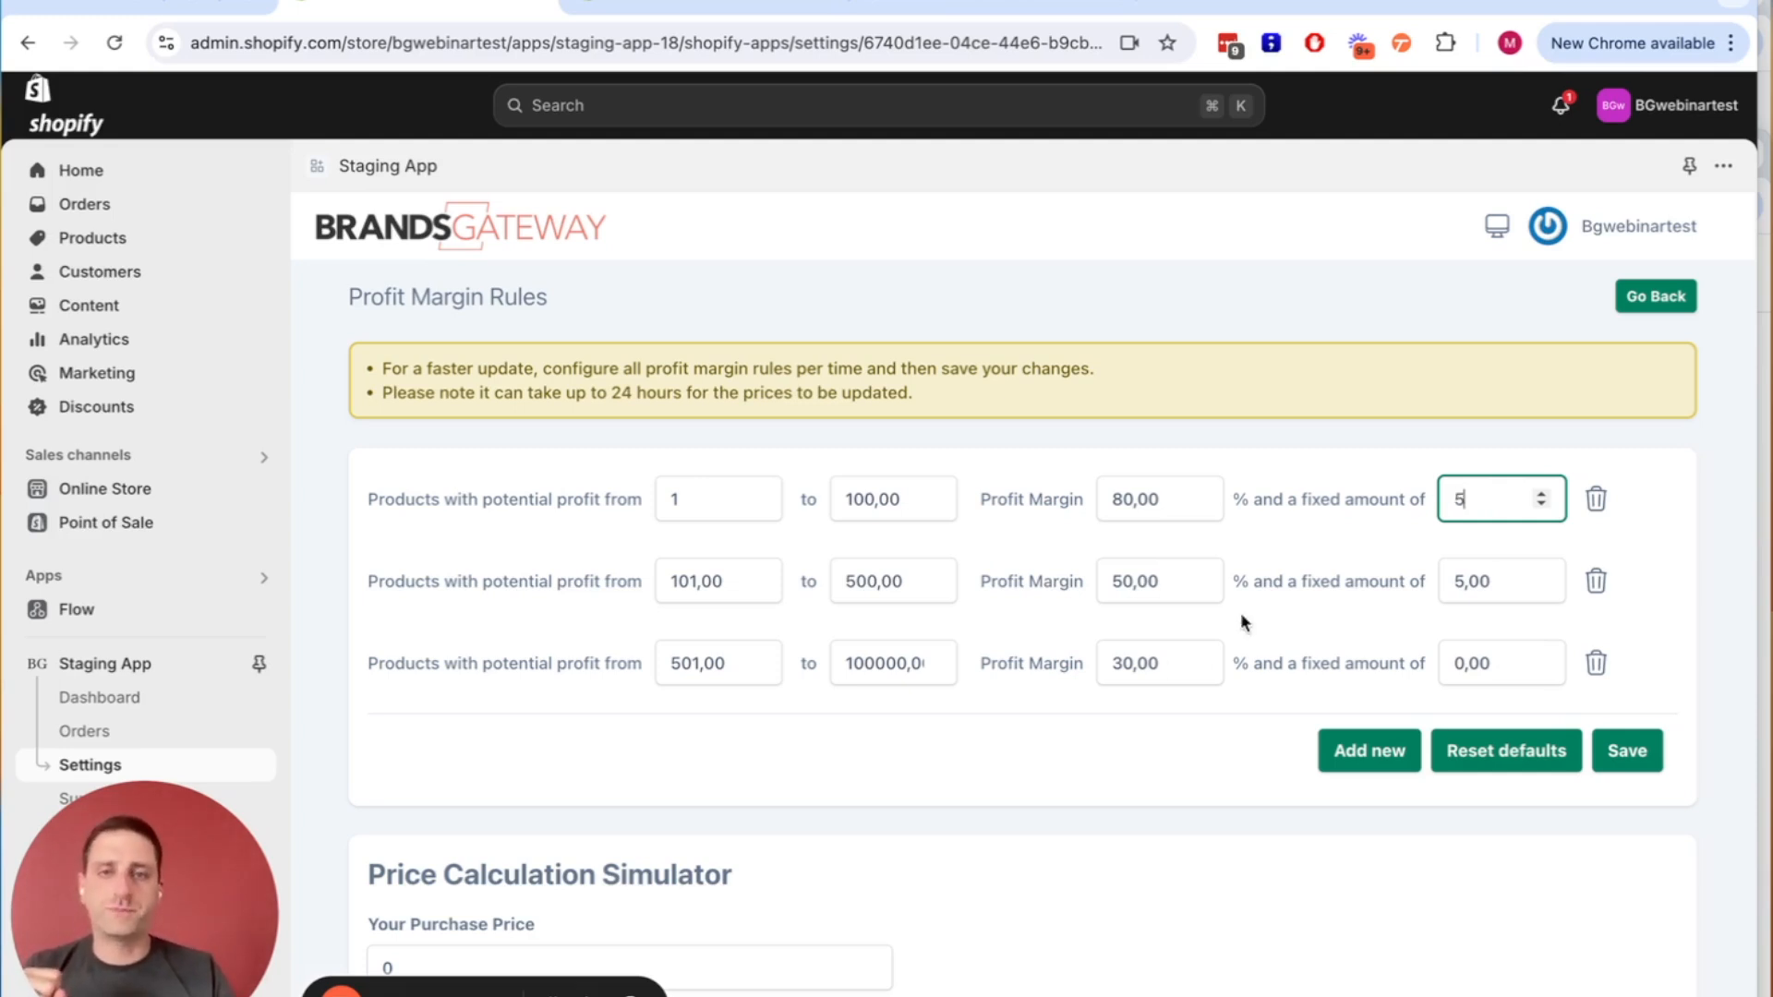
# Add a new blank rule row and immediately delete it again.
pyautogui.scroll(-3)
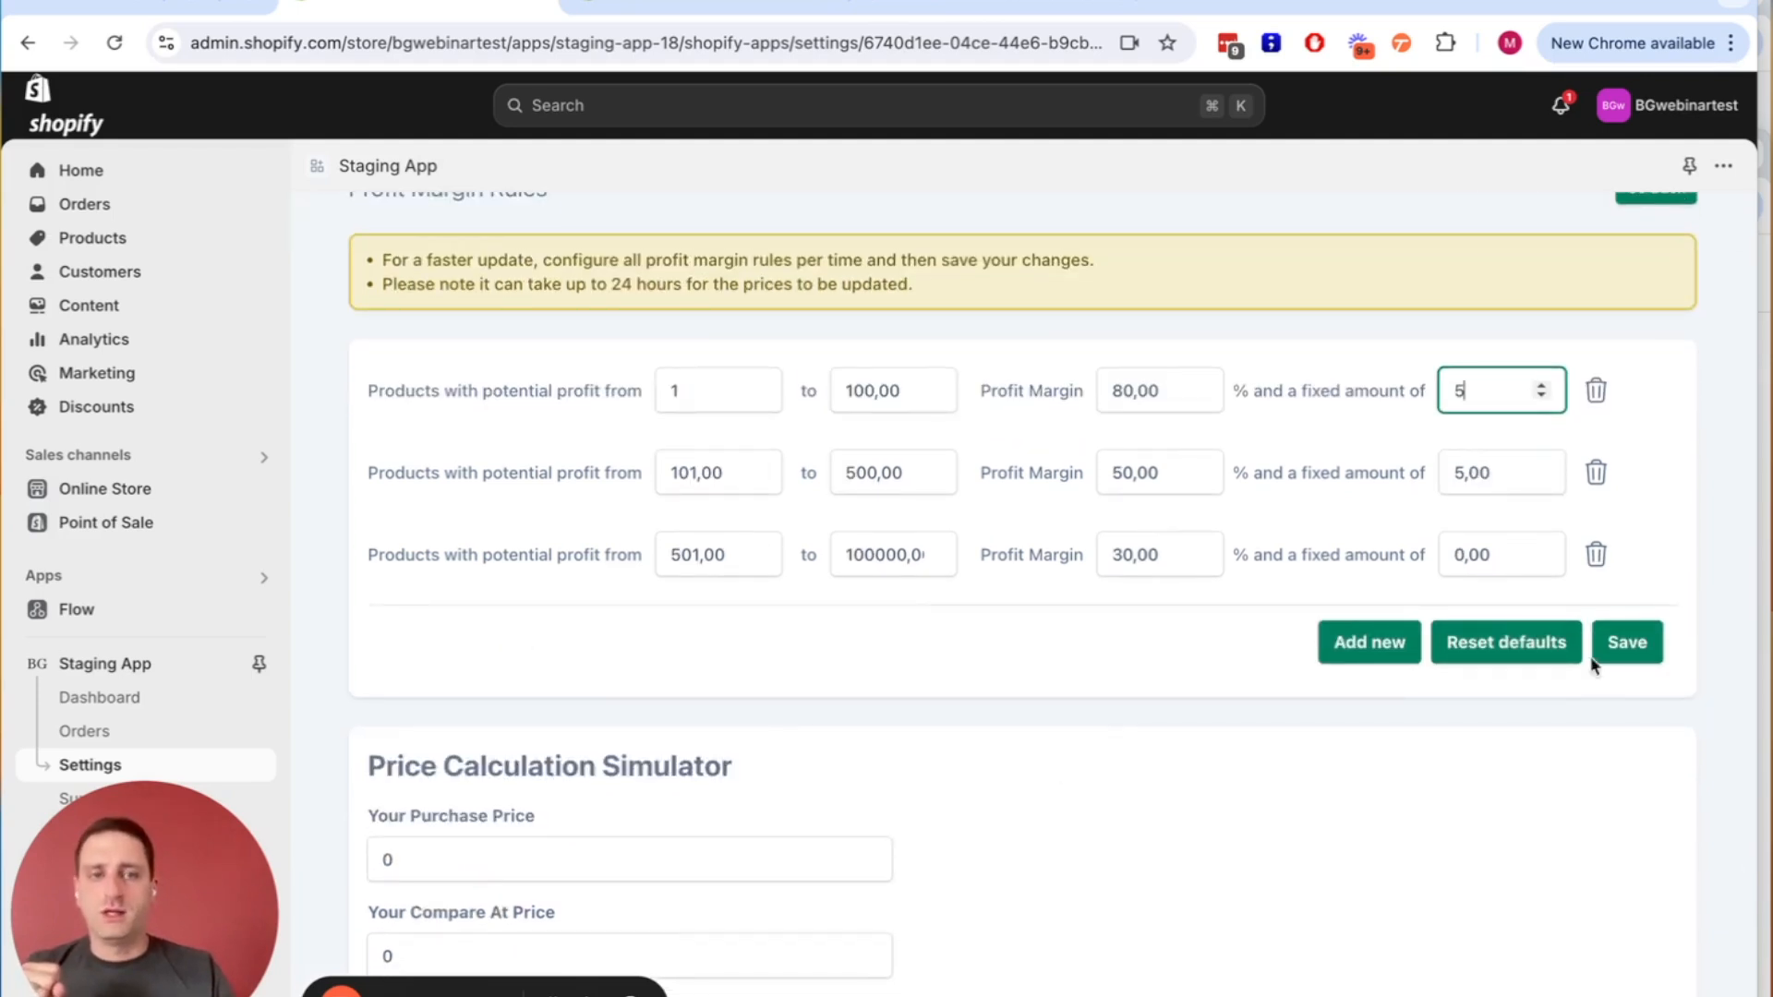
pyautogui.click(1367, 643)
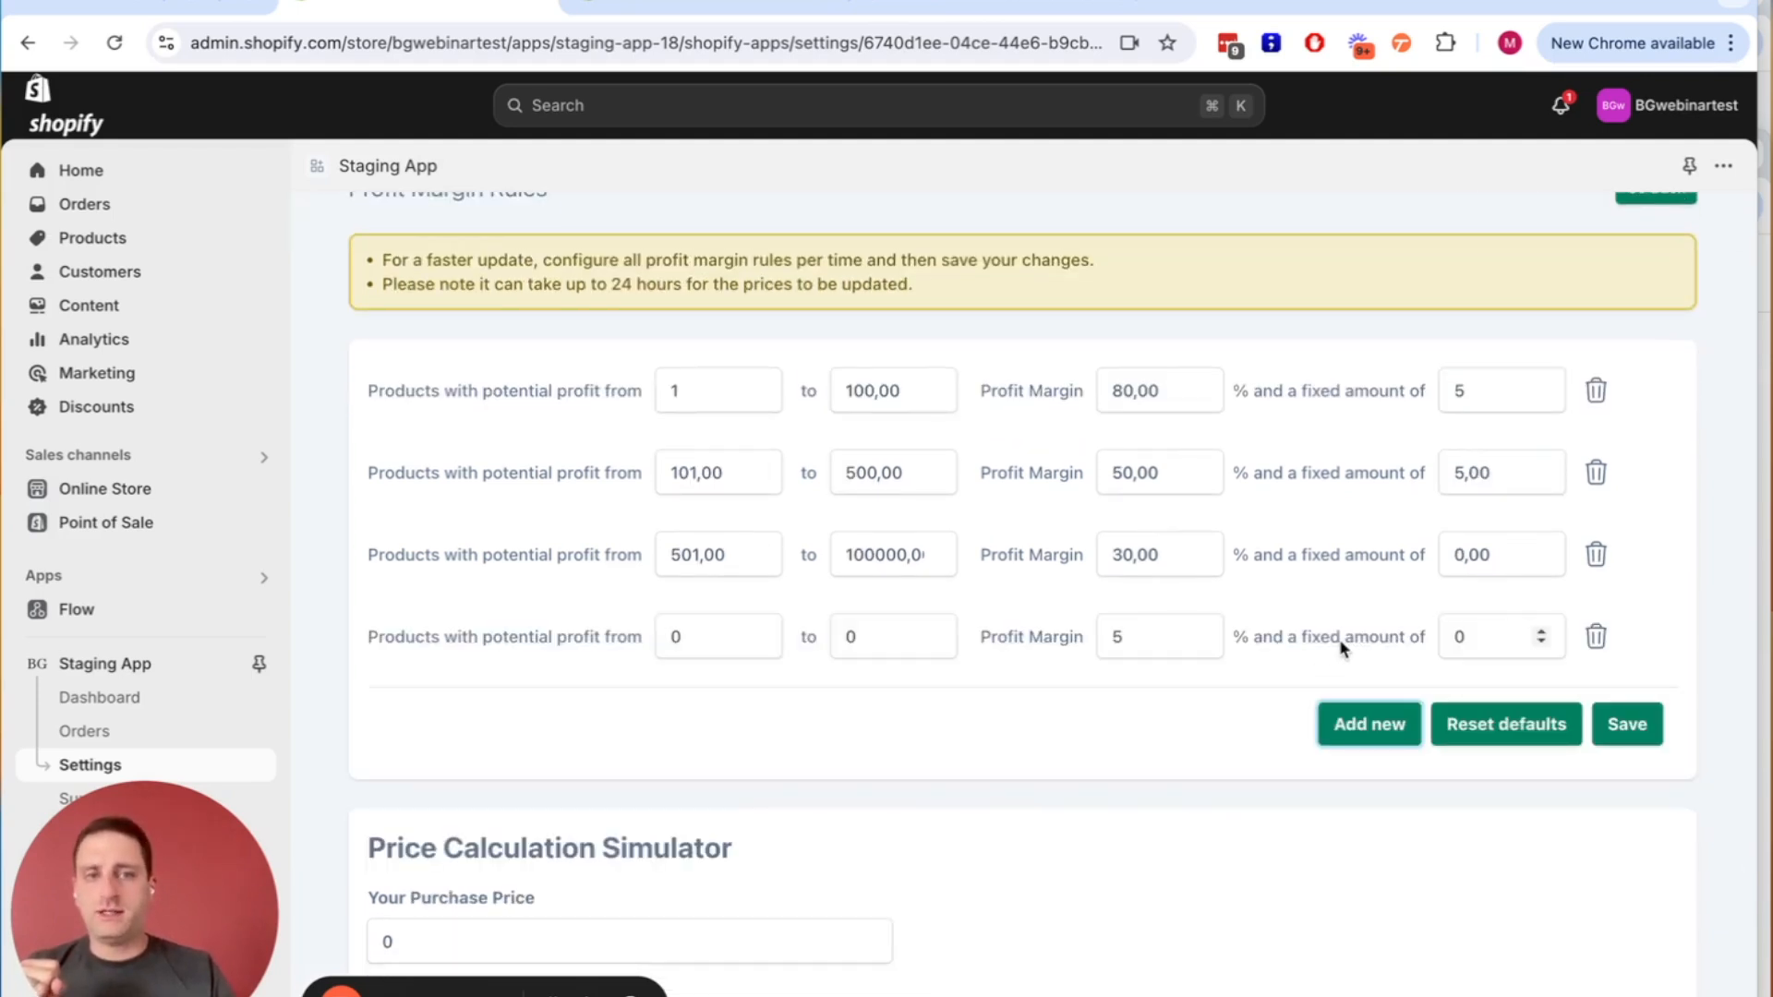
pyautogui.click(1596, 635)
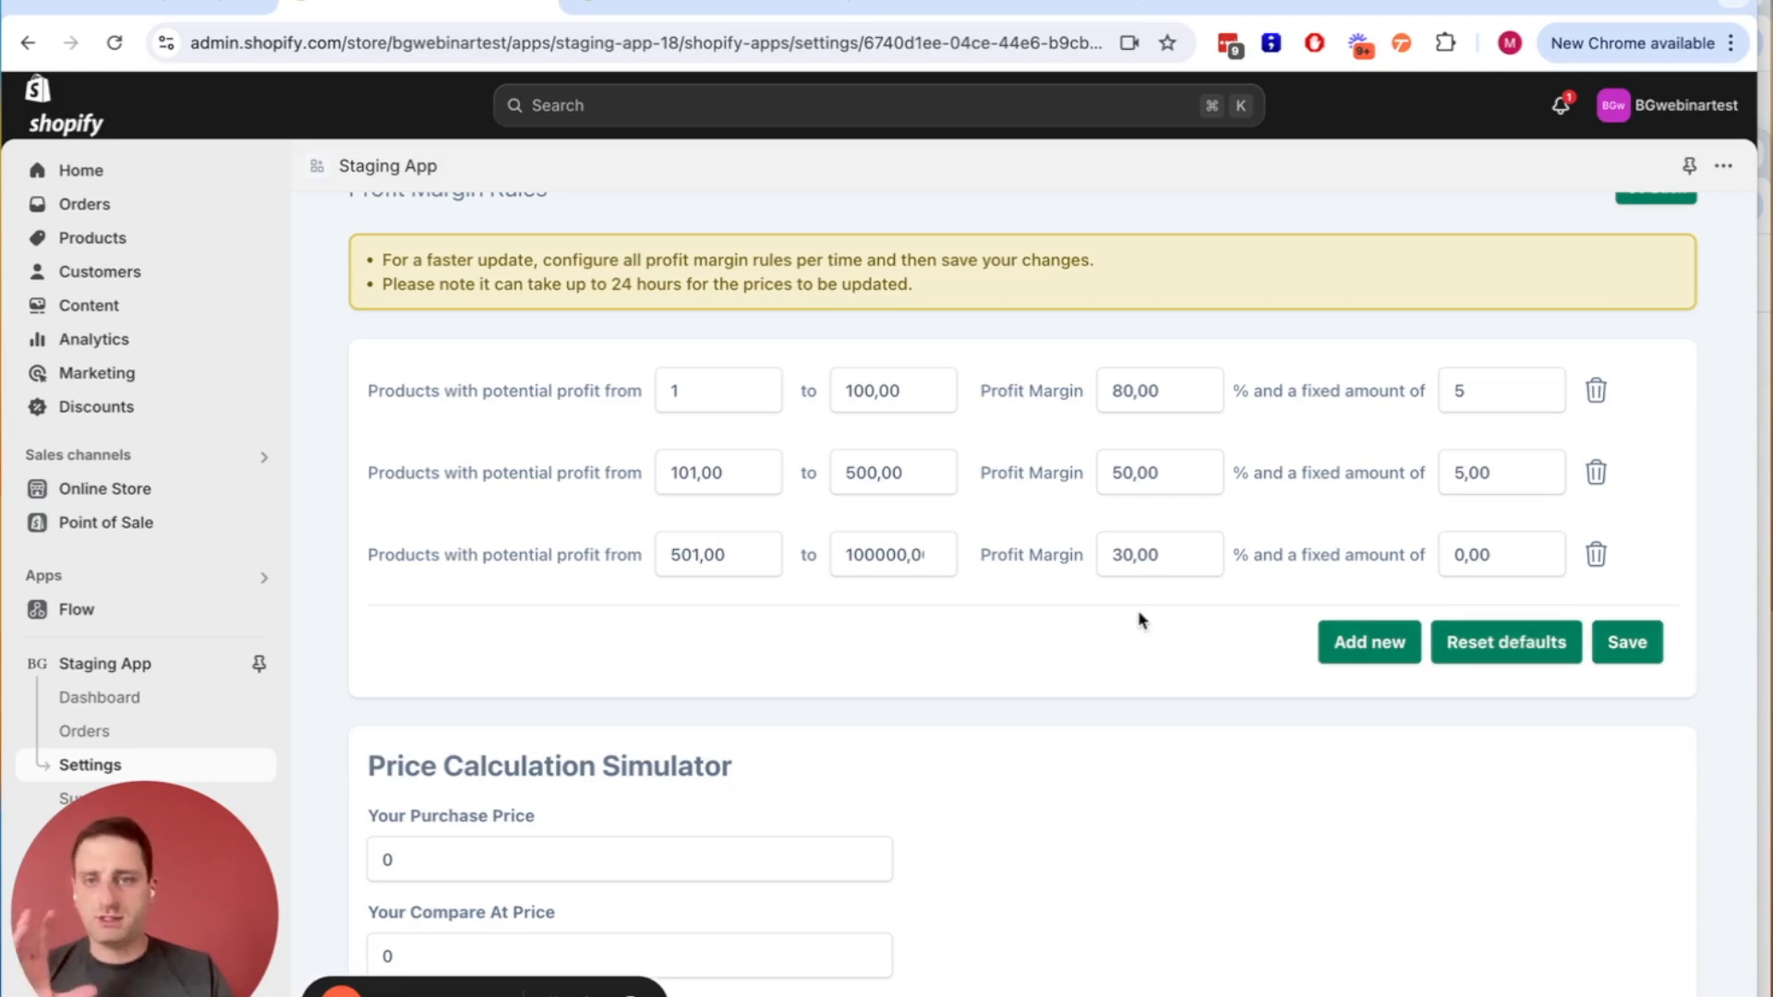
pyautogui.scroll(-3)
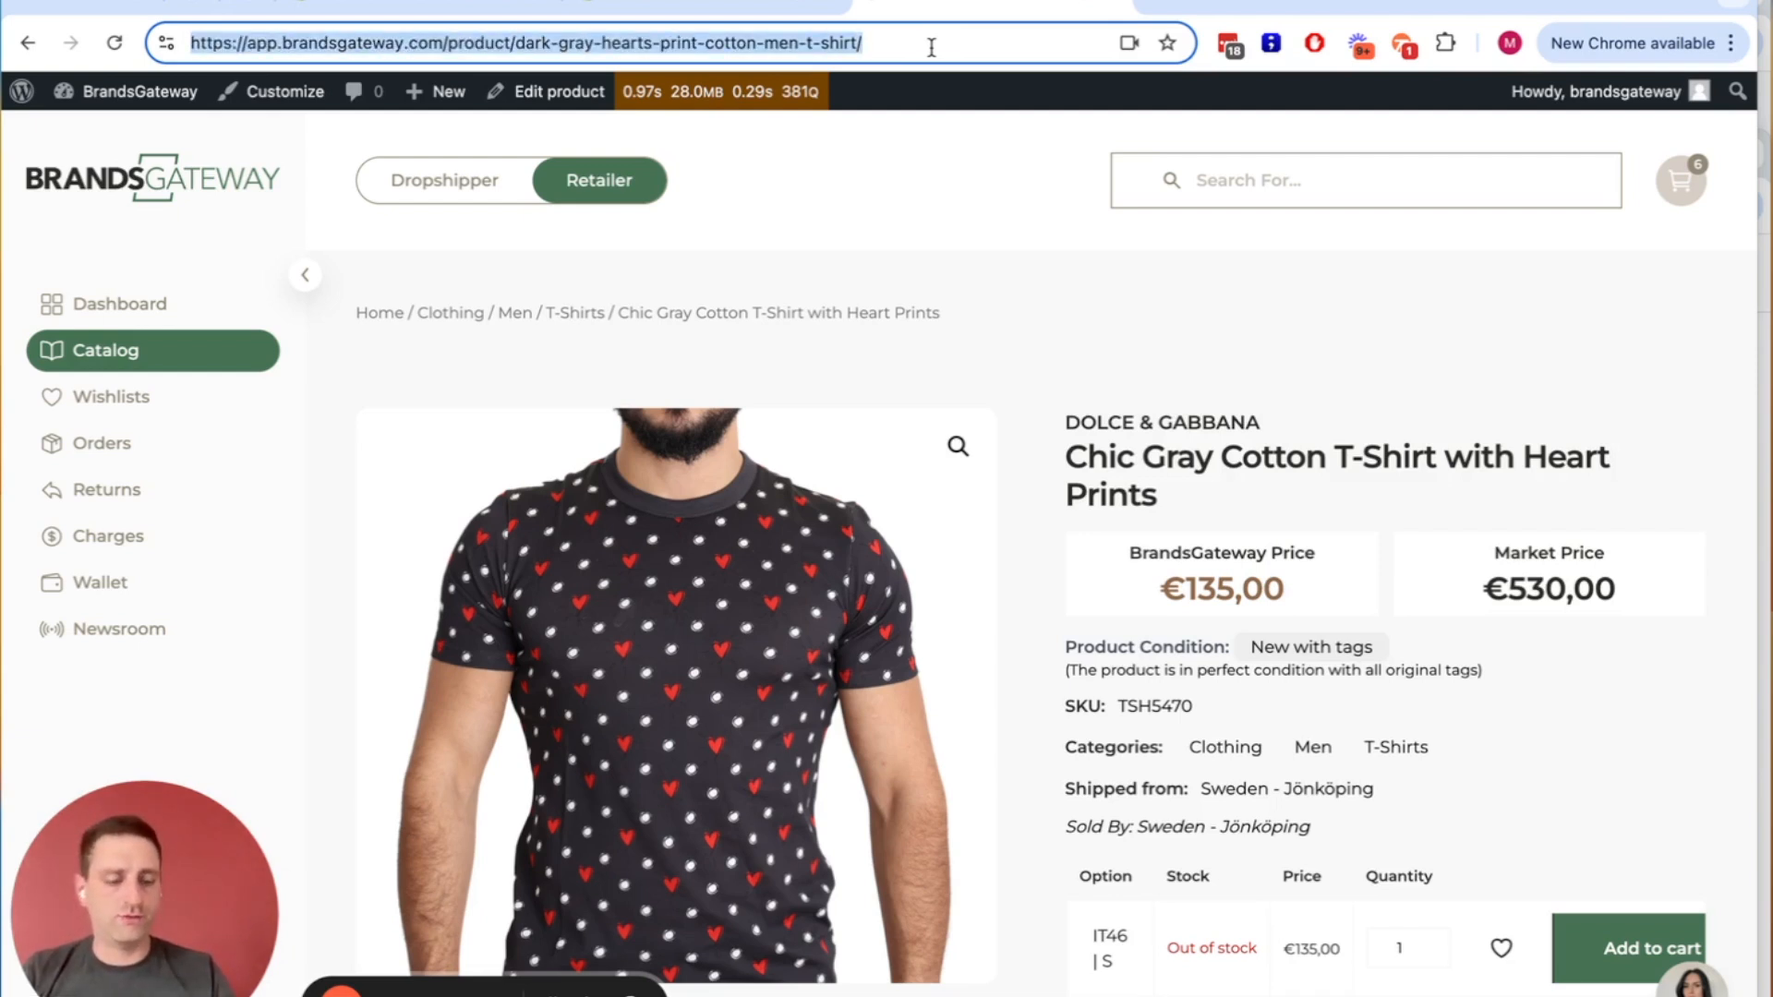
# Compute 530-135 in the address bar to find the 395 price gap.
pyautogui.write('530')
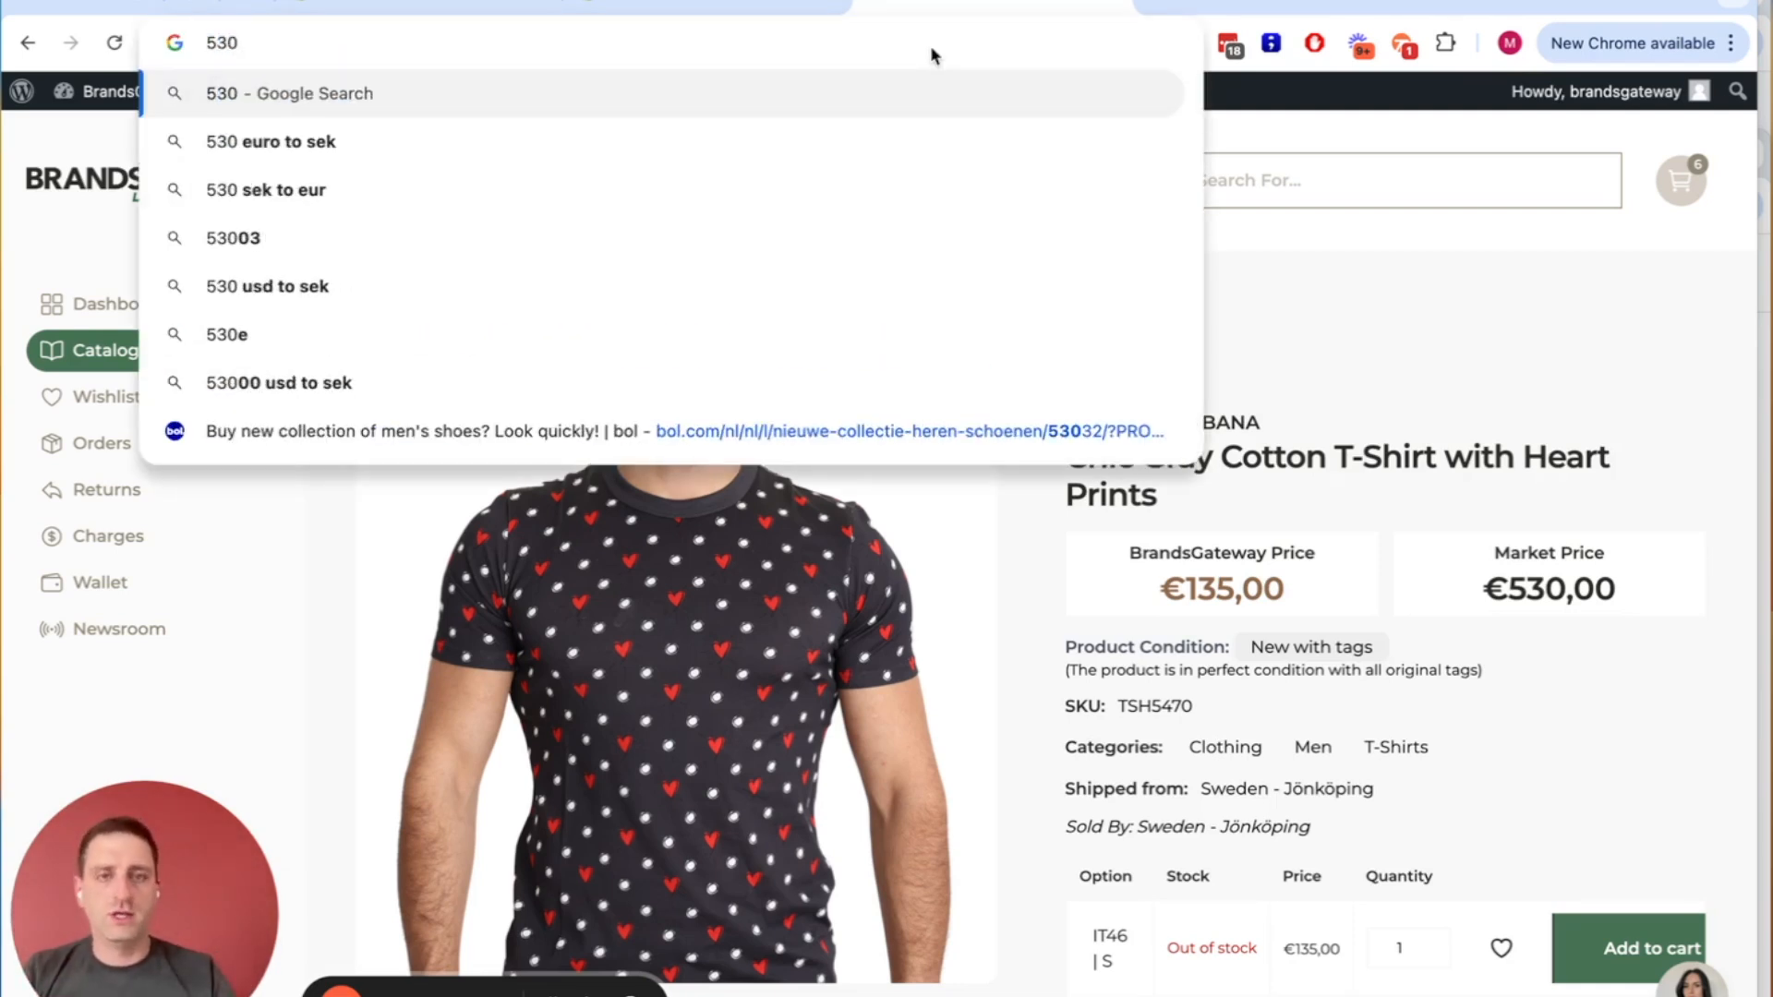
pyautogui.write('-135')
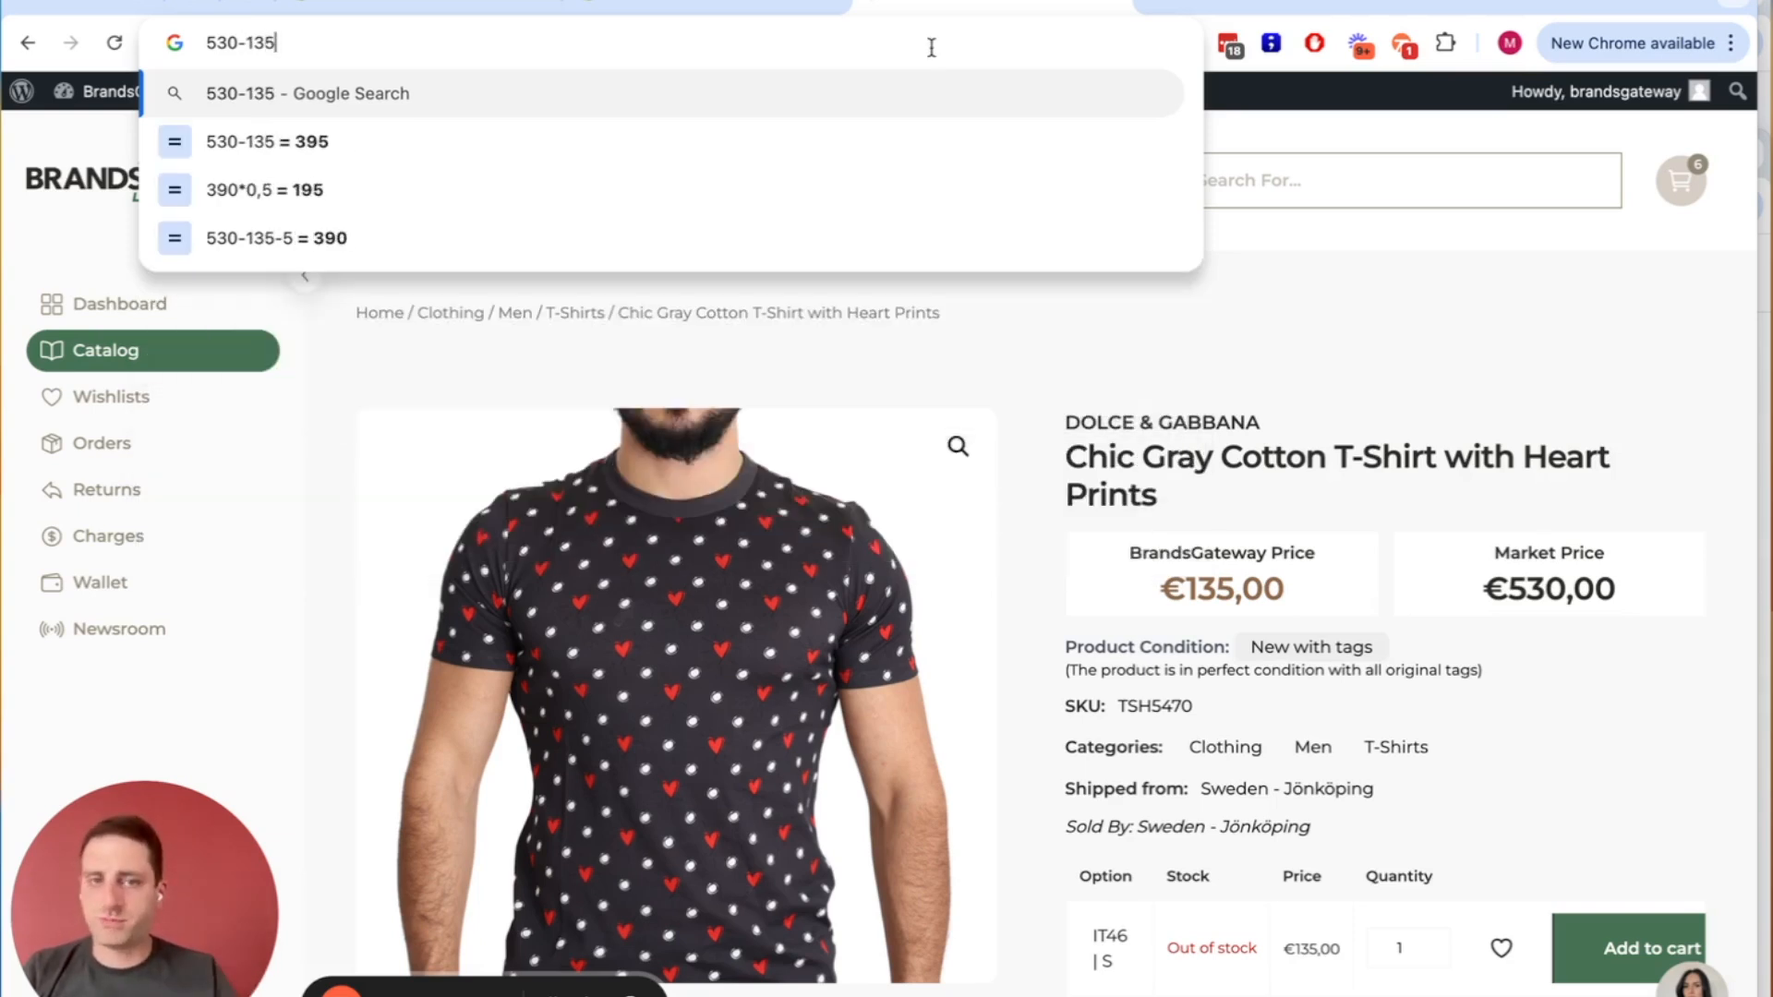
pyautogui.moveTo(694, 142)
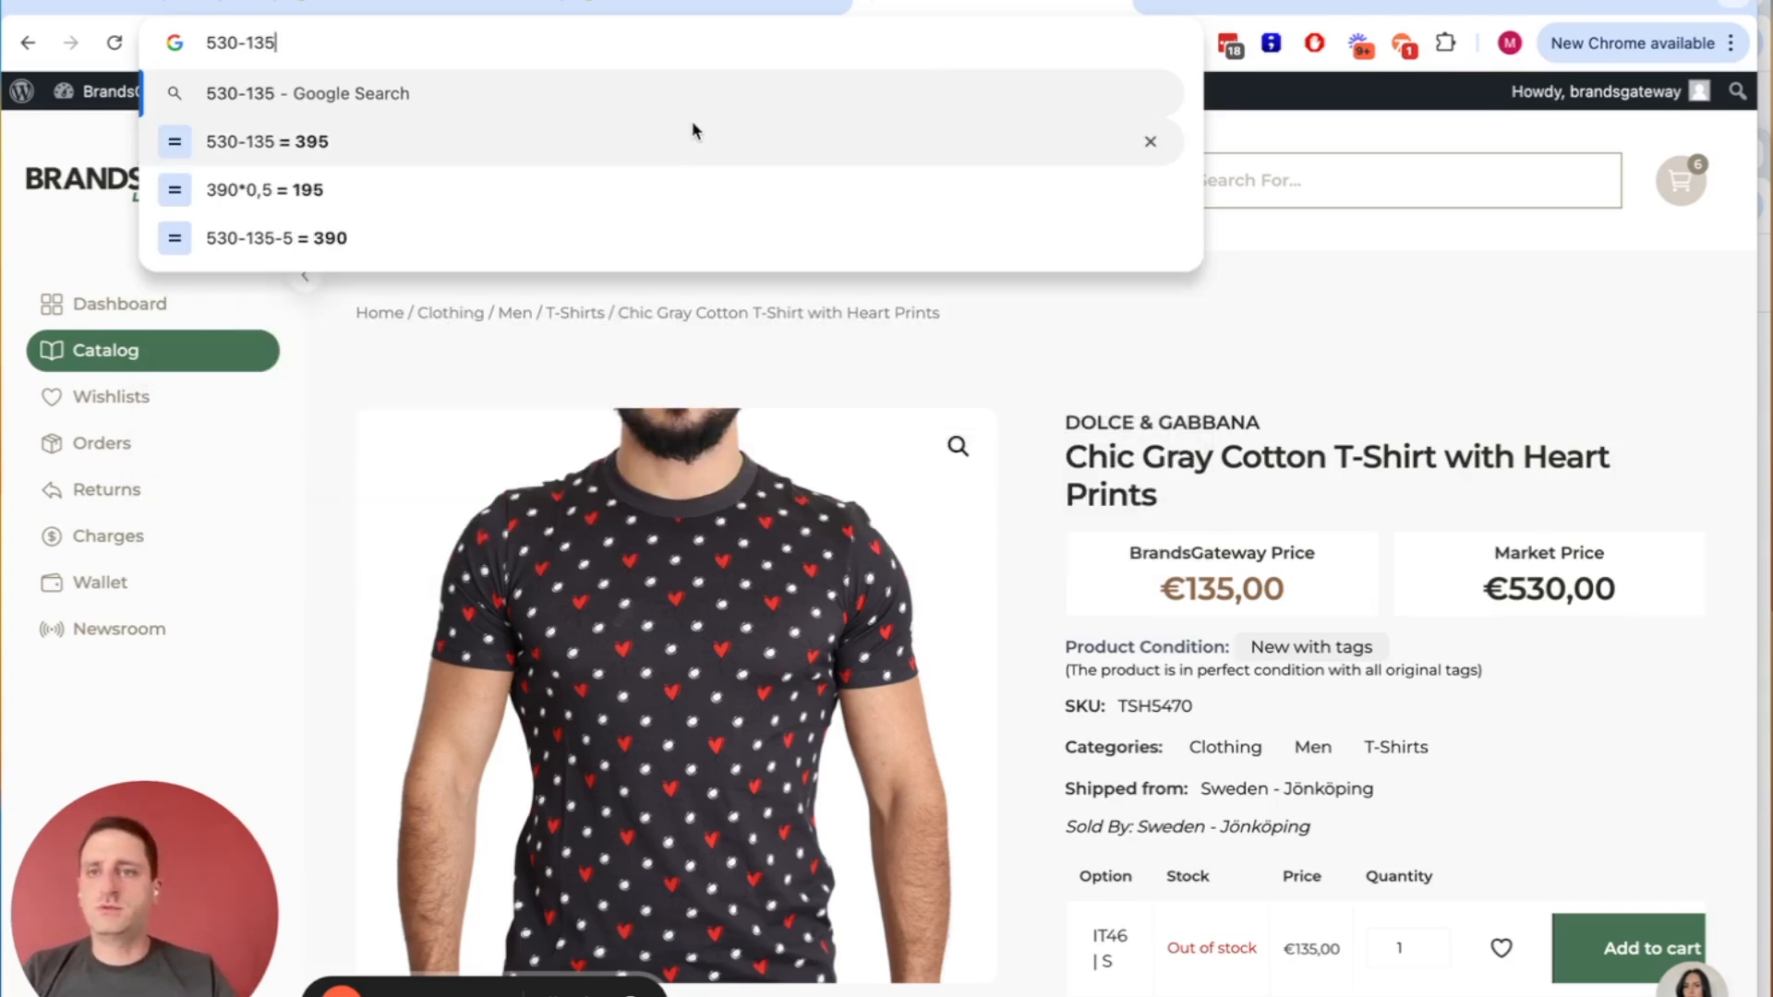
pyautogui.moveTo(301, 157)
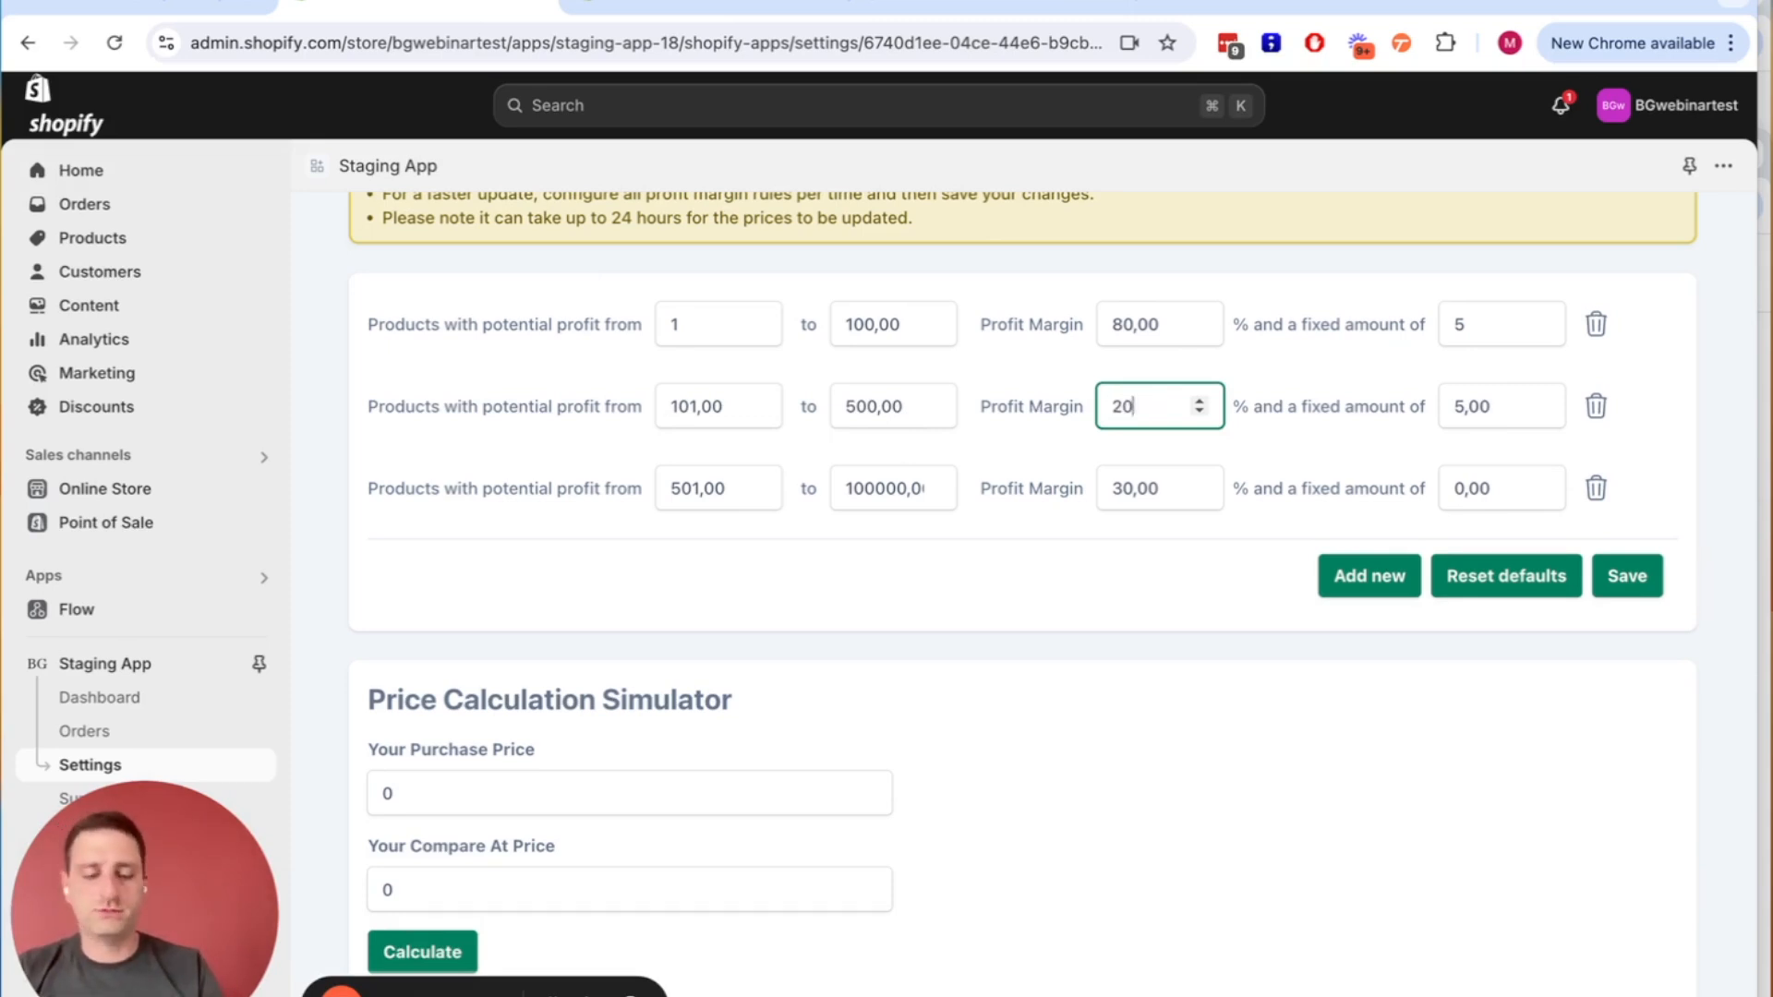
pyautogui.write('80')
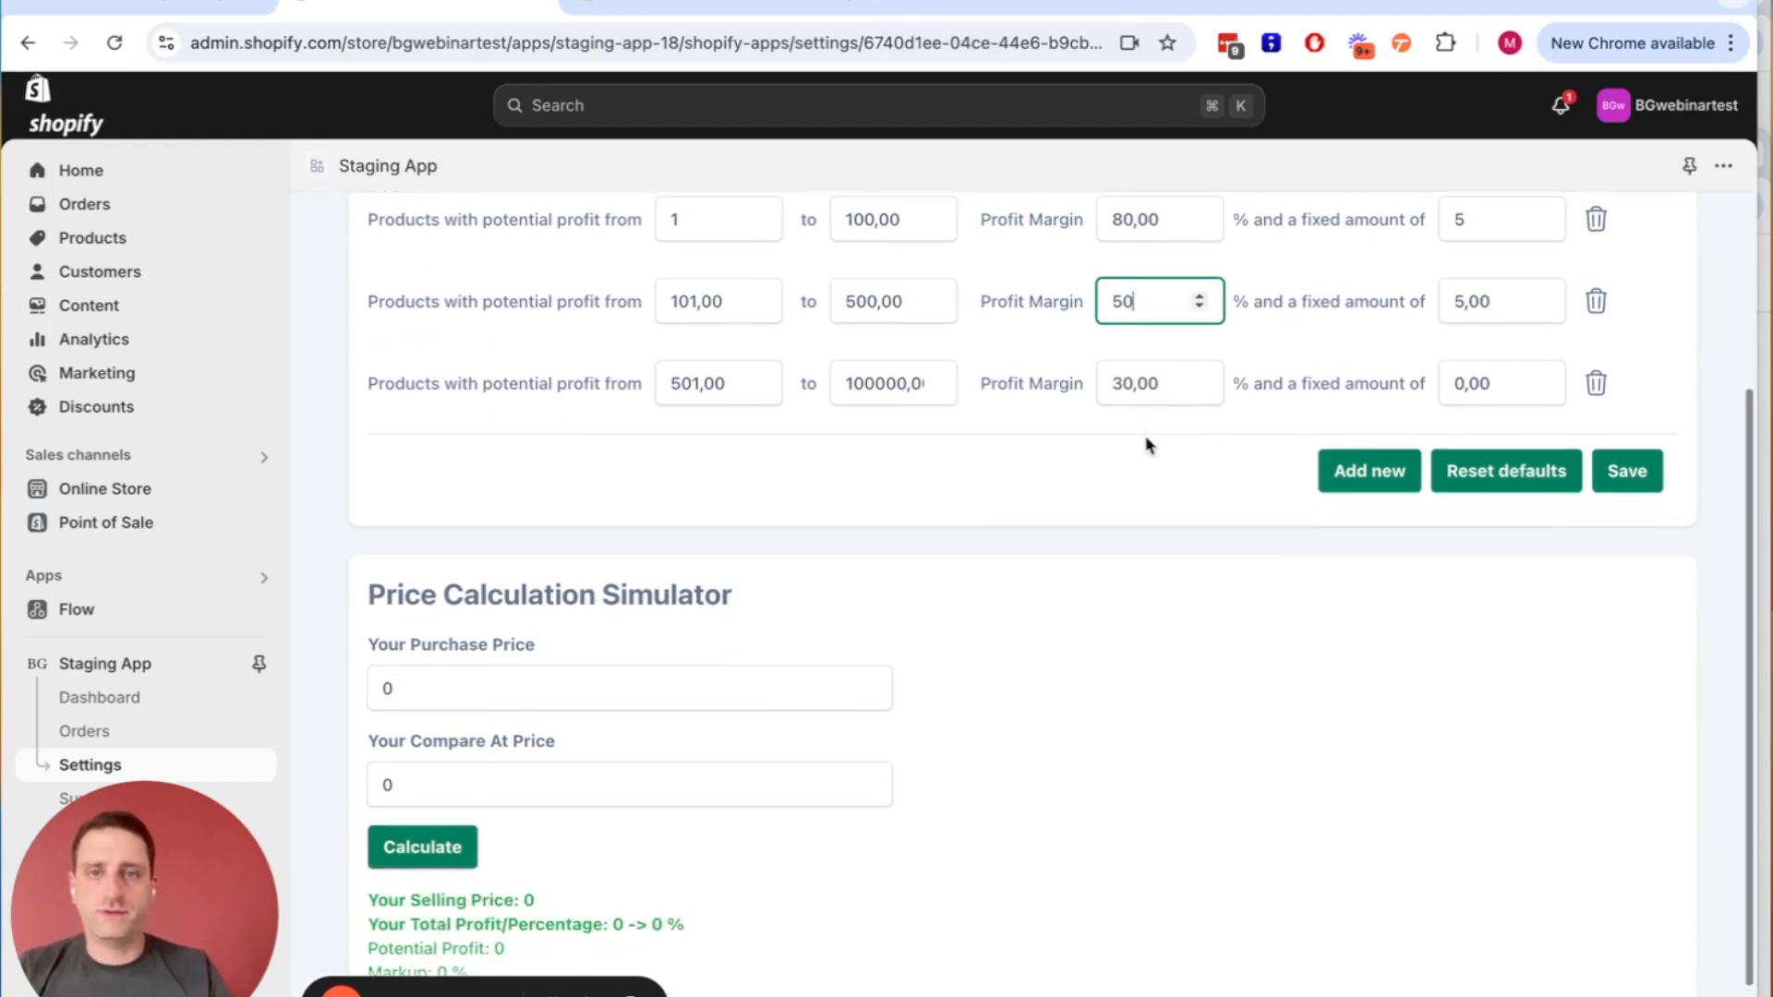
pyautogui.scroll(-3)
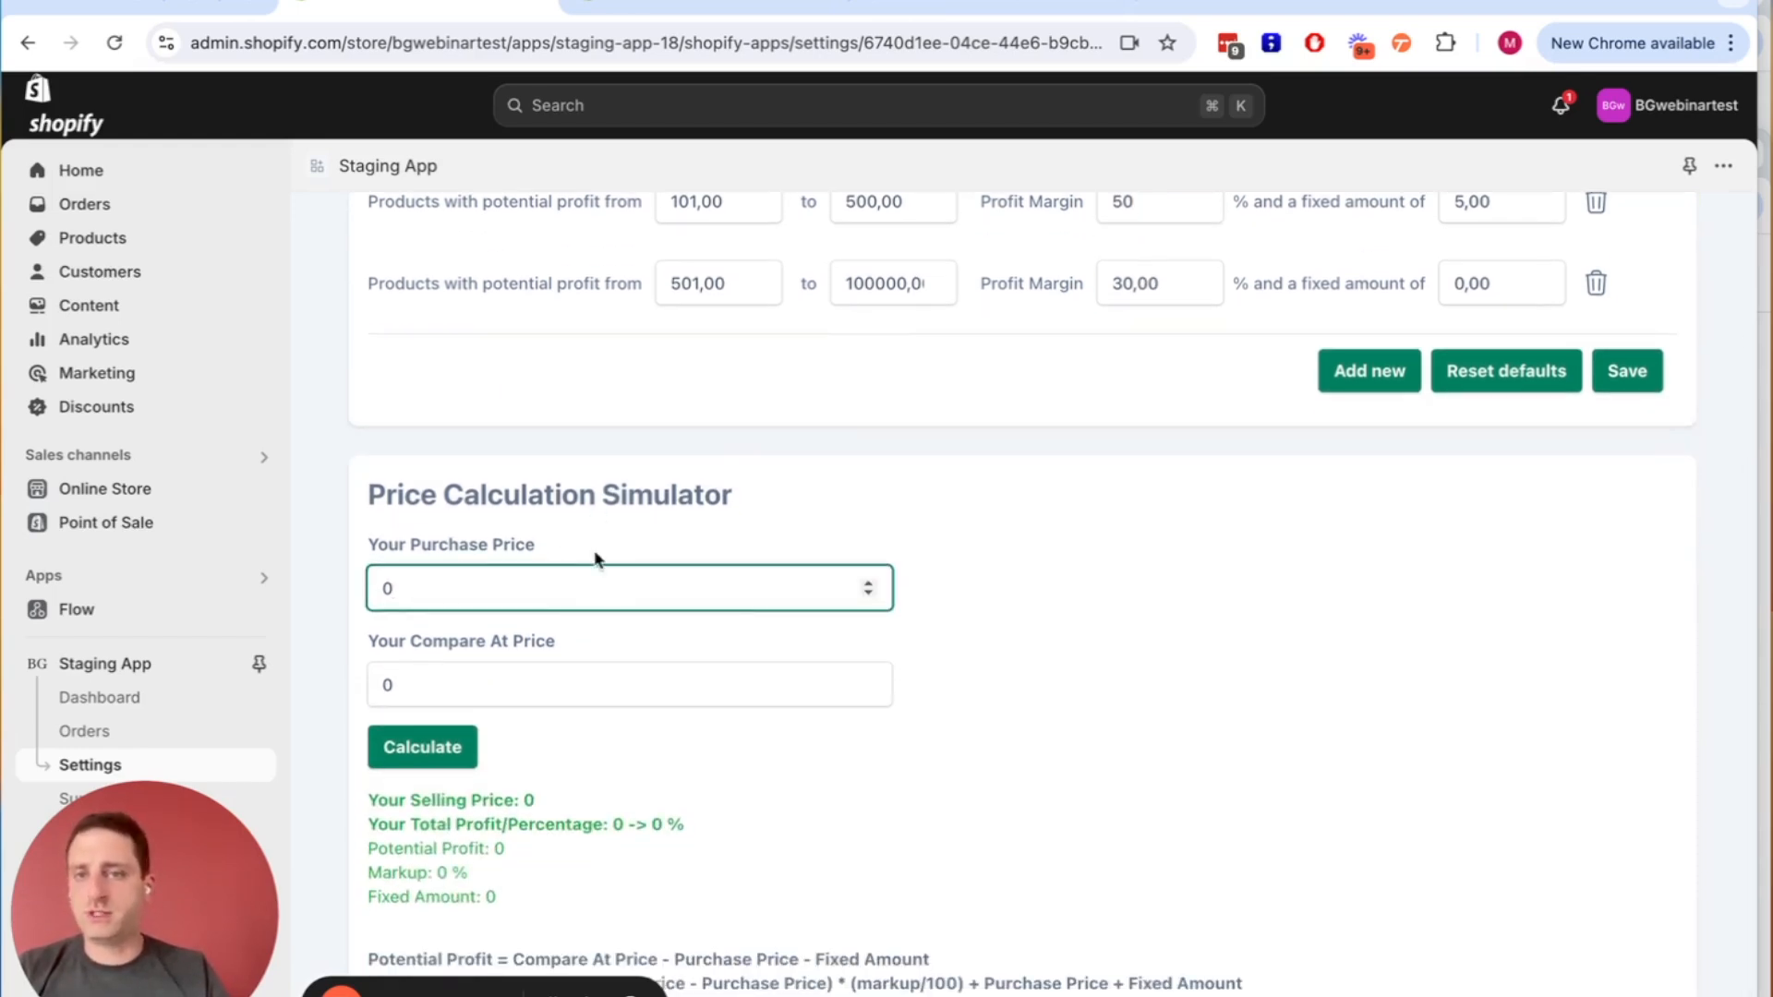
pyautogui.moveTo(620, 618)
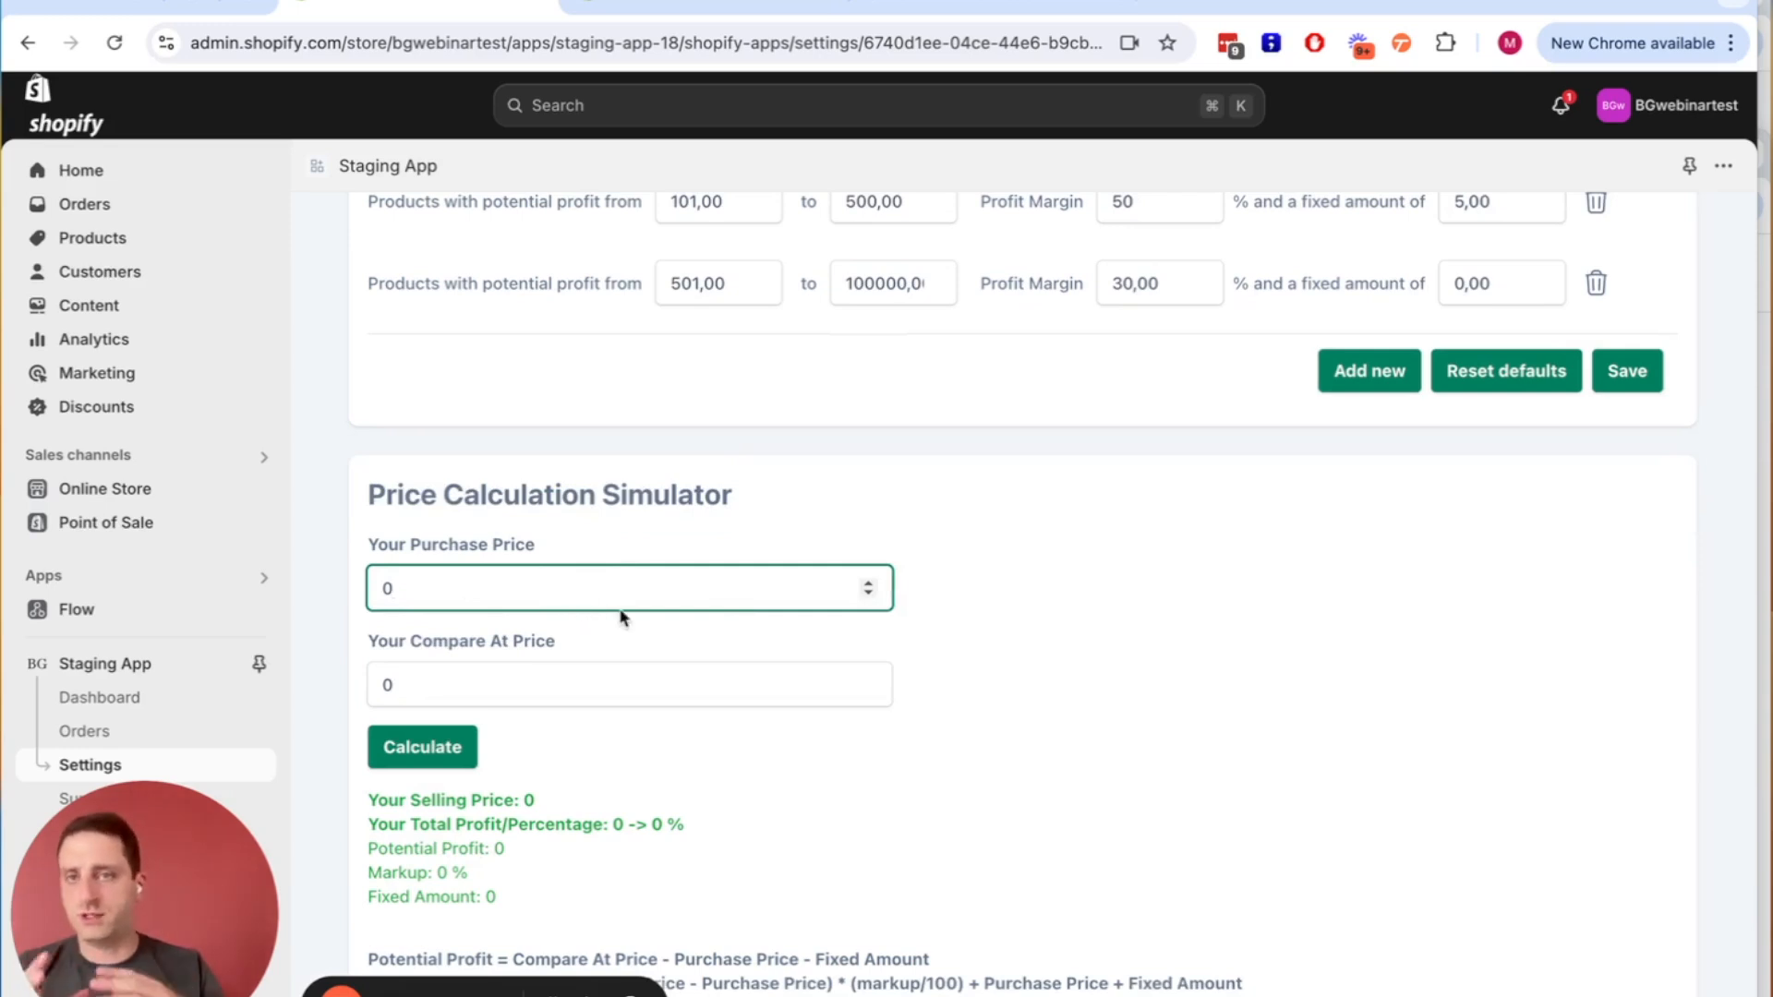
pyautogui.moveTo(1010, 949)
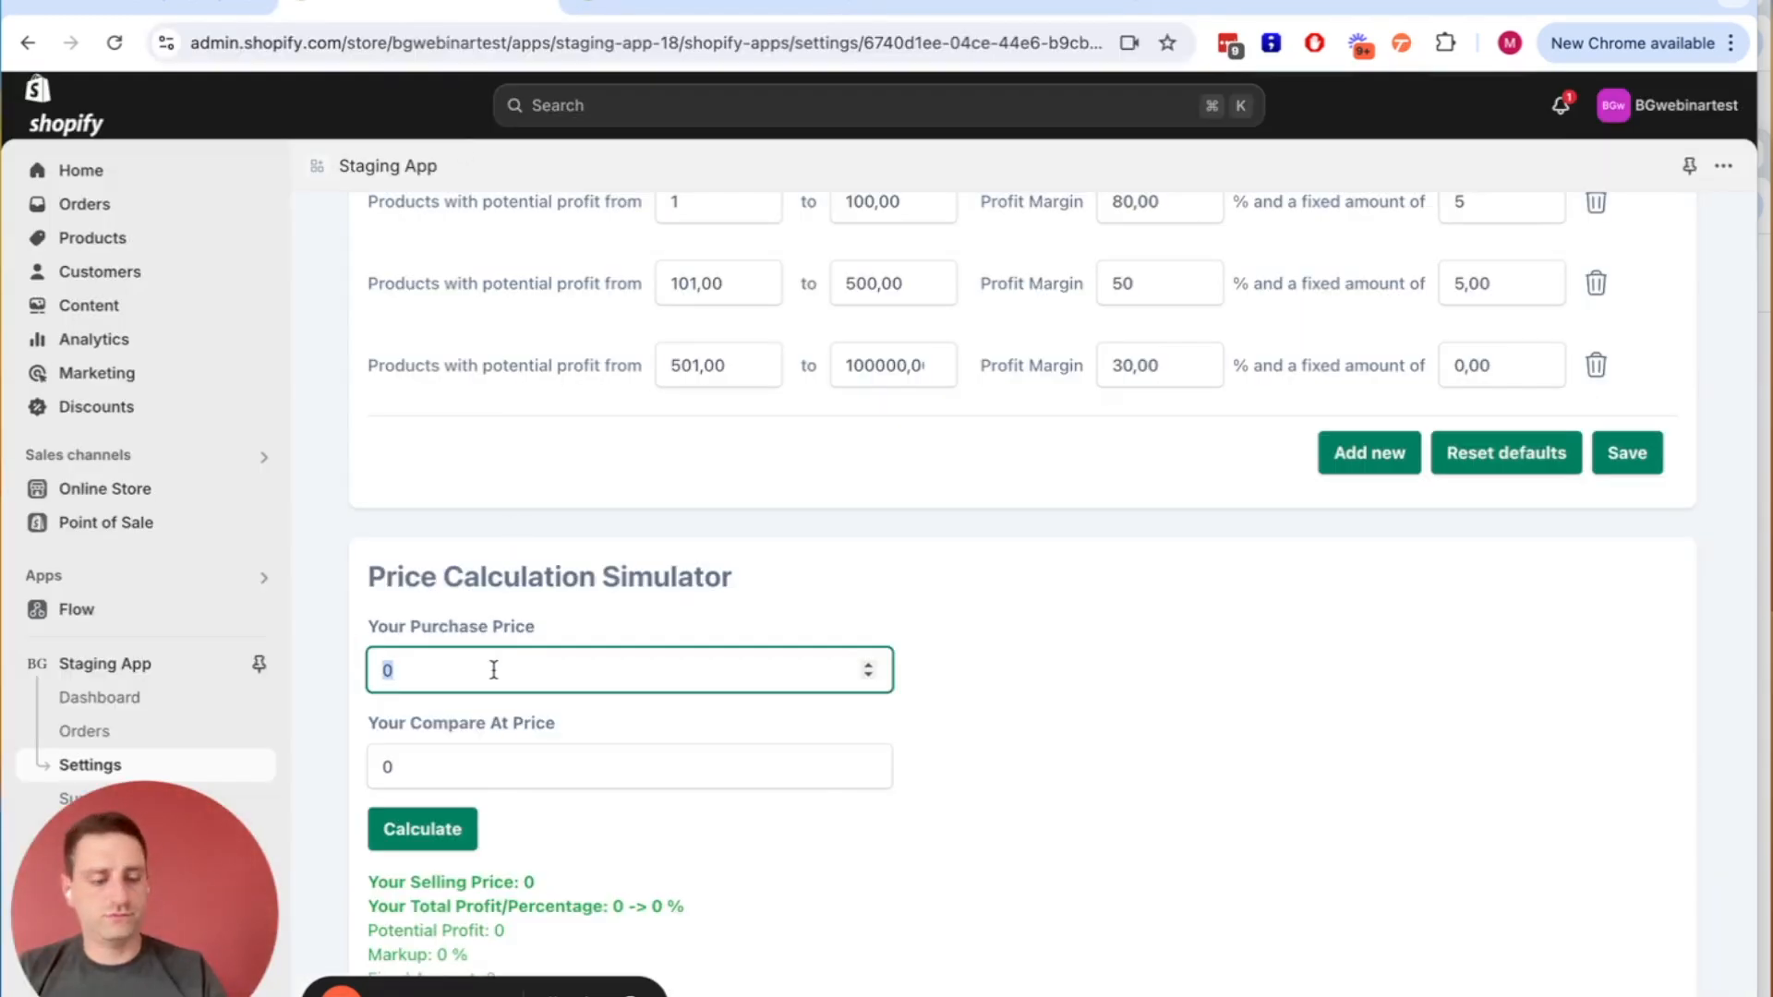
# Enter a 135 purchase price and a 530 compare-at price in the price simulator.
pyautogui.write('135')
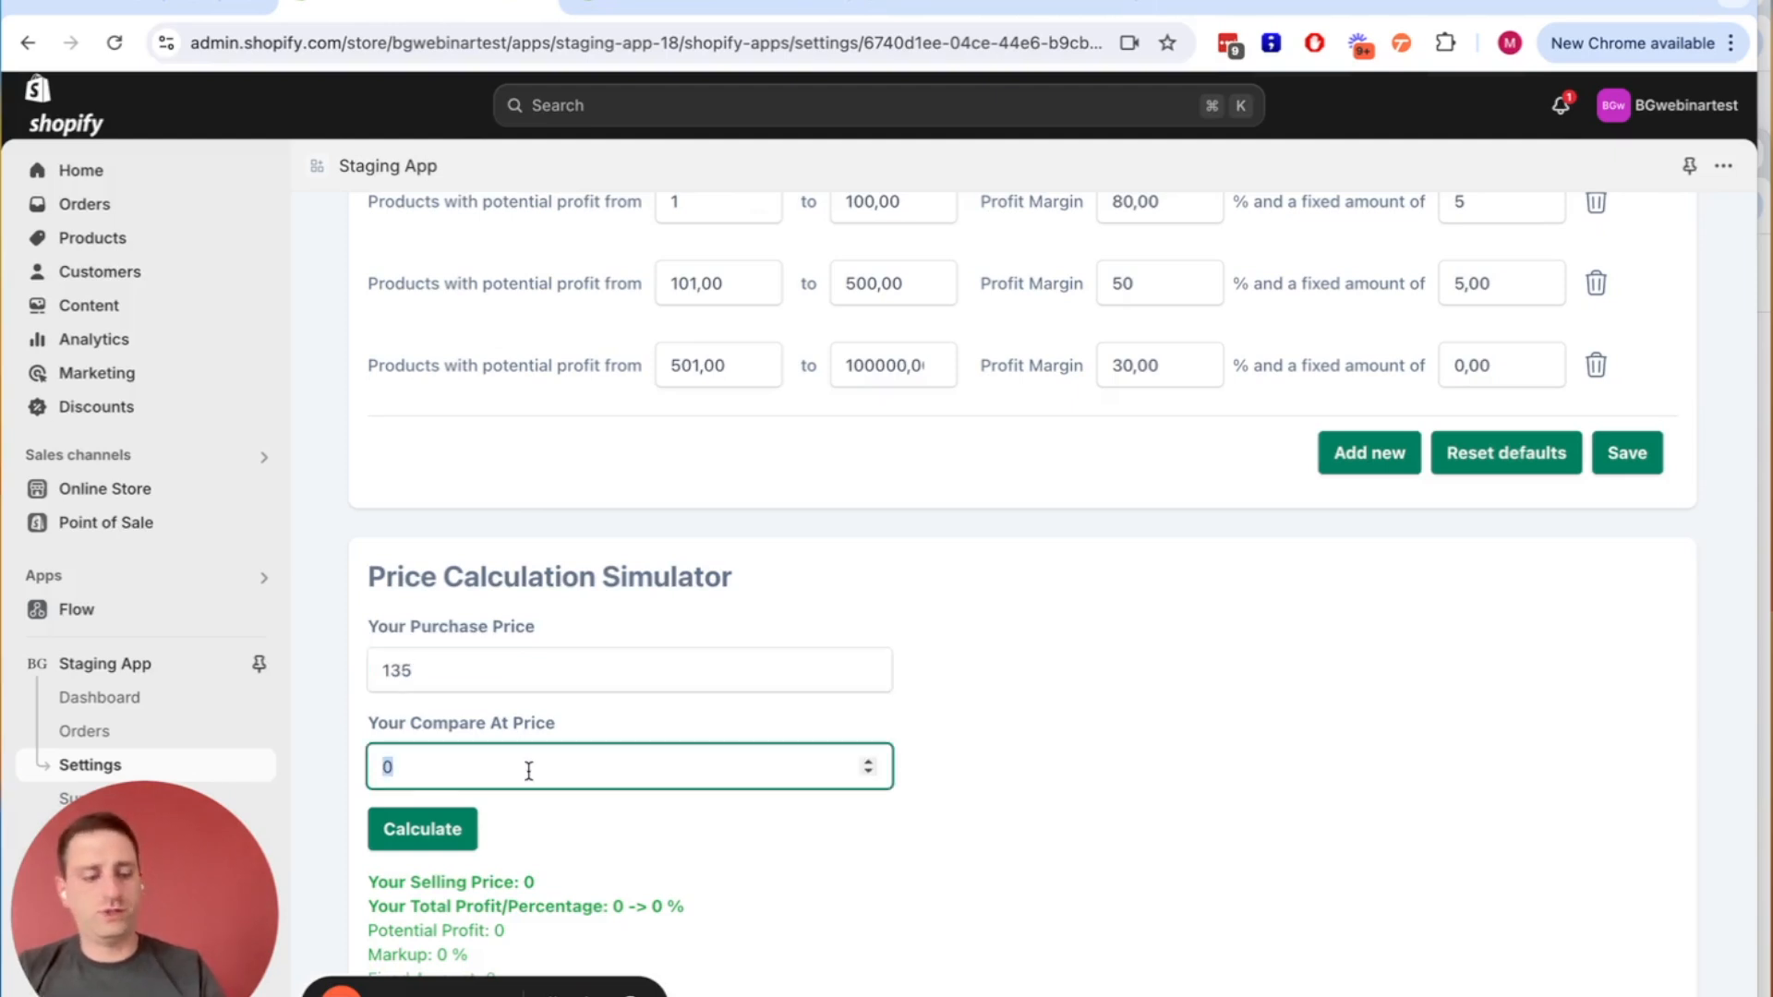
pyautogui.click(421, 746)
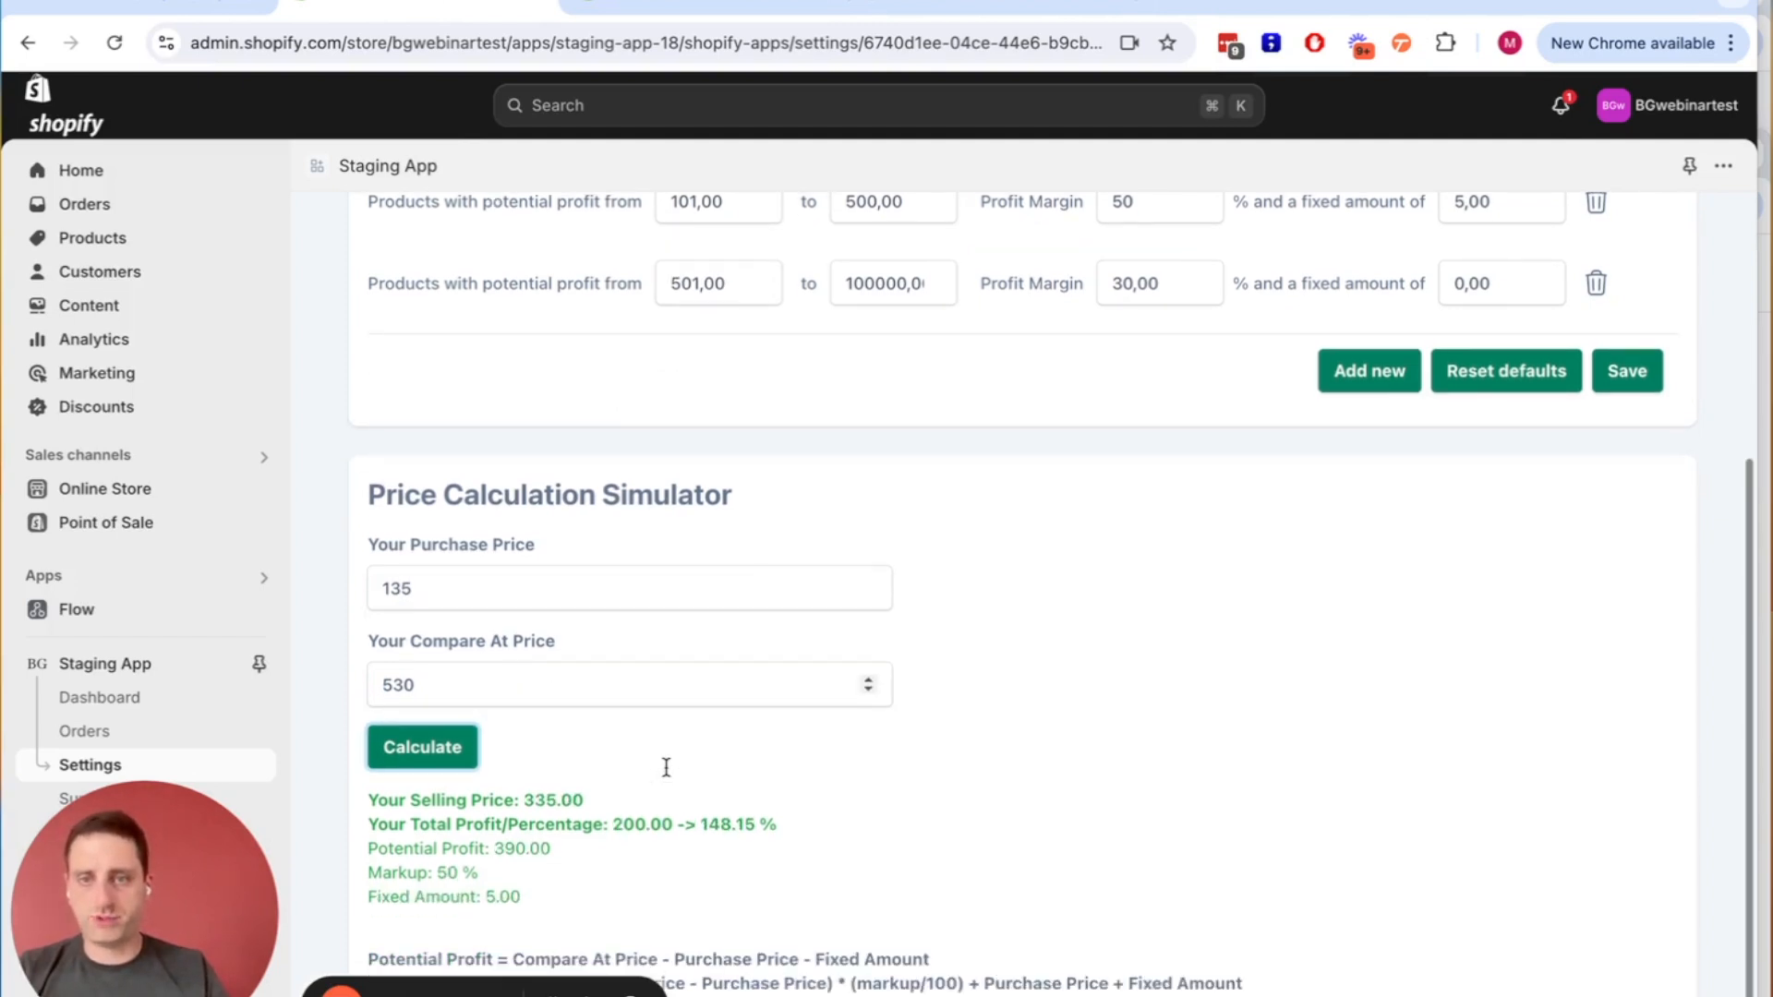
pyautogui.moveTo(320, 896)
pyautogui.write('530')
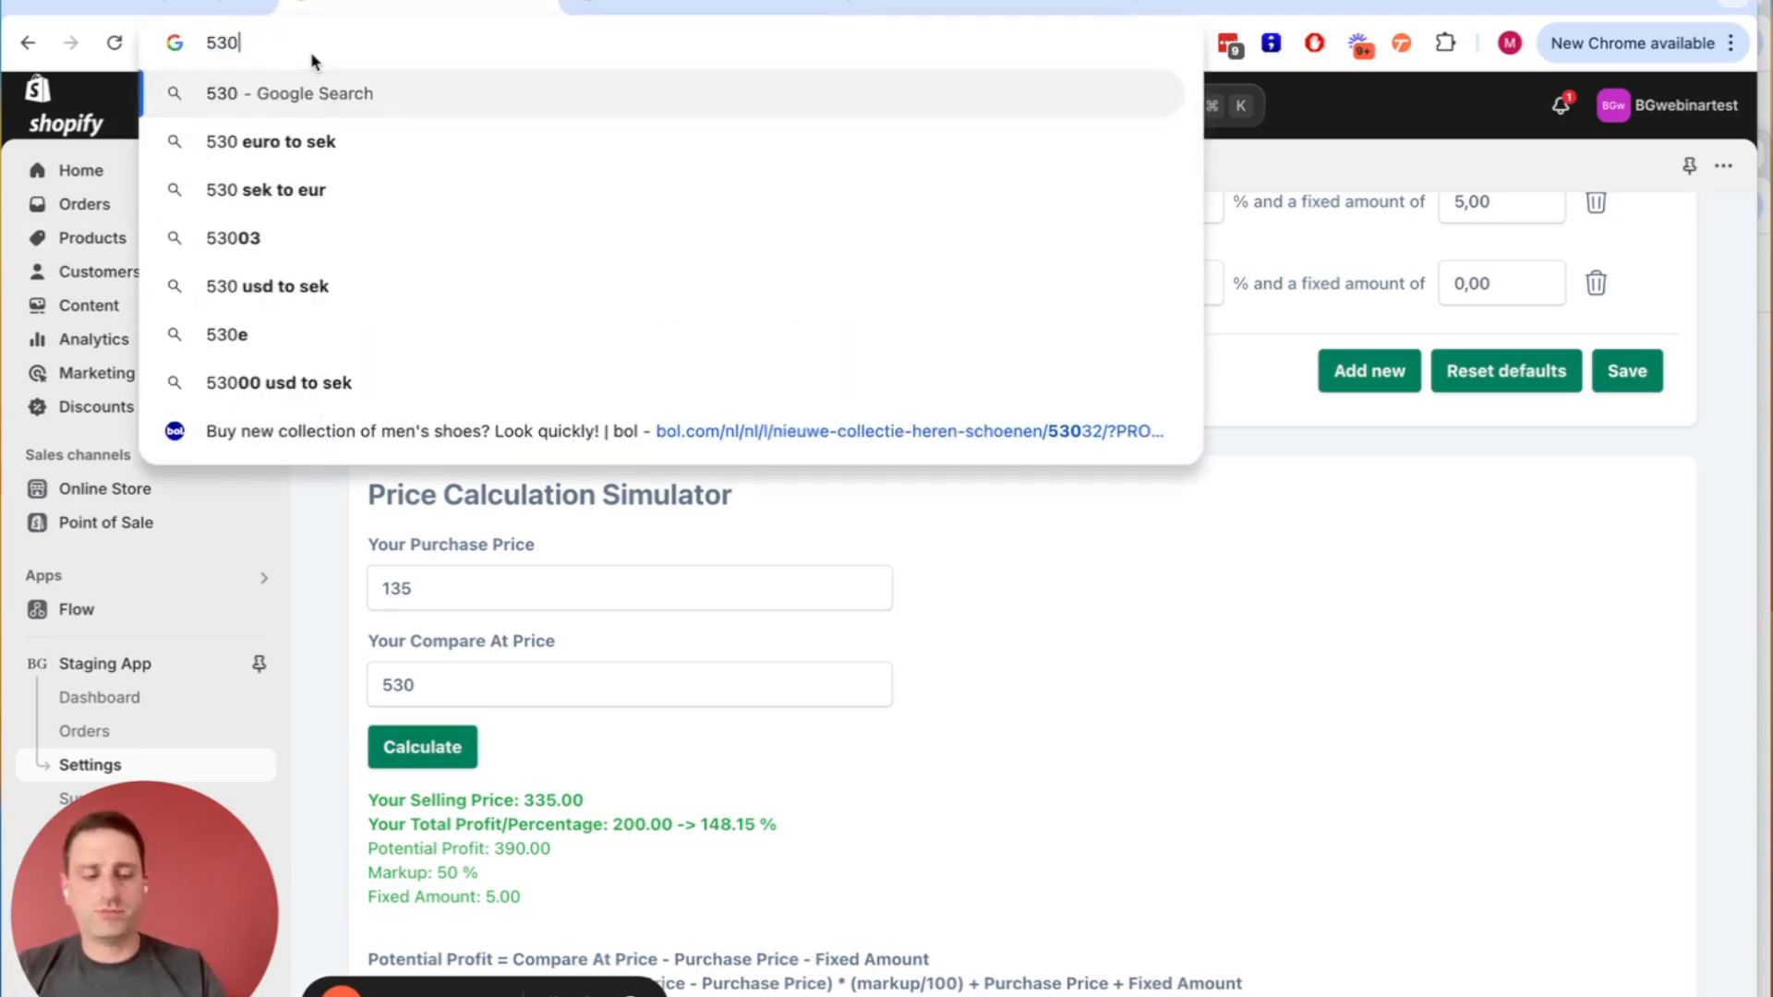
pyautogui.write('-135')
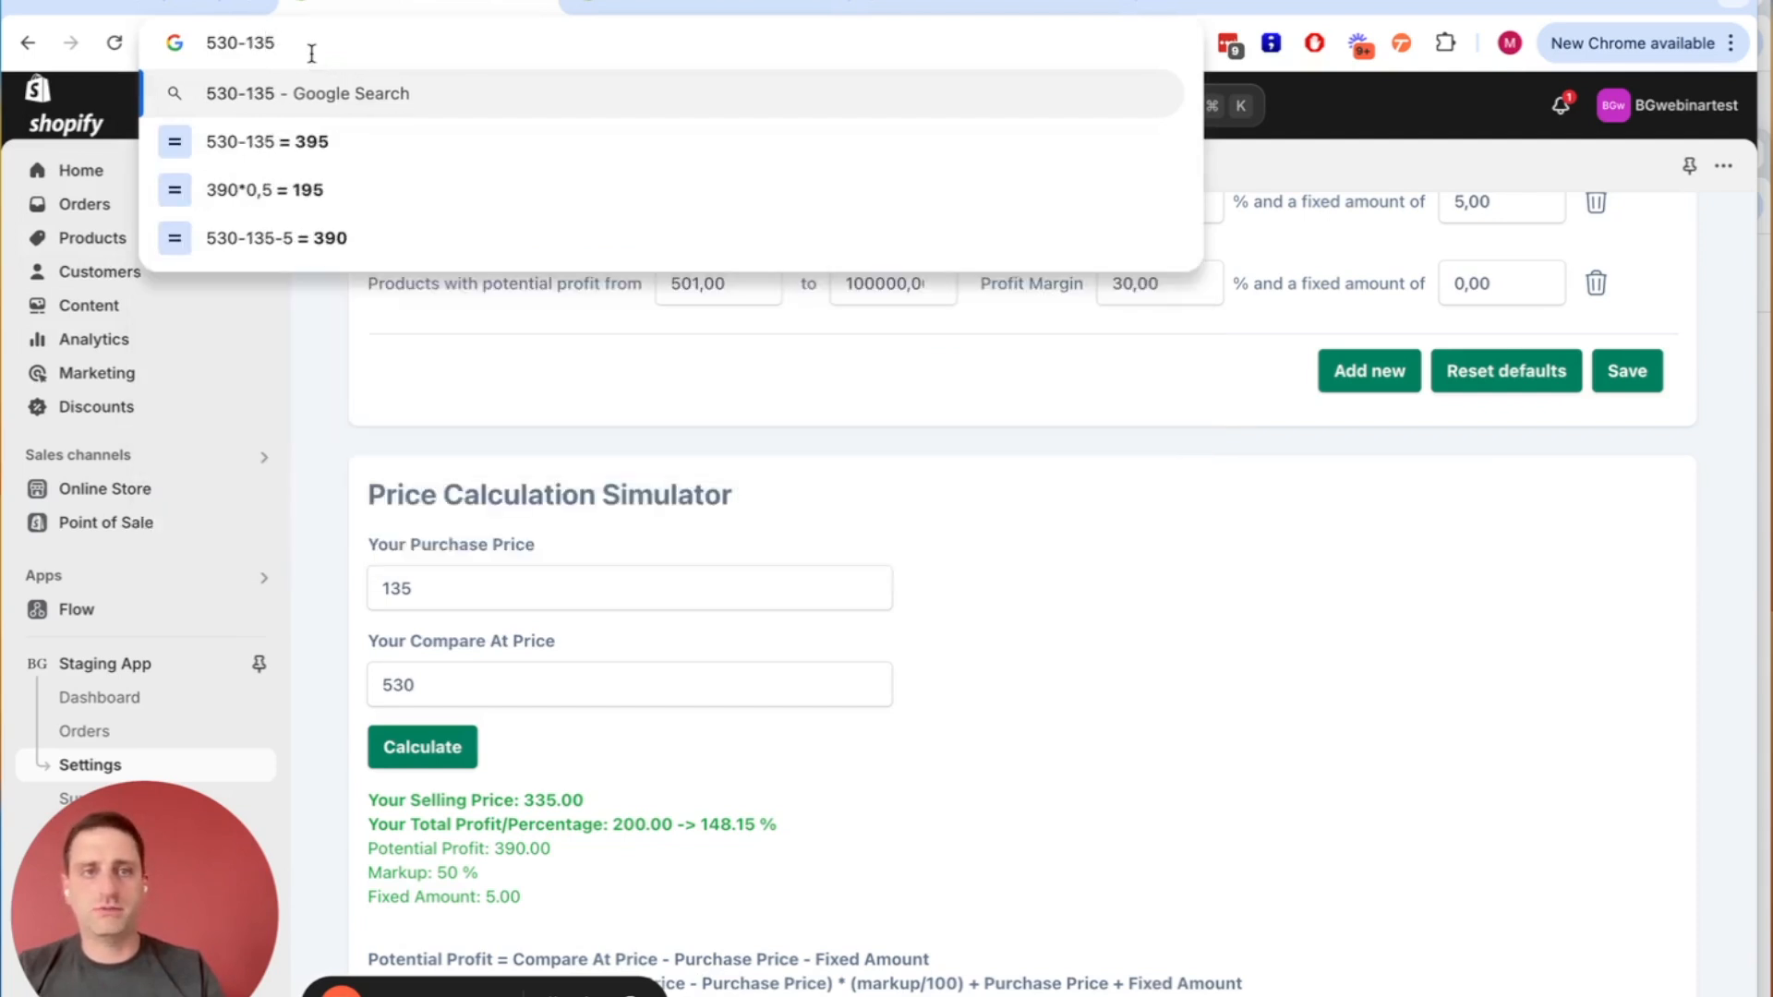
pyautogui.write('-')
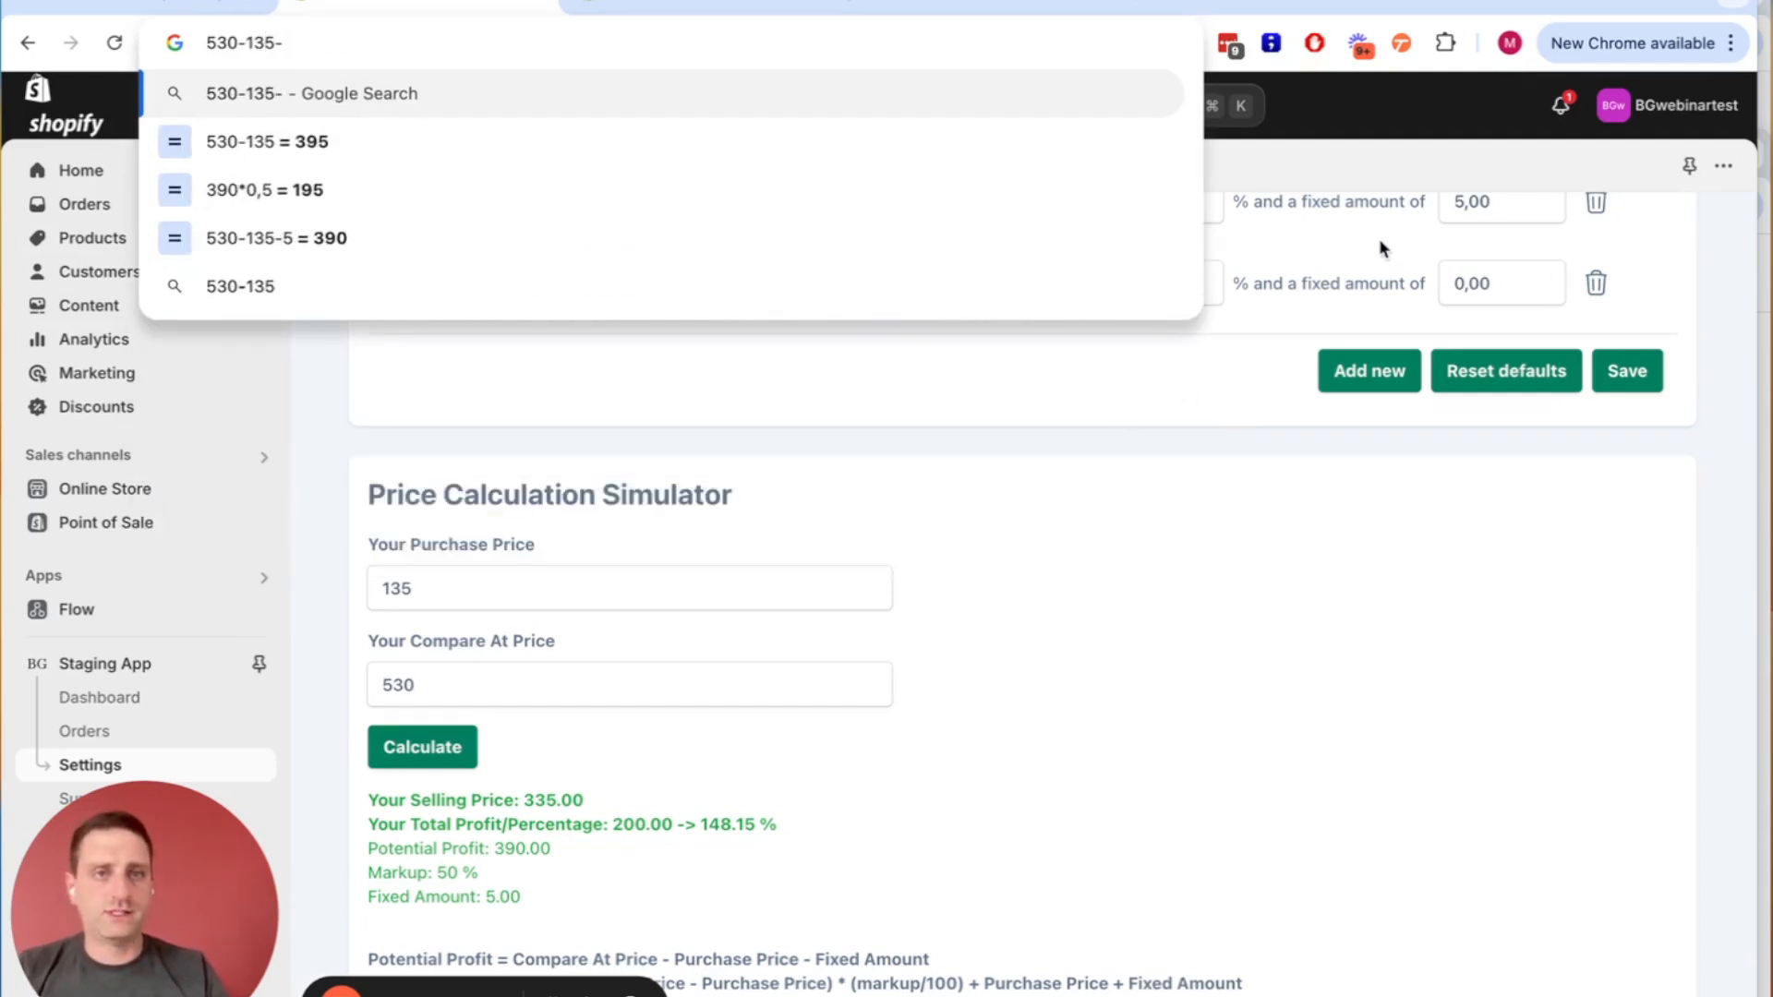
pyautogui.scroll(3)
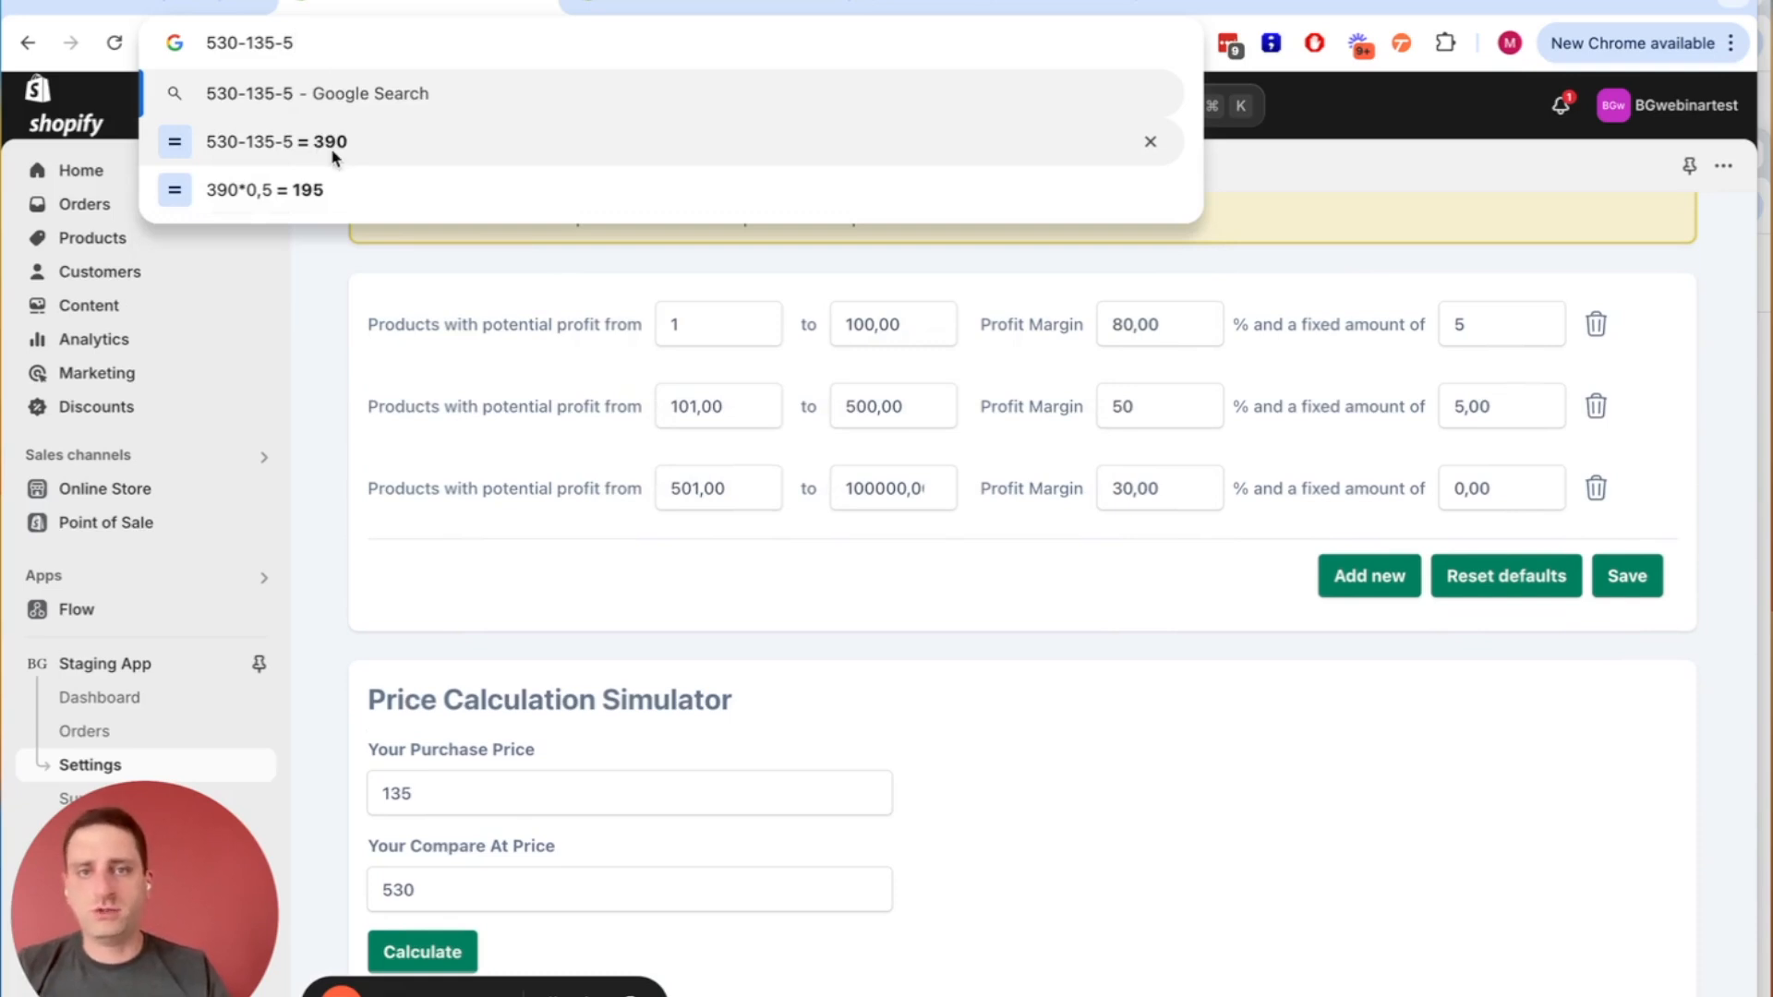
pyautogui.moveTo(1143, 407)
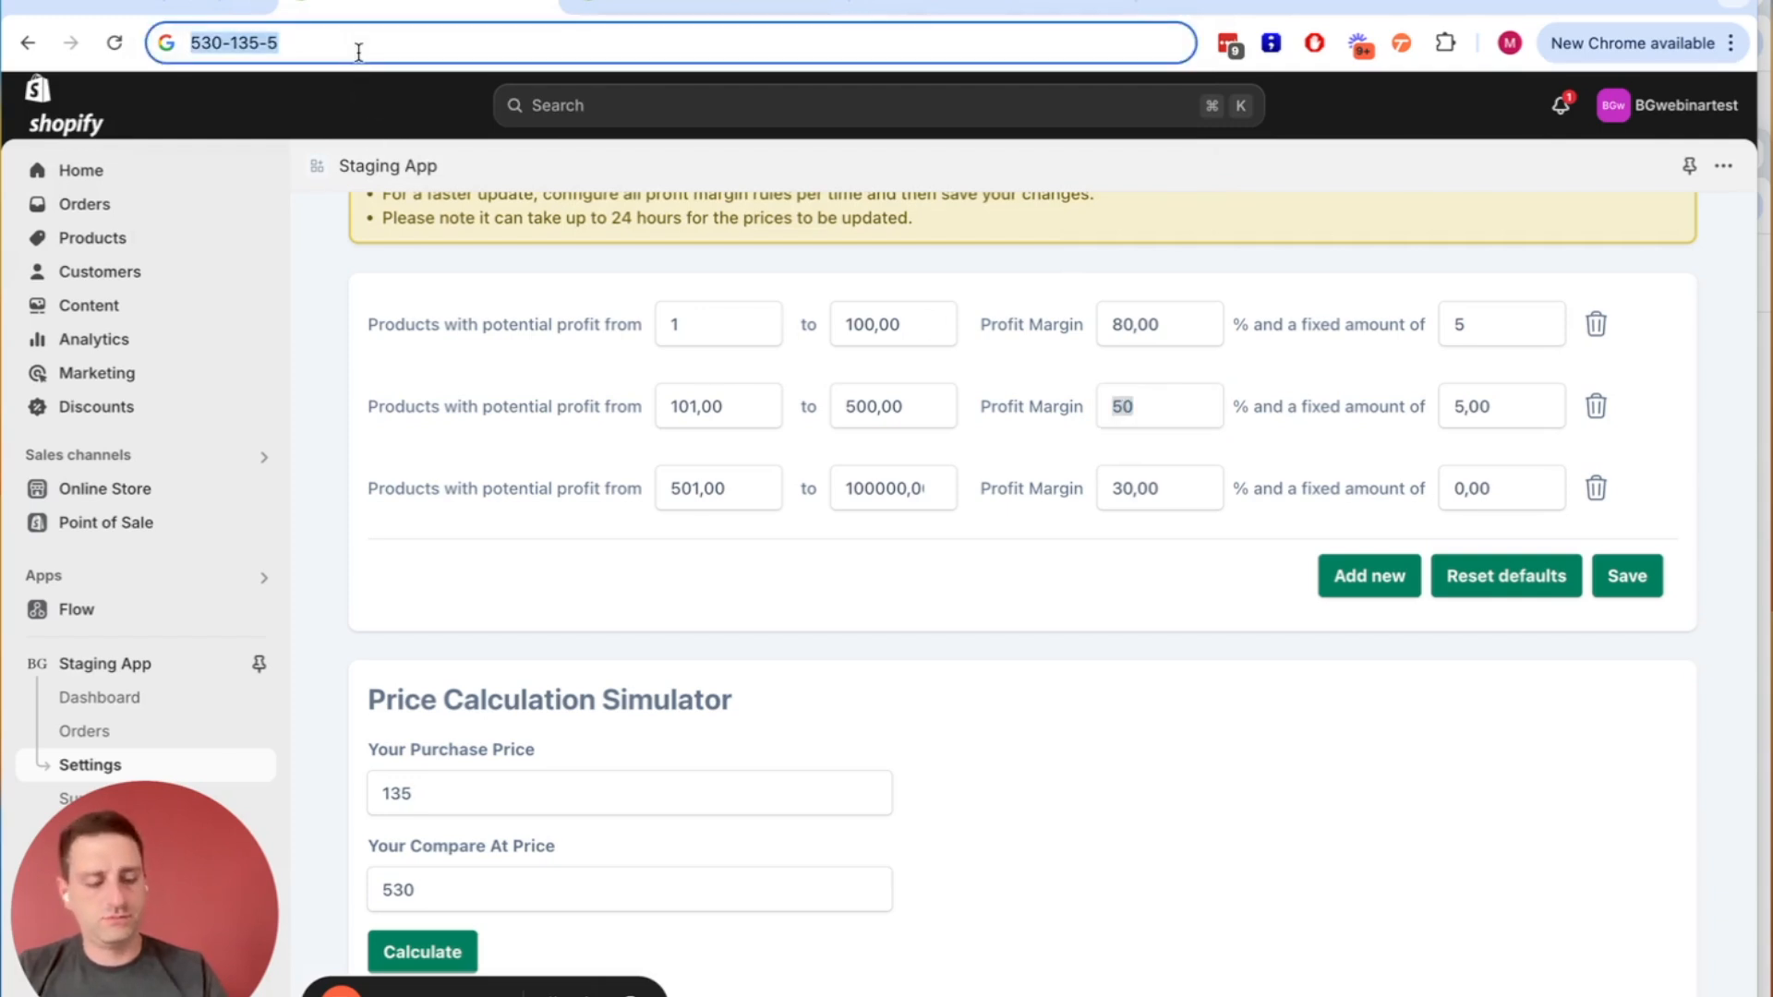
pyautogui.write('390*0,5')
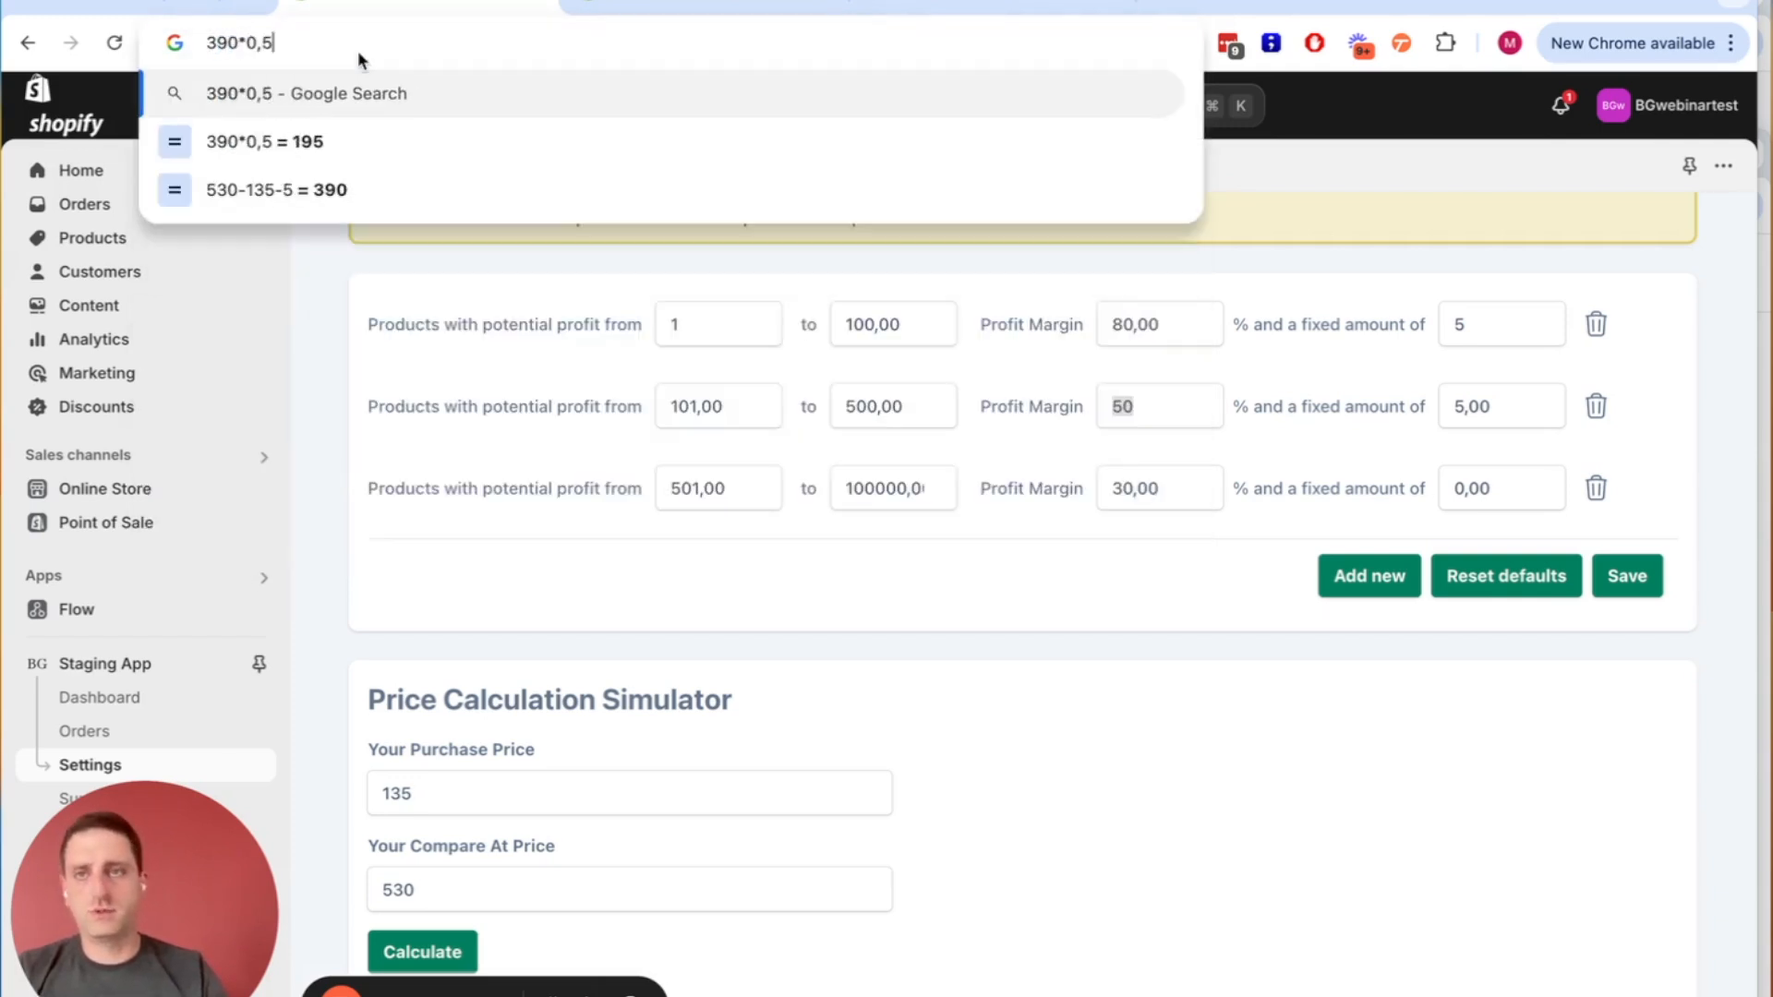
pyautogui.scroll(-3)
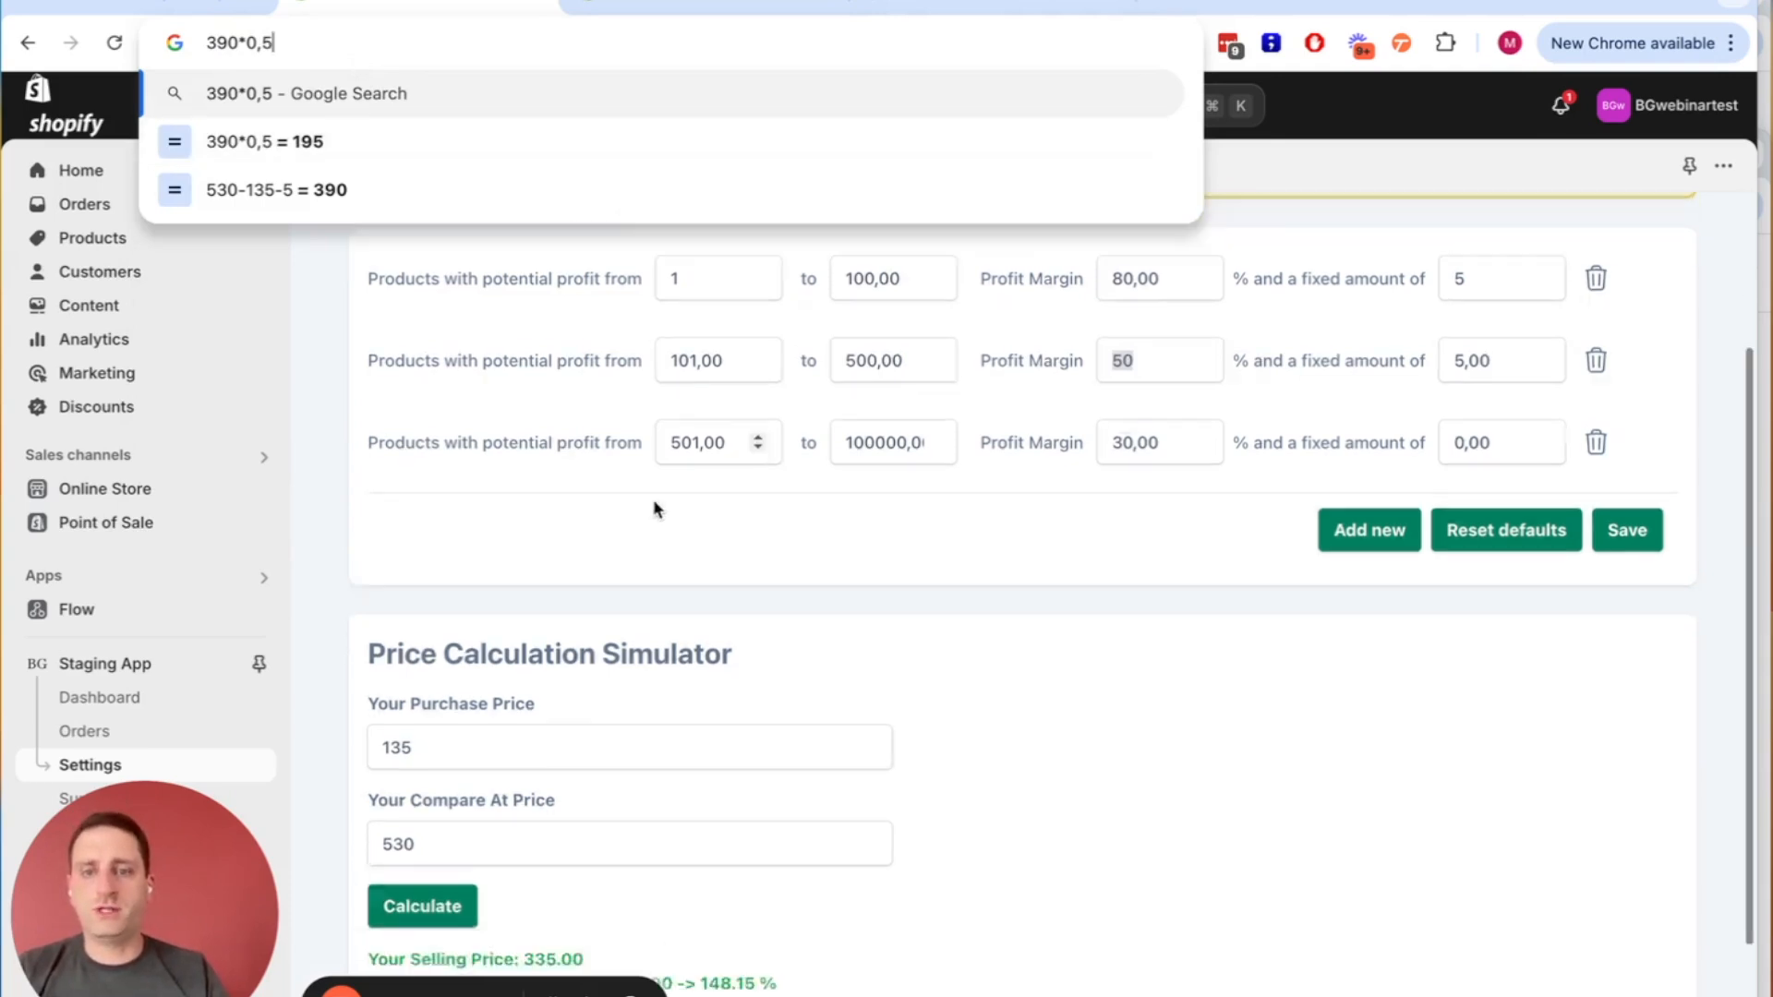
pyautogui.scroll(-3)
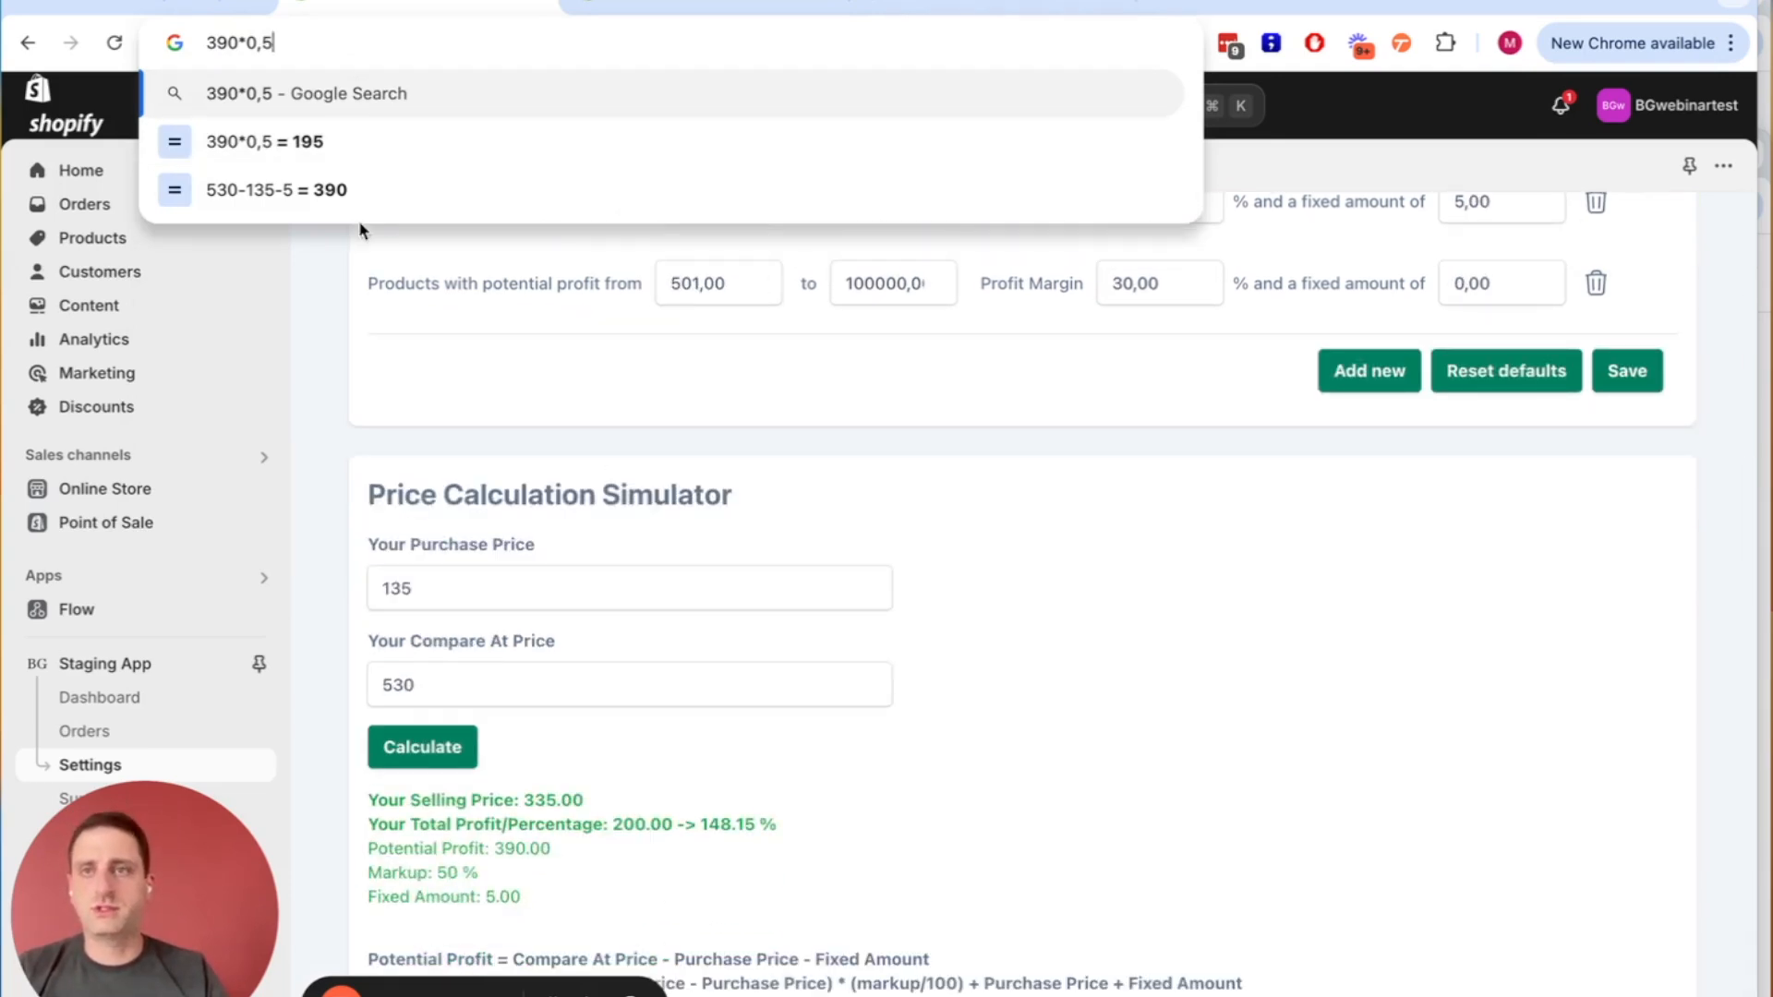
pyautogui.moveTo(321, 42)
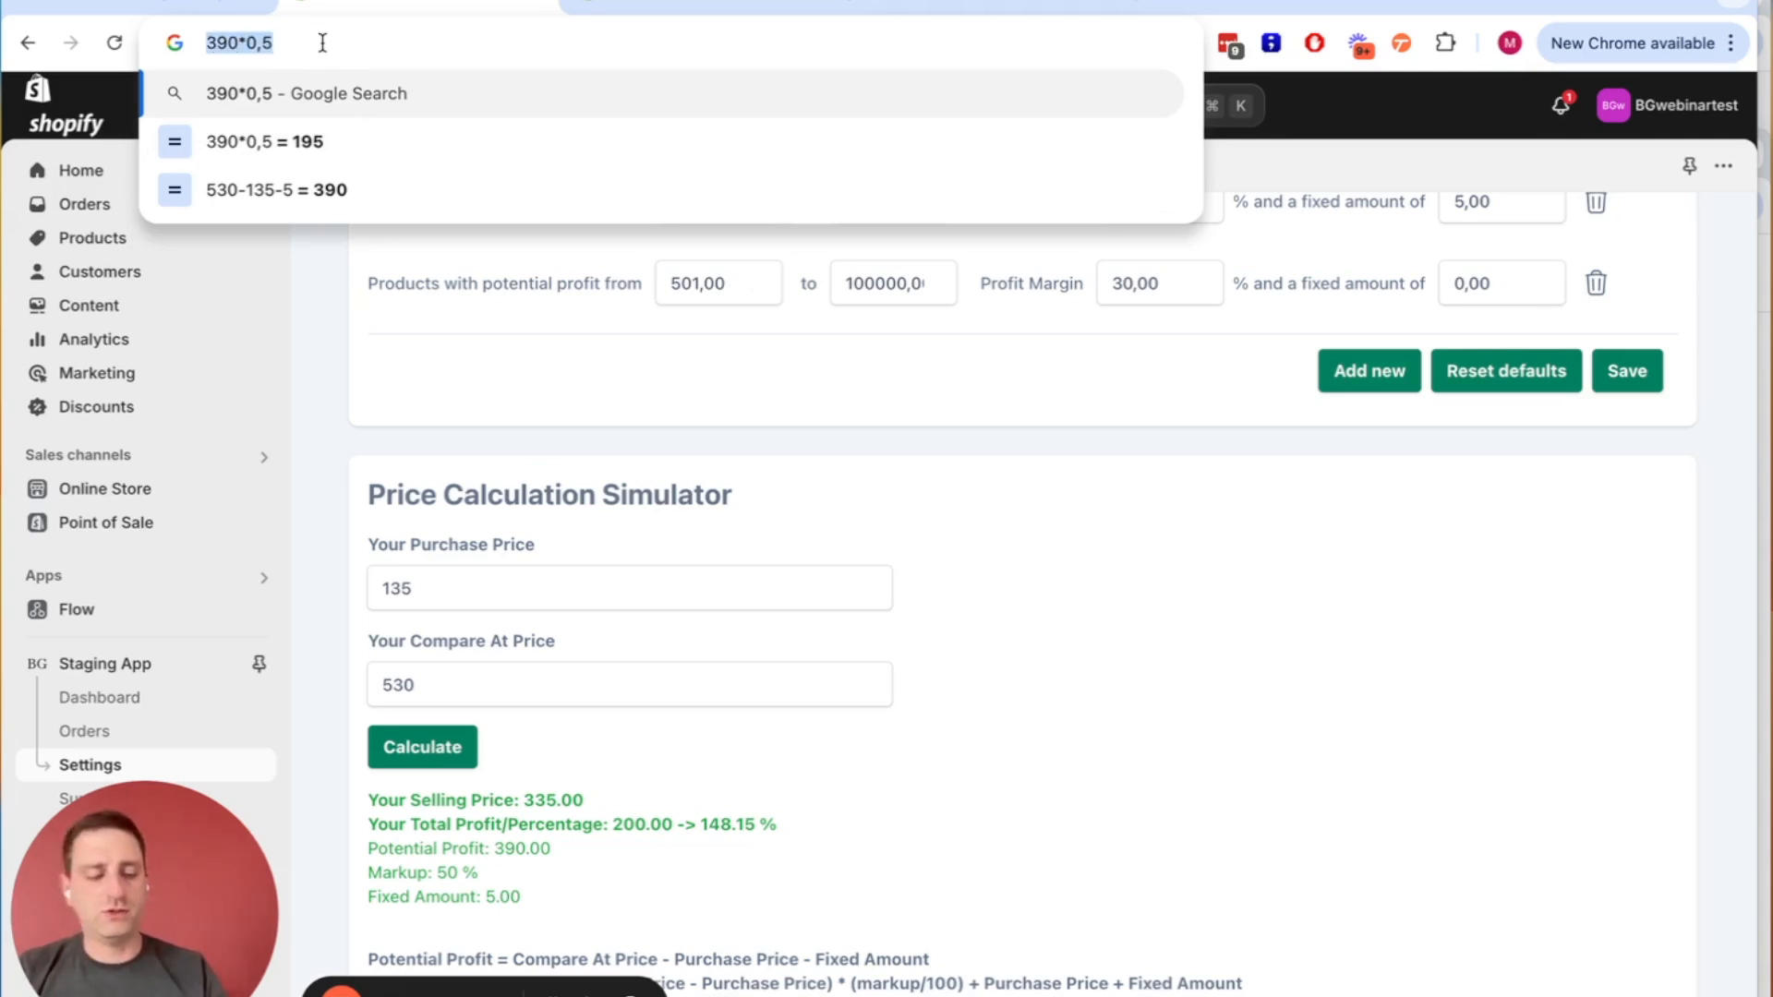
pyautogui.write('195+135')
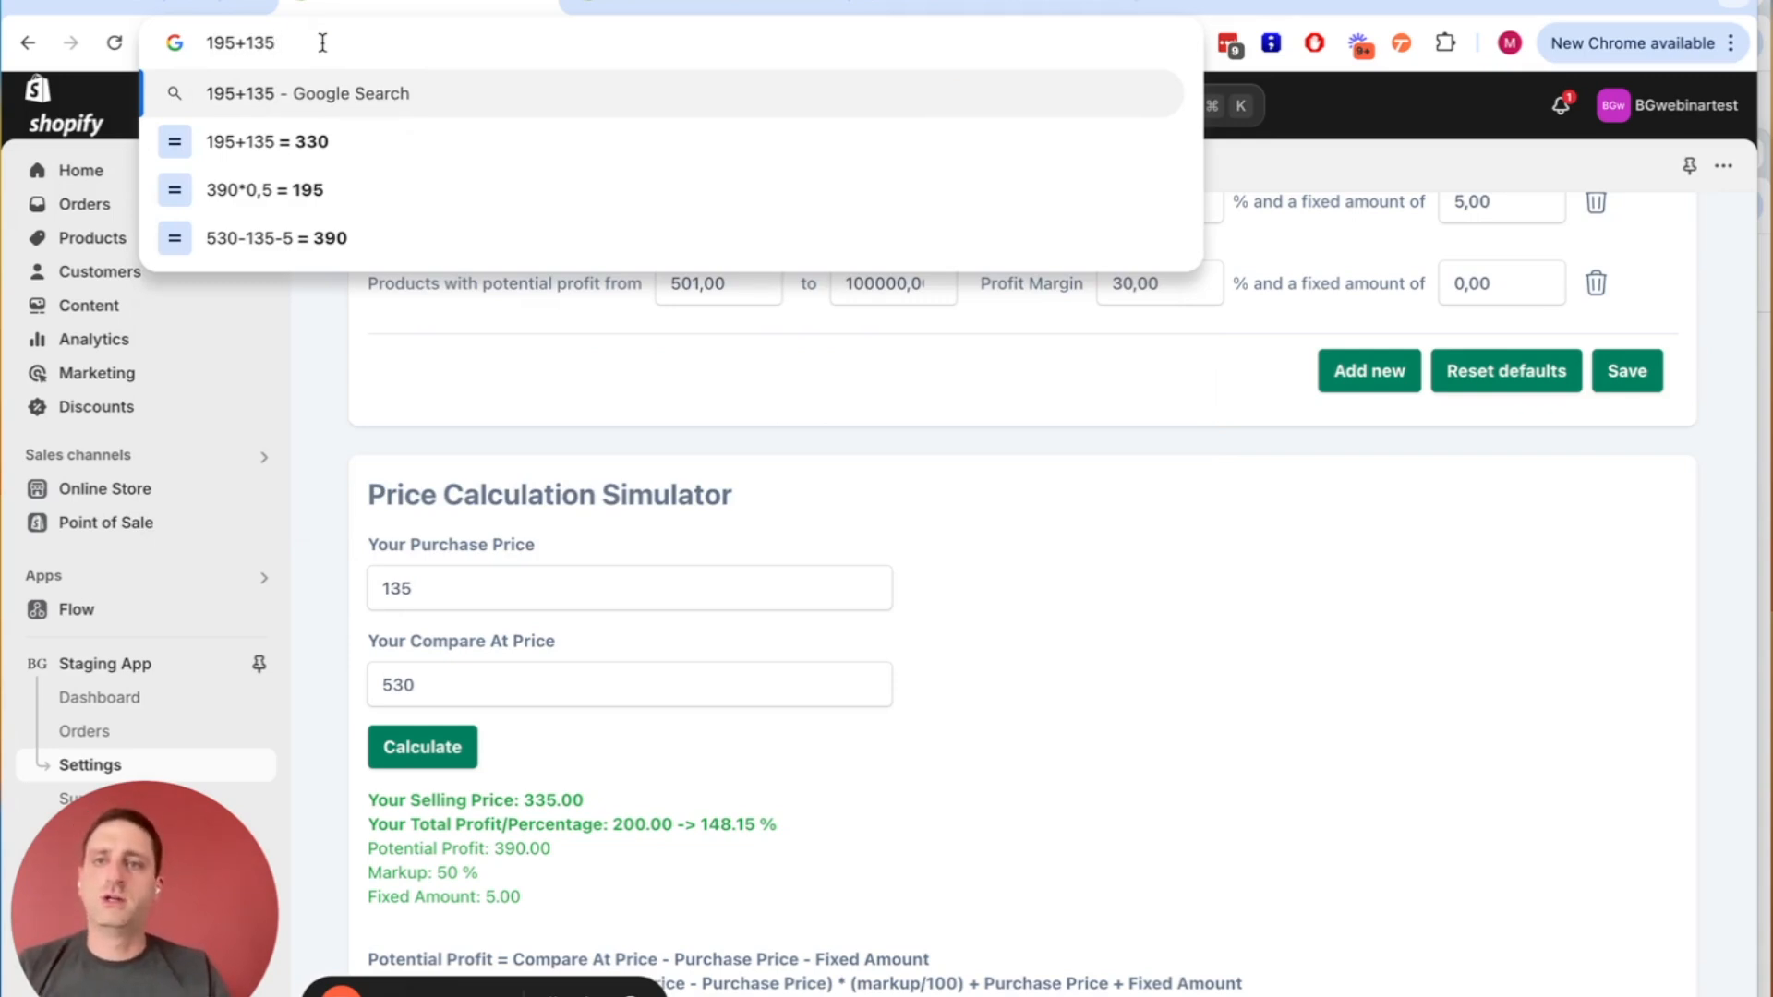
pyautogui.write('+')
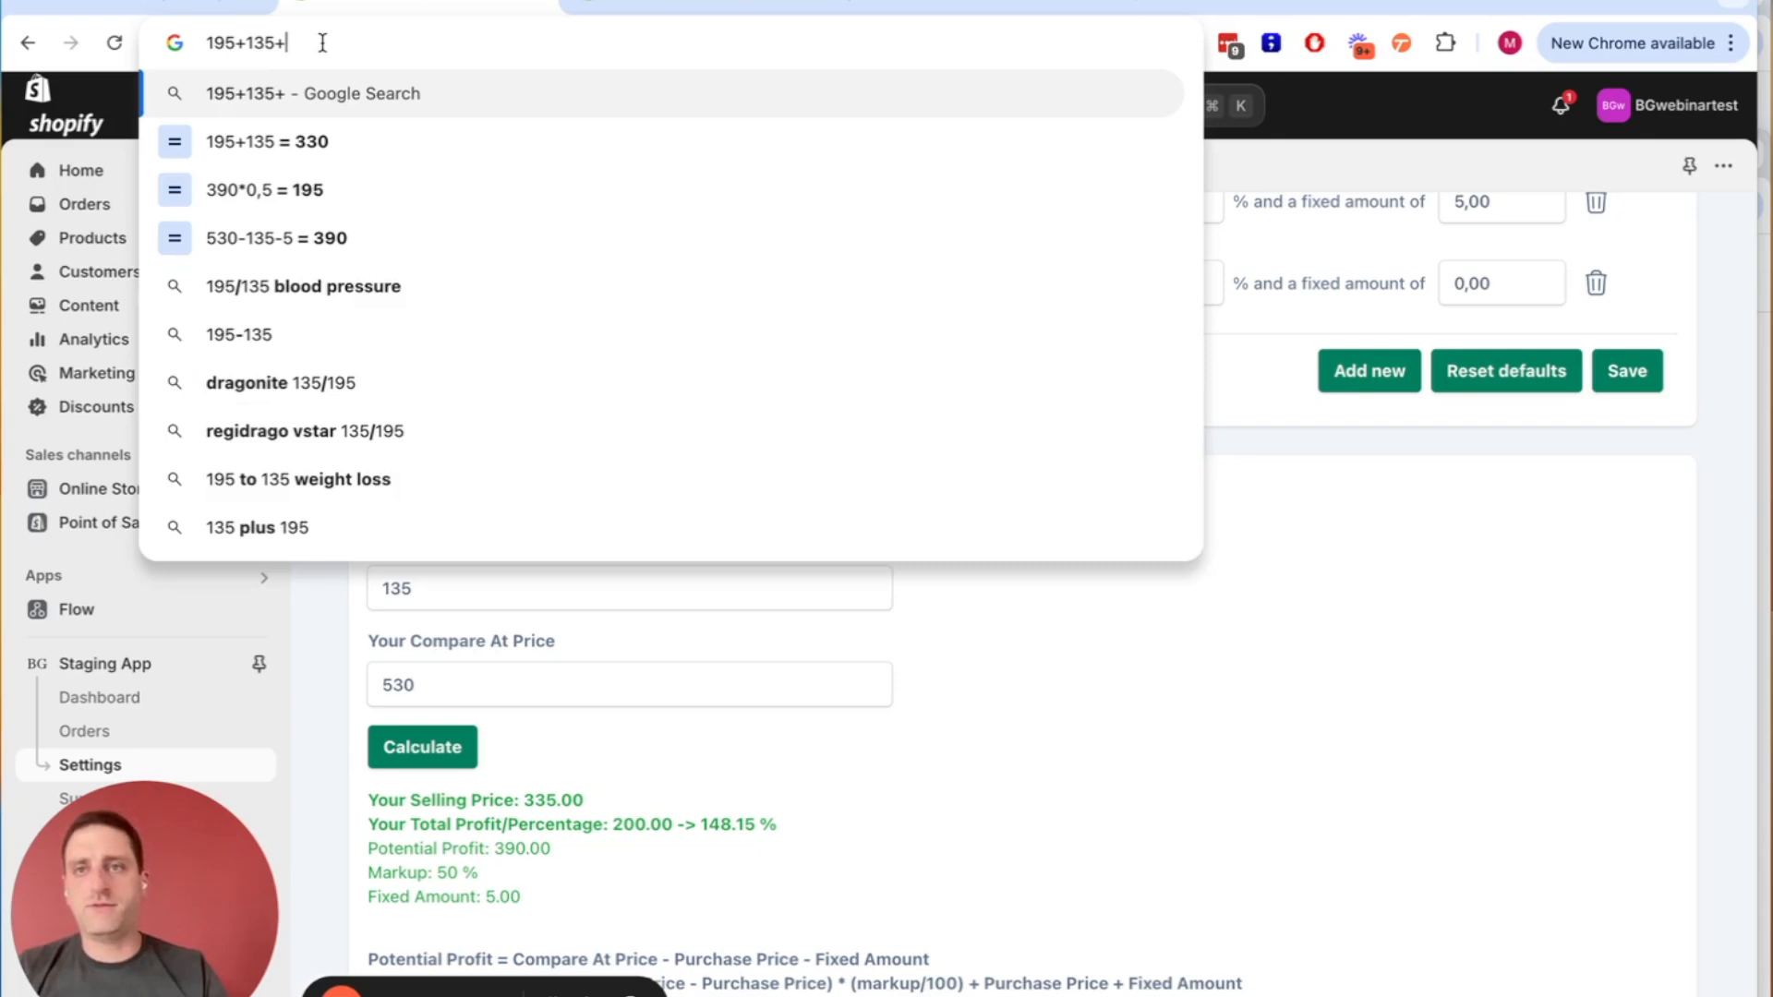
pyautogui.write('5')
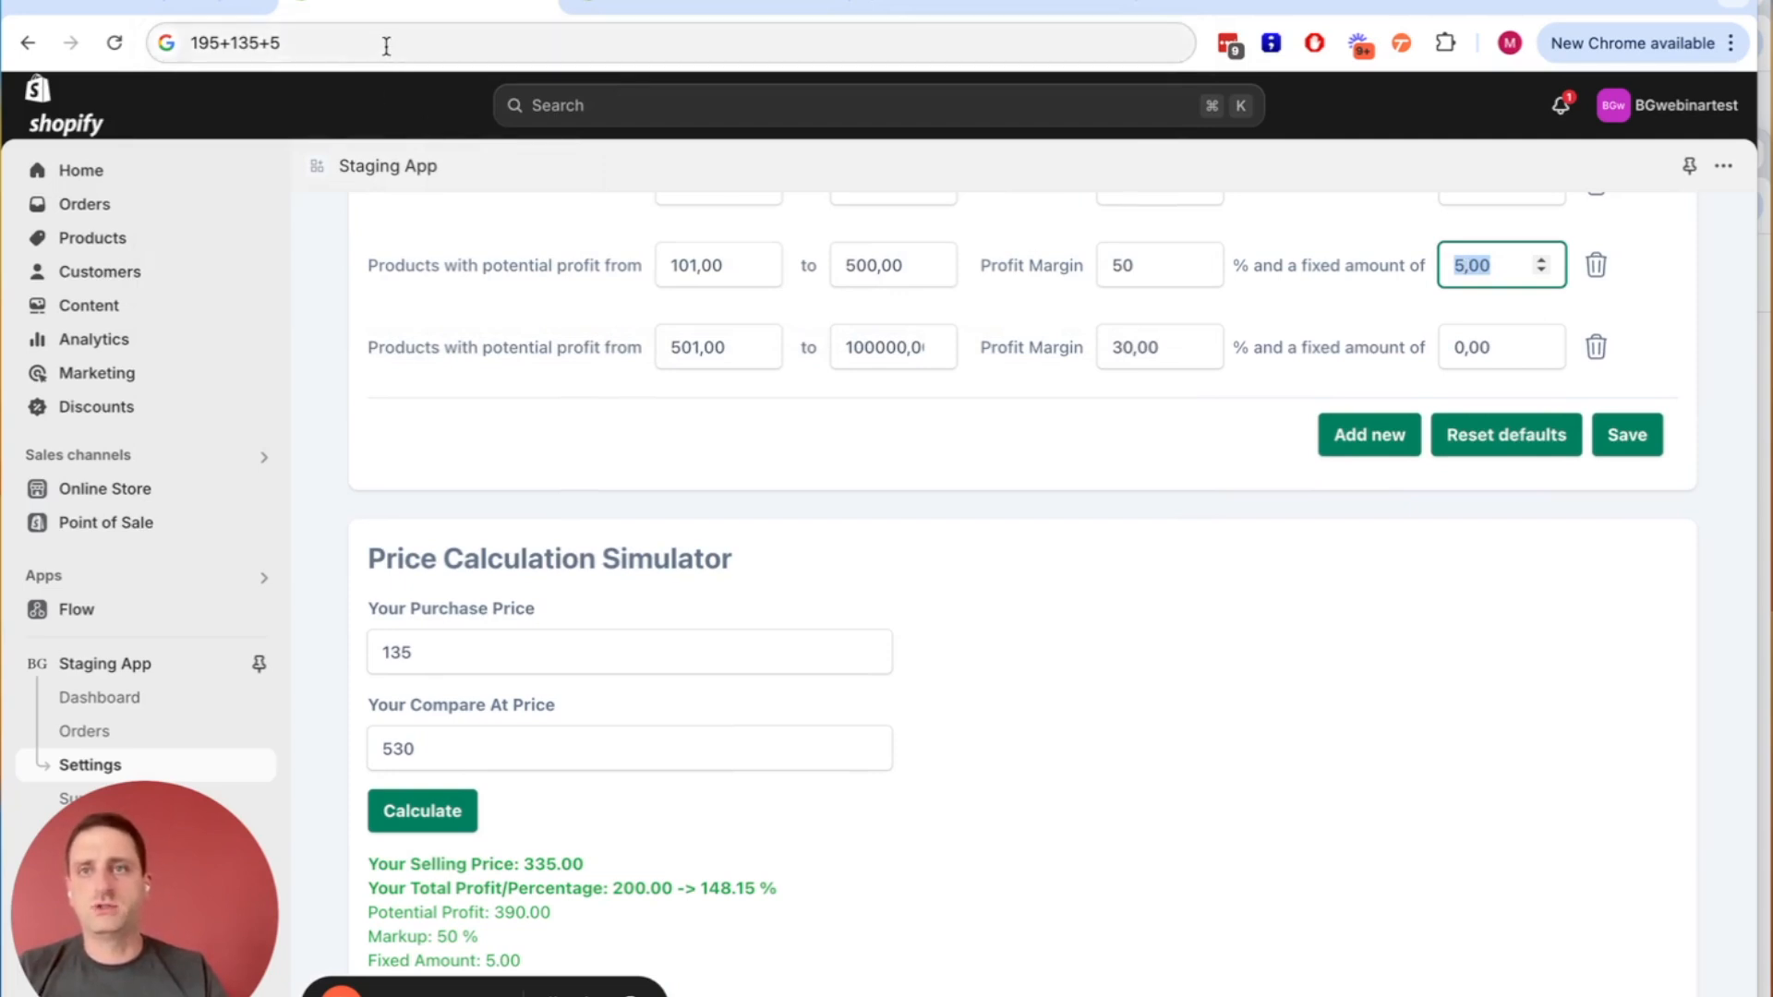
pyautogui.click(384, 43)
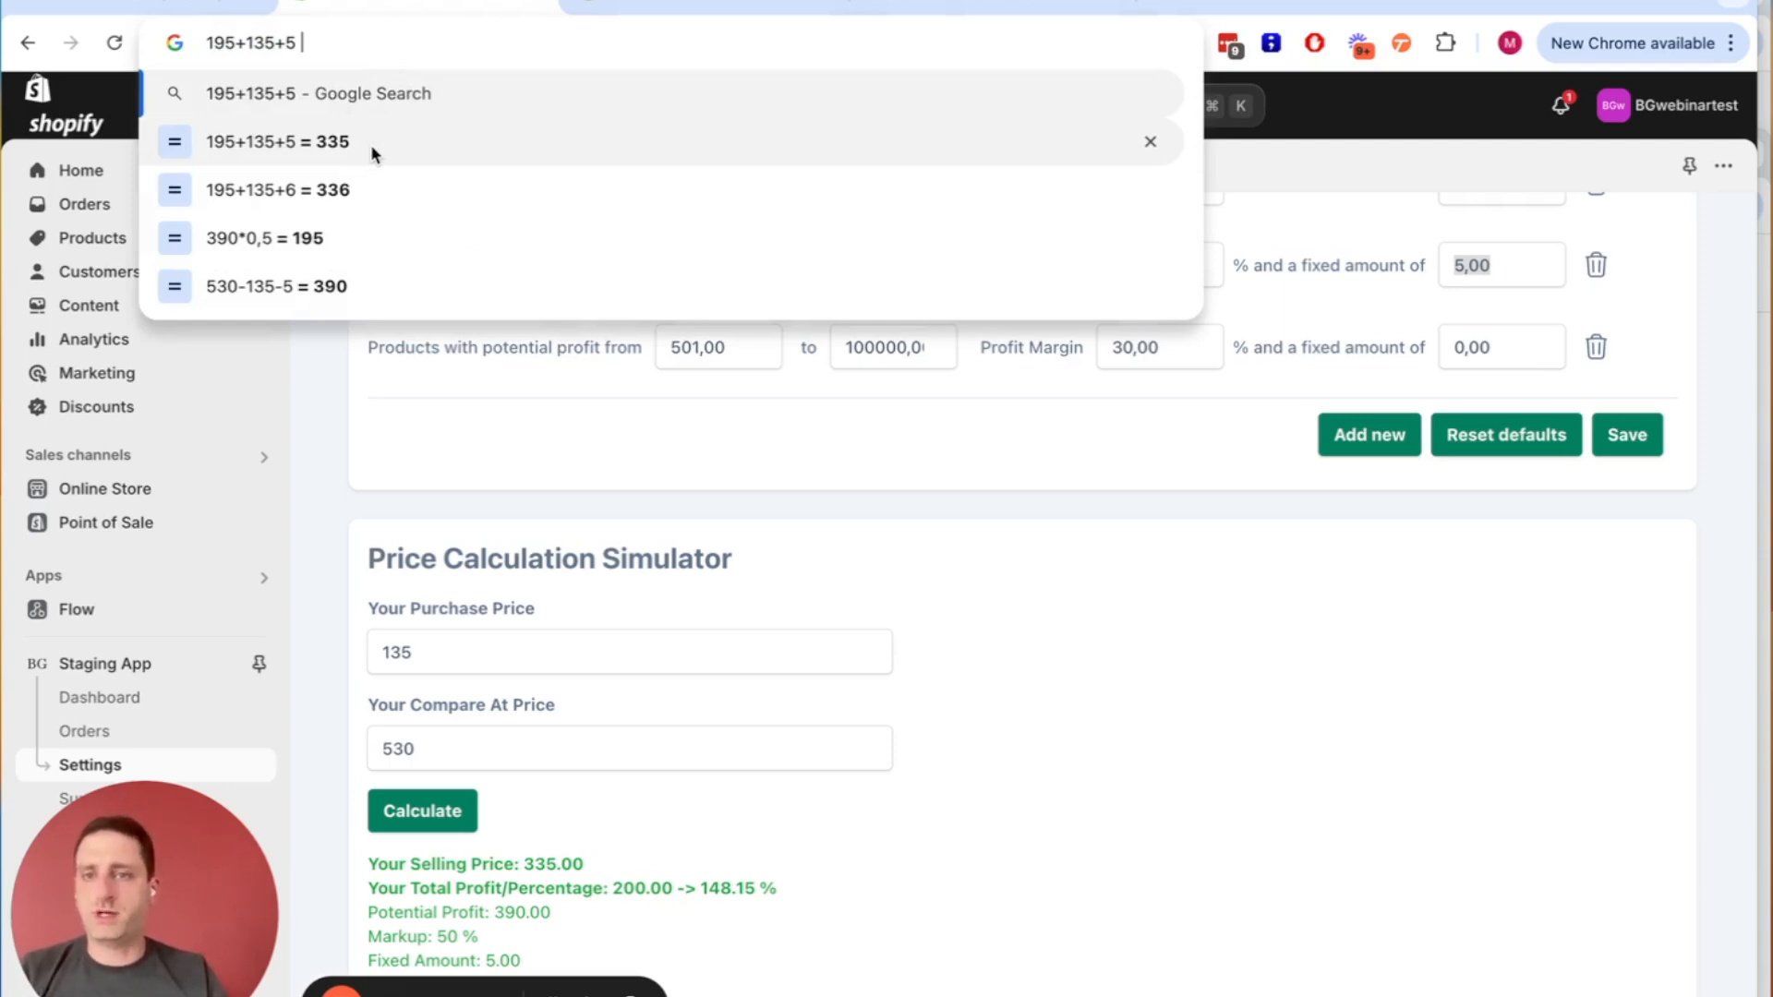
pyautogui.moveTo(739, 652)
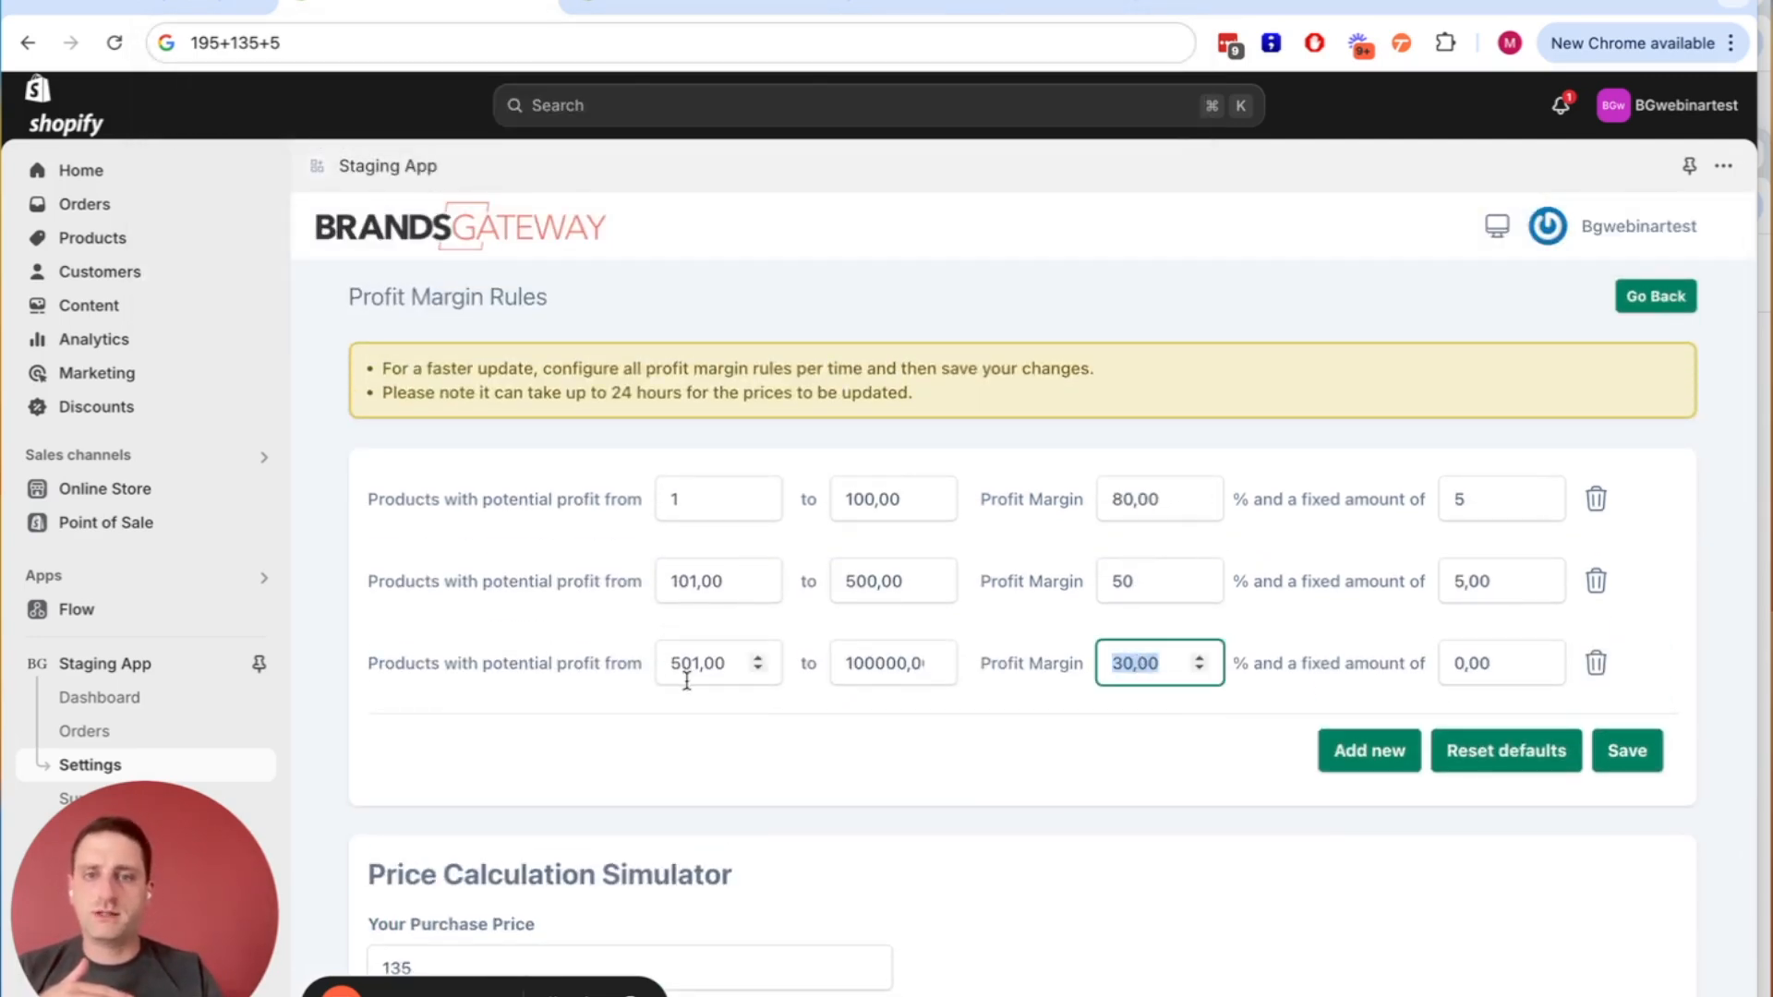
# Set the third tier's upper limit to 2000 and re-enter its 30% margin.
pyautogui.click(894, 663)
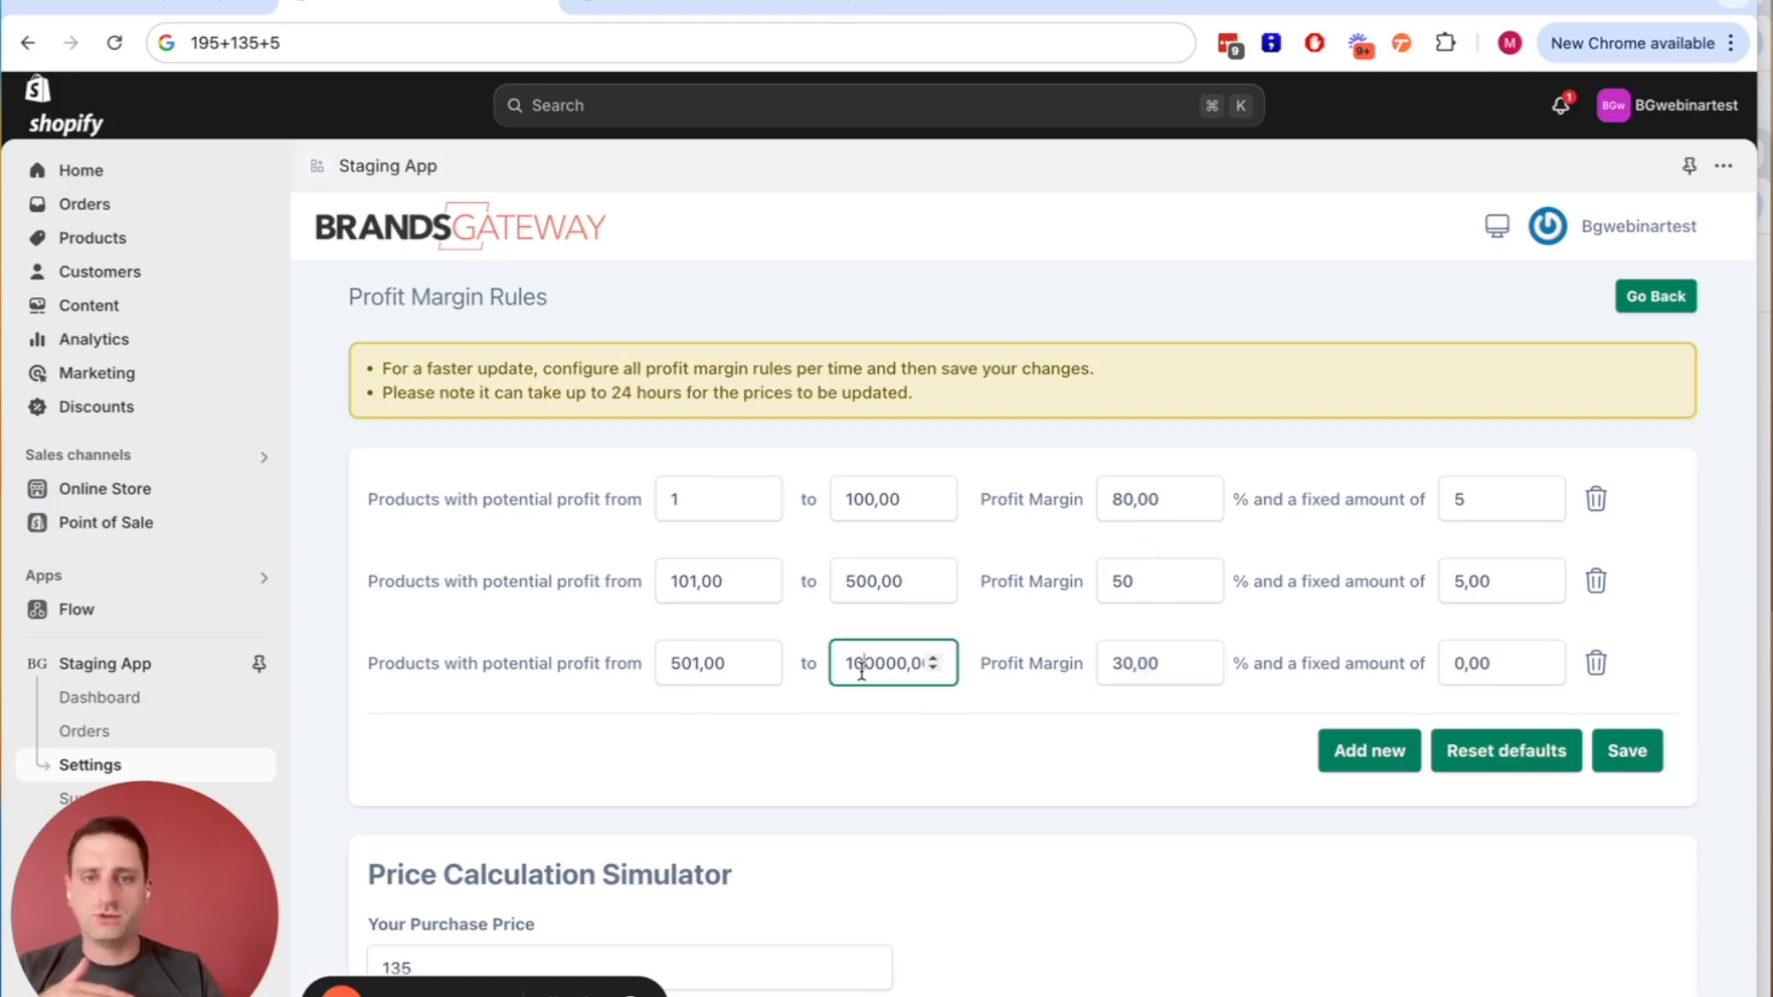
pyautogui.write('2900')
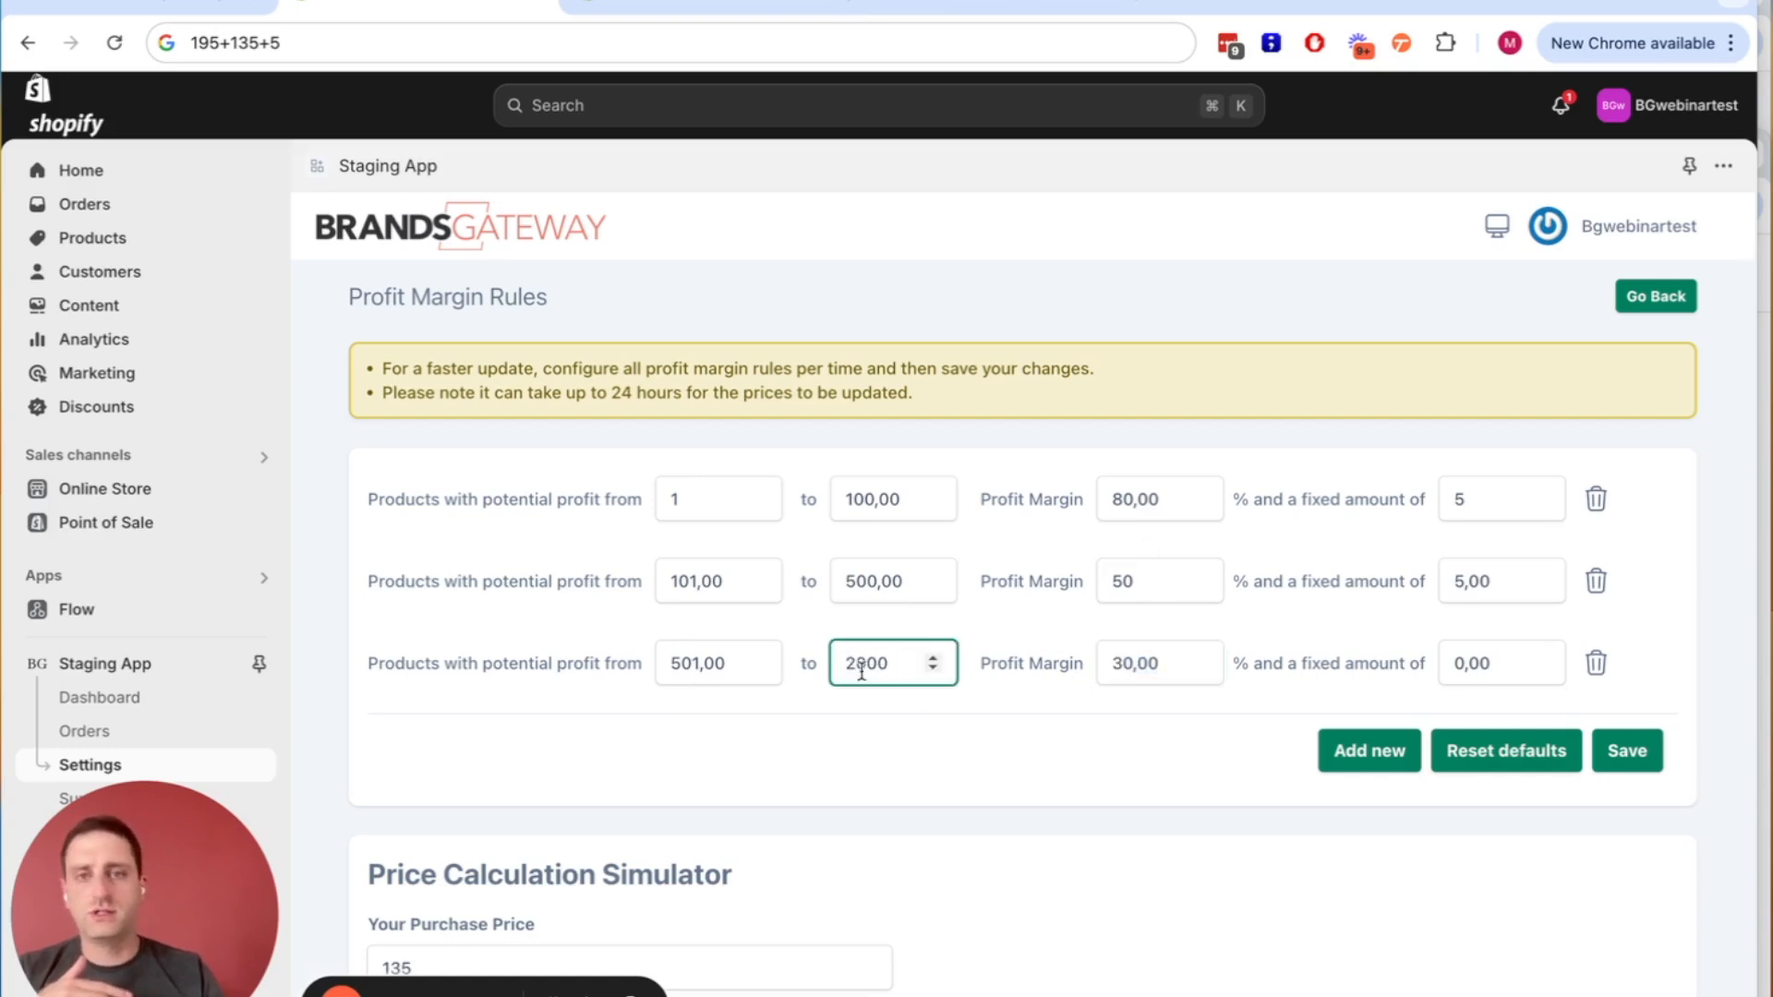
pyautogui.click(1158, 663)
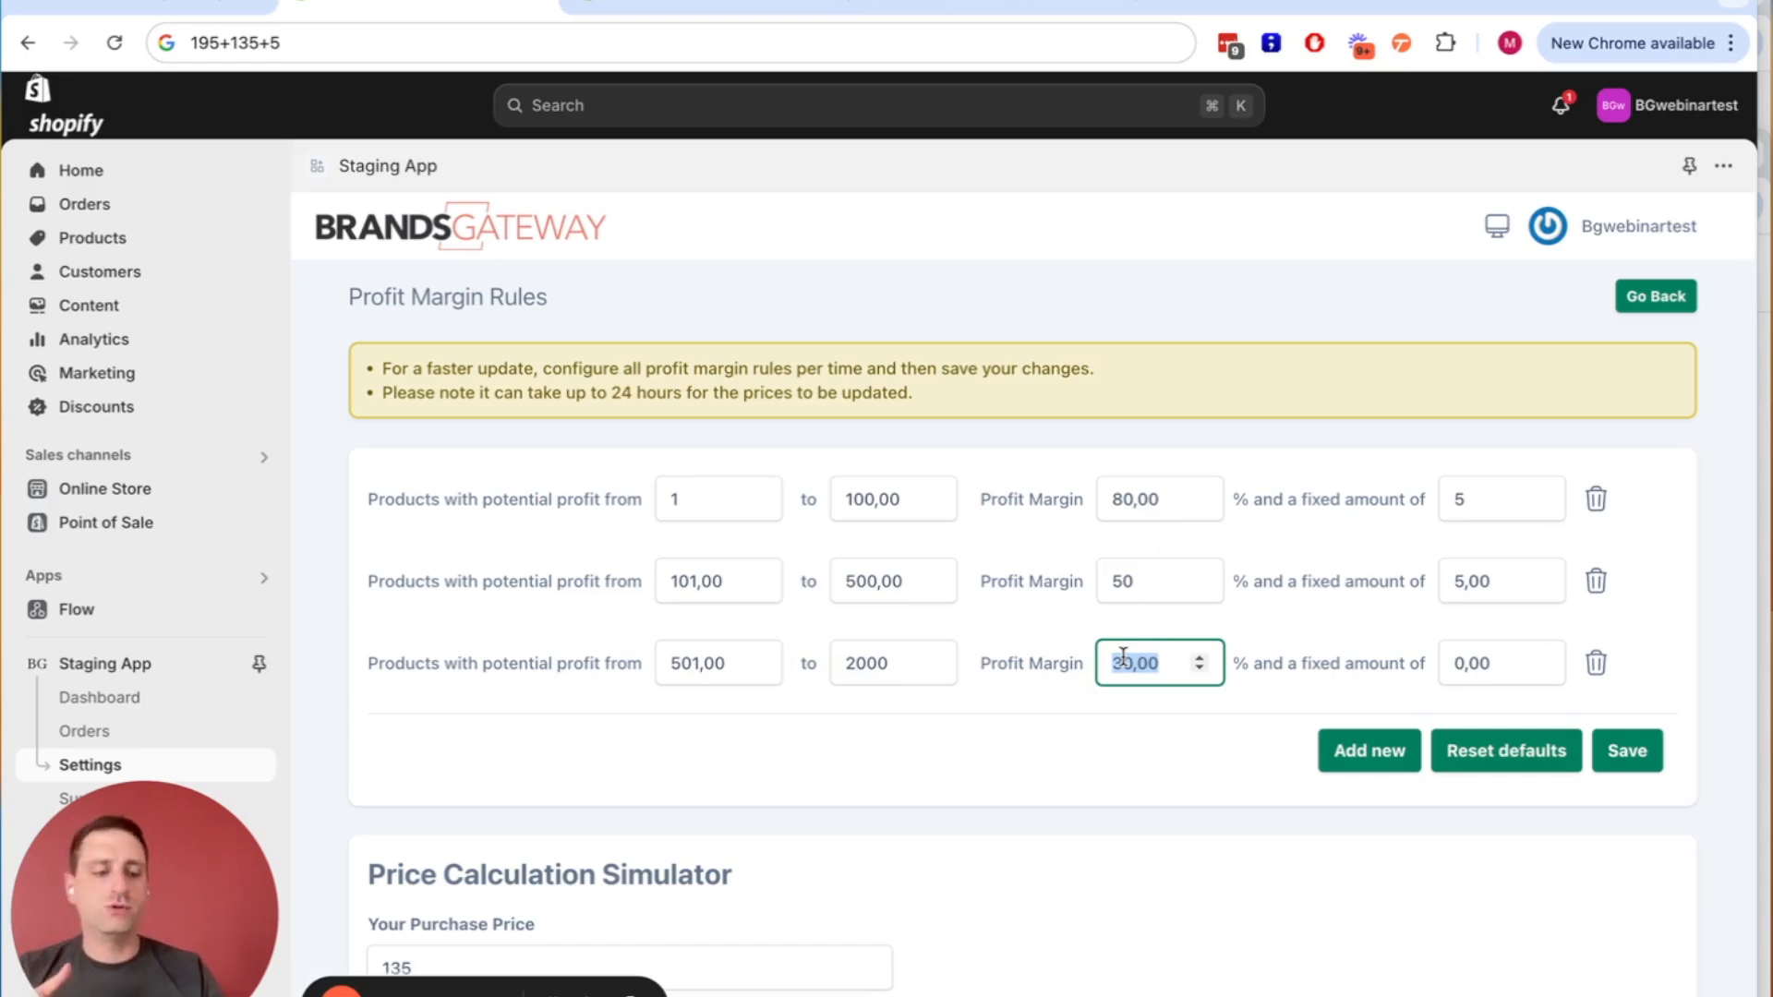
pyautogui.write('20')
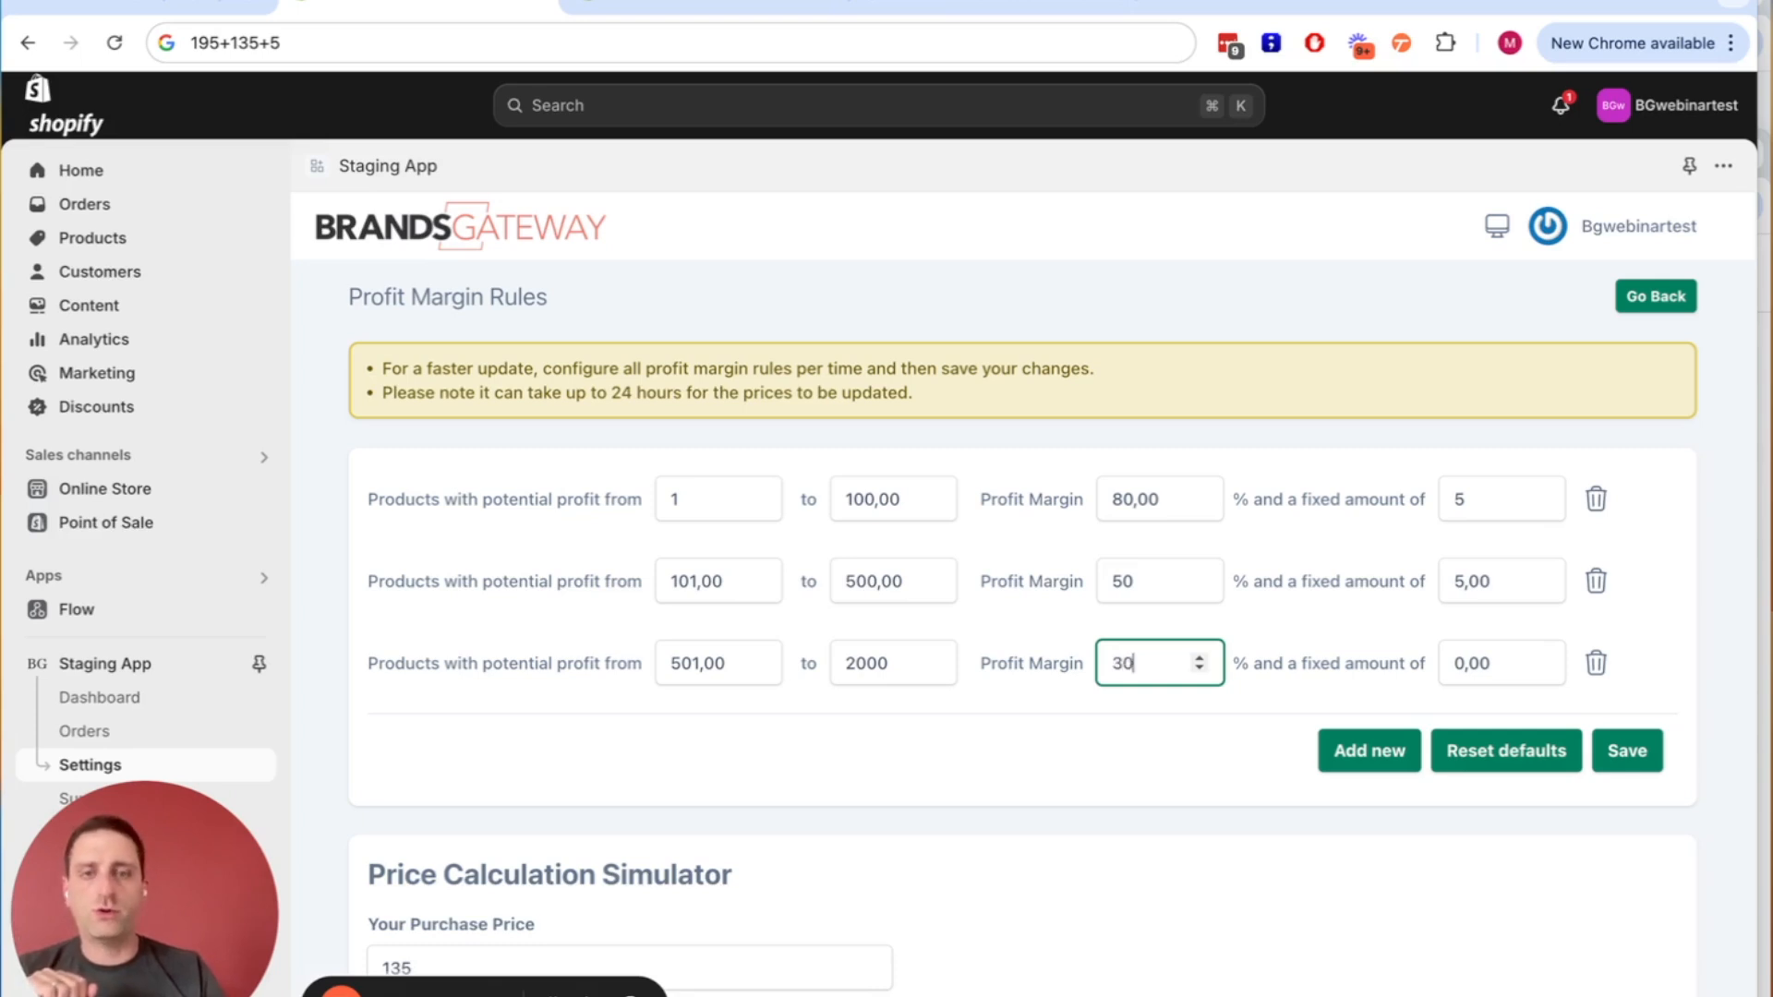
pyautogui.scroll(-3)
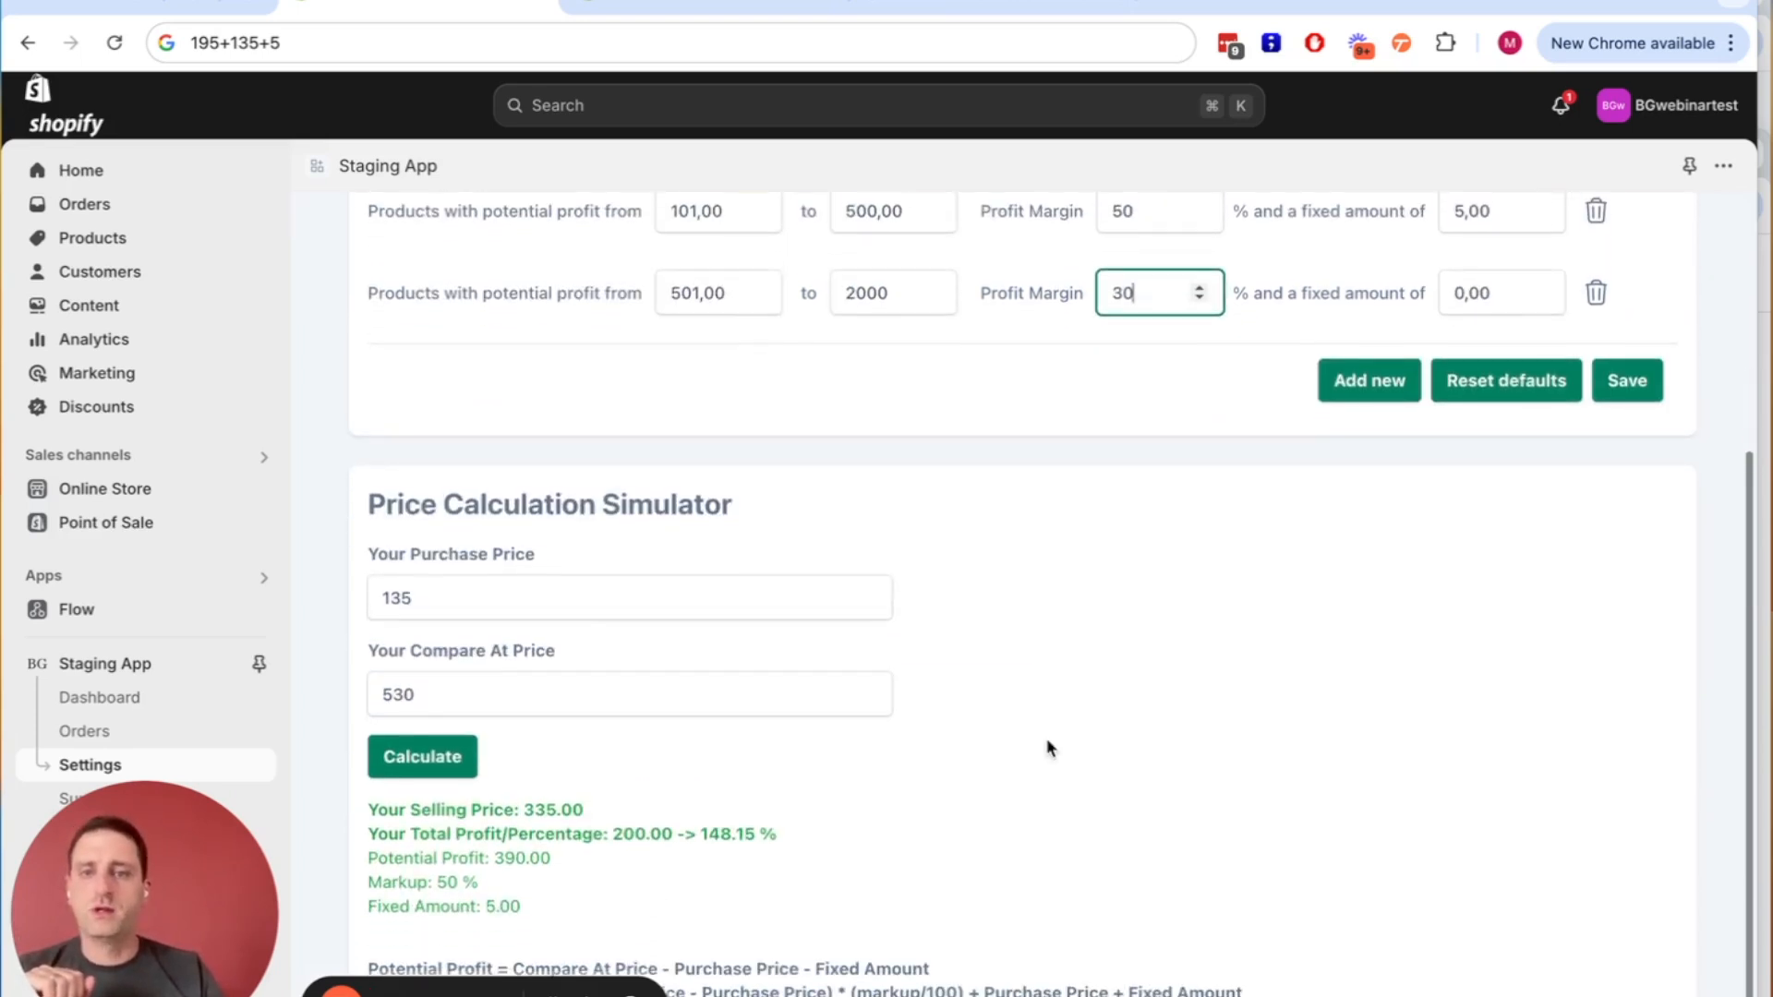